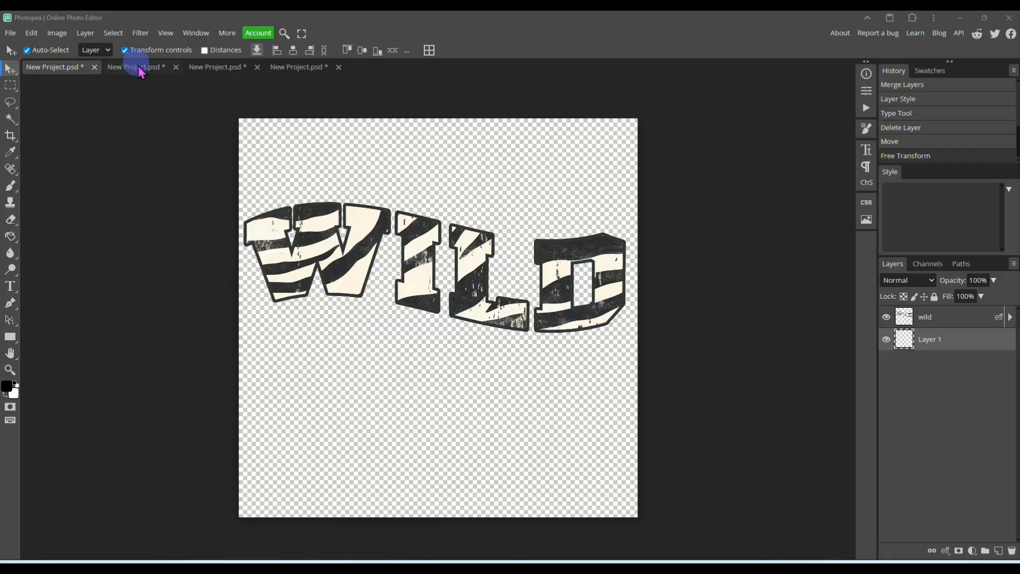
Browse the MAMA and NURSE projects, ending on the blank fourth New Project canvas.
left_click(137, 67)
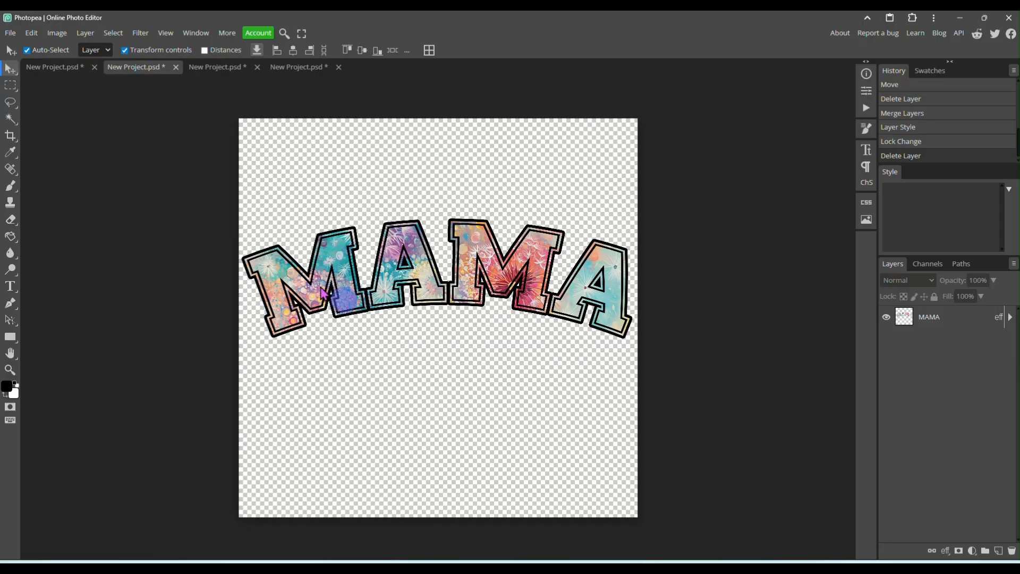
left_click(214, 67)
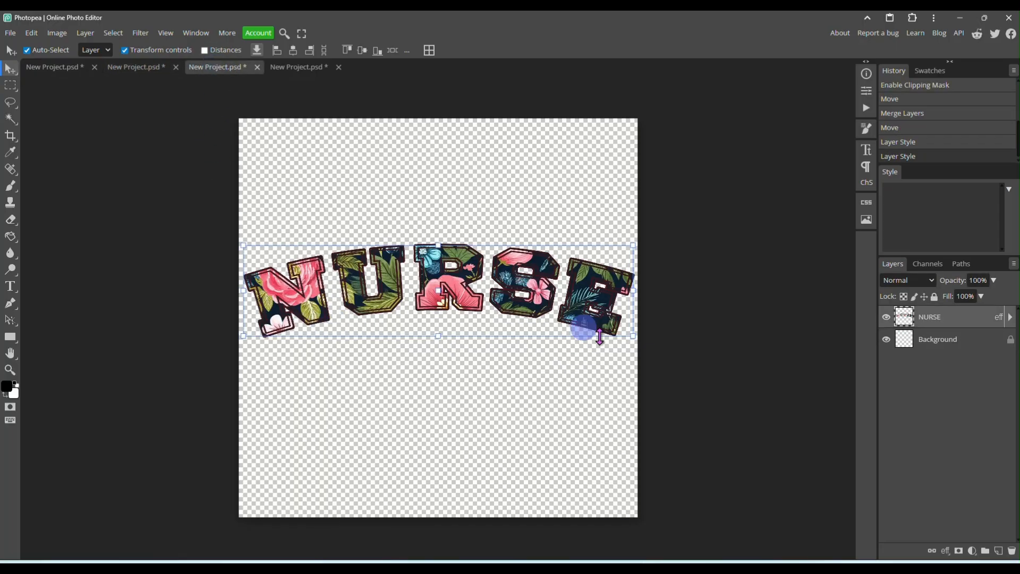
left_click(297, 67)
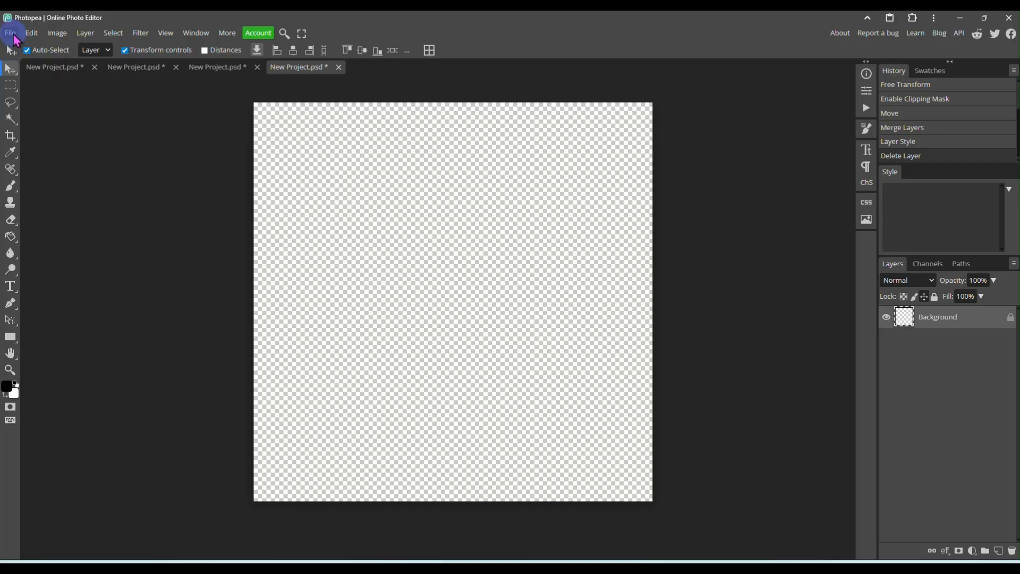
left_click(10, 32)
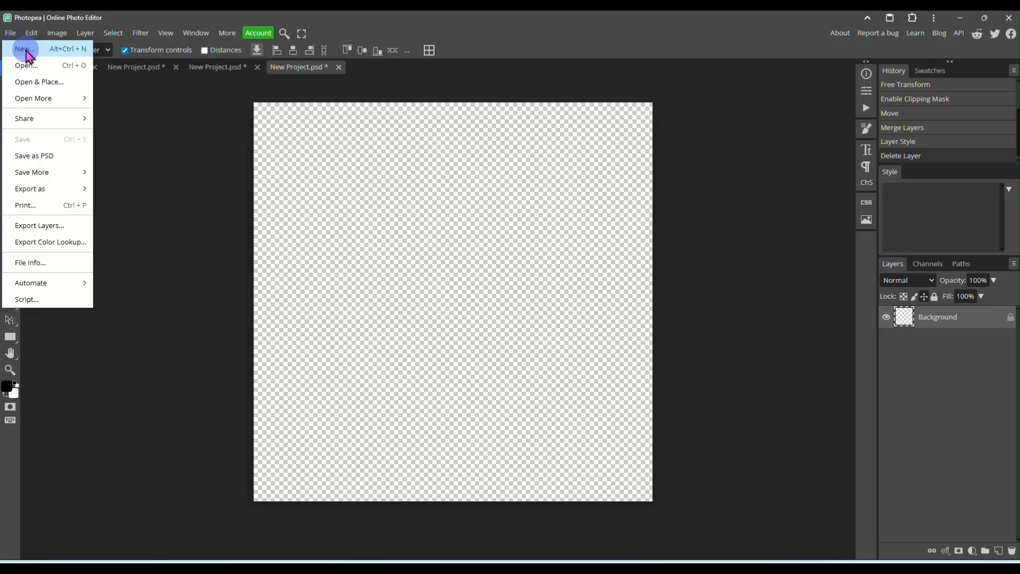
mouse_move(26, 49)
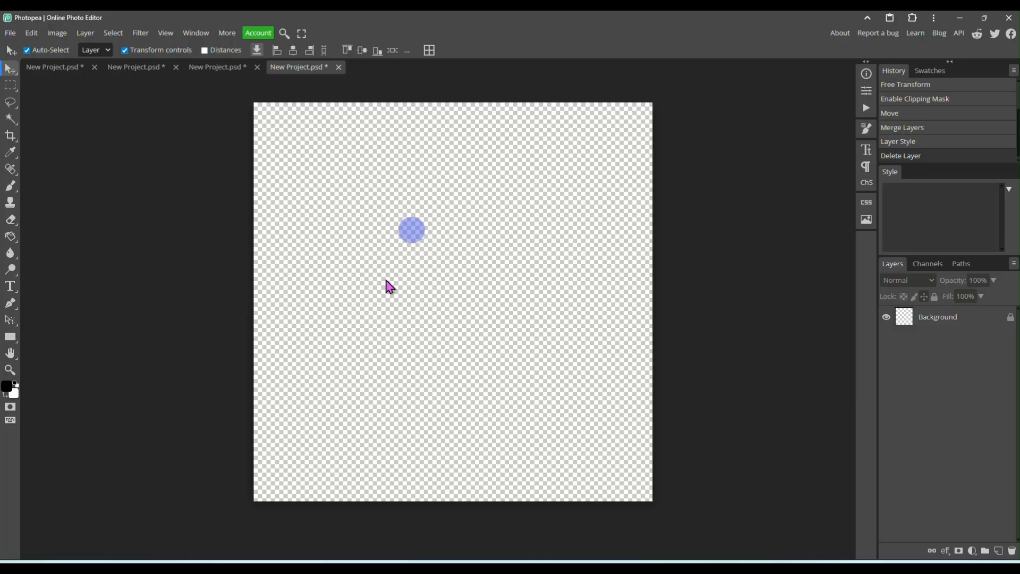
left_click_drag(410, 229, 331, 287)
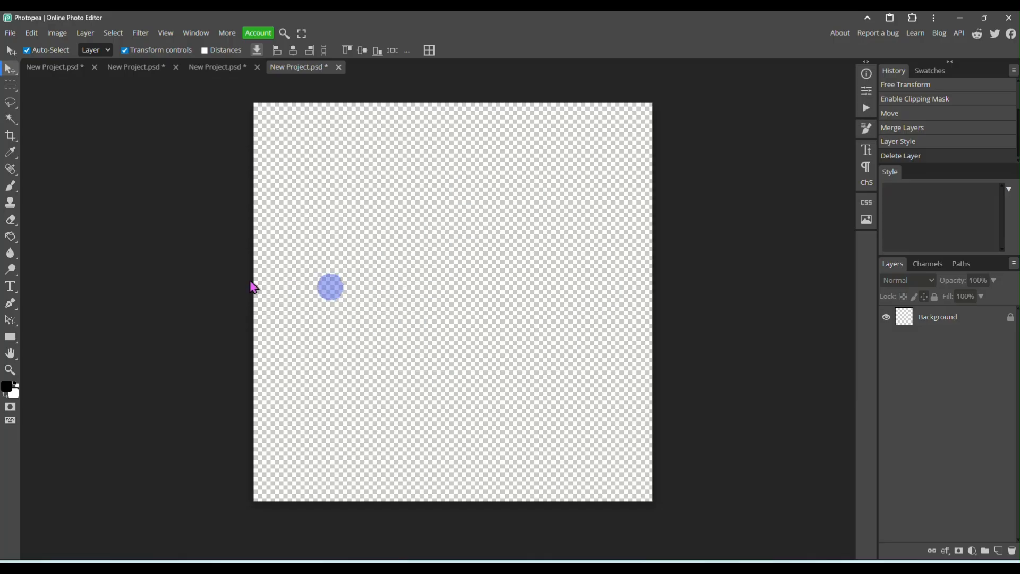
left_click_drag(330, 287, 31, 293)
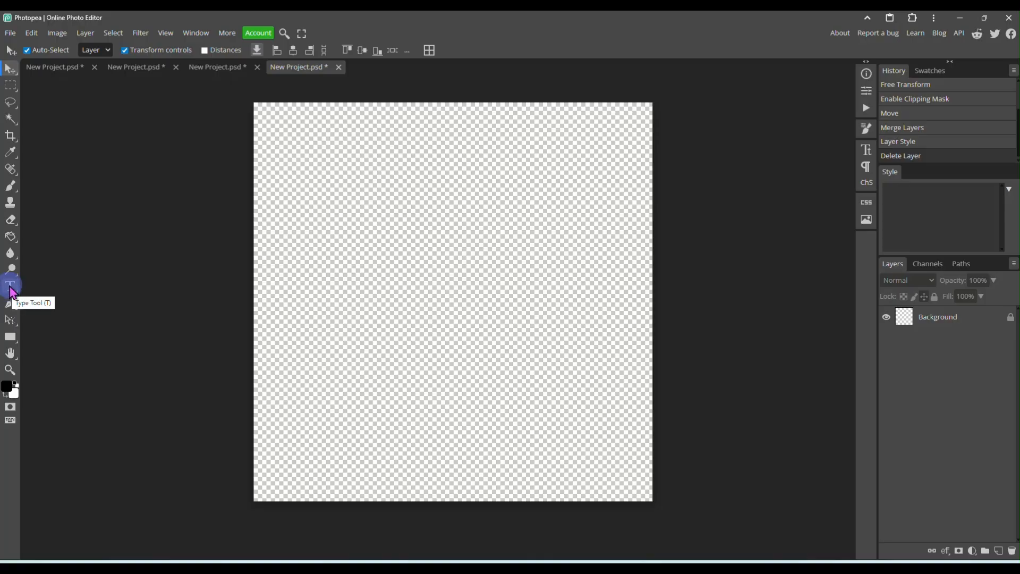
Create a text layer reading FALL on the blank canvas and select its letters.
left_click(9, 286)
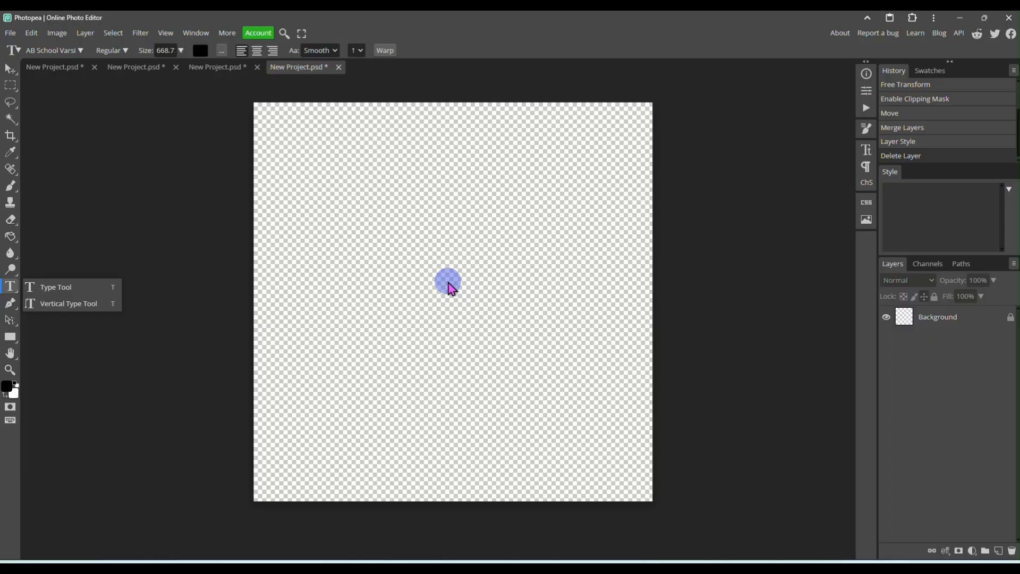
left_click(449, 284)
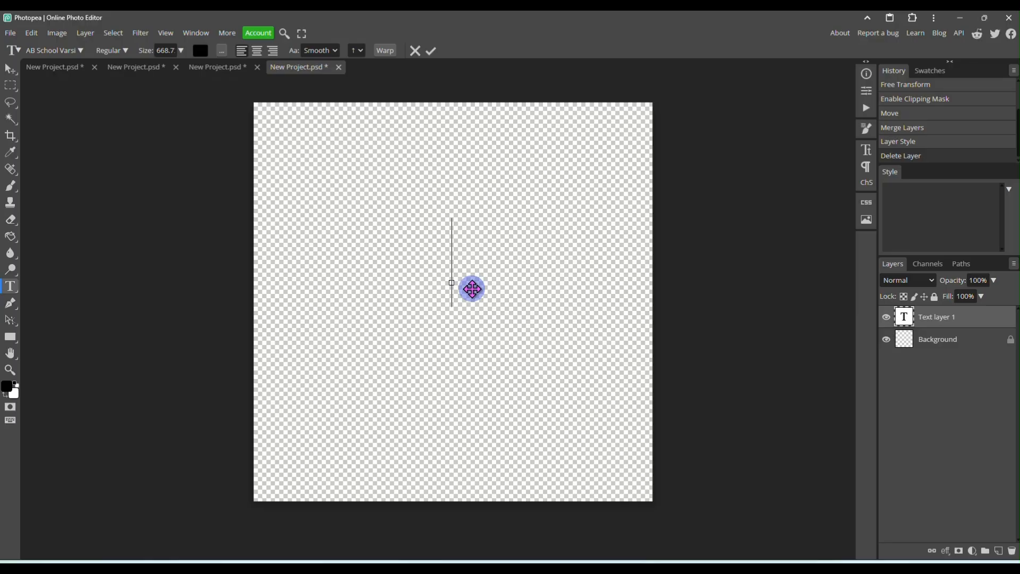
type("FALL")
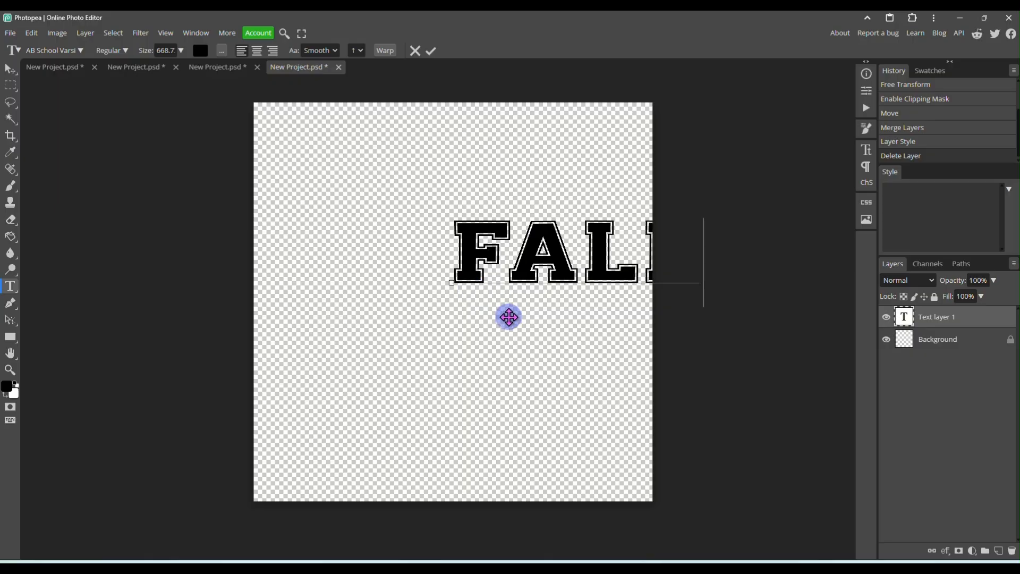
left_click_drag(507, 317, 417, 353)
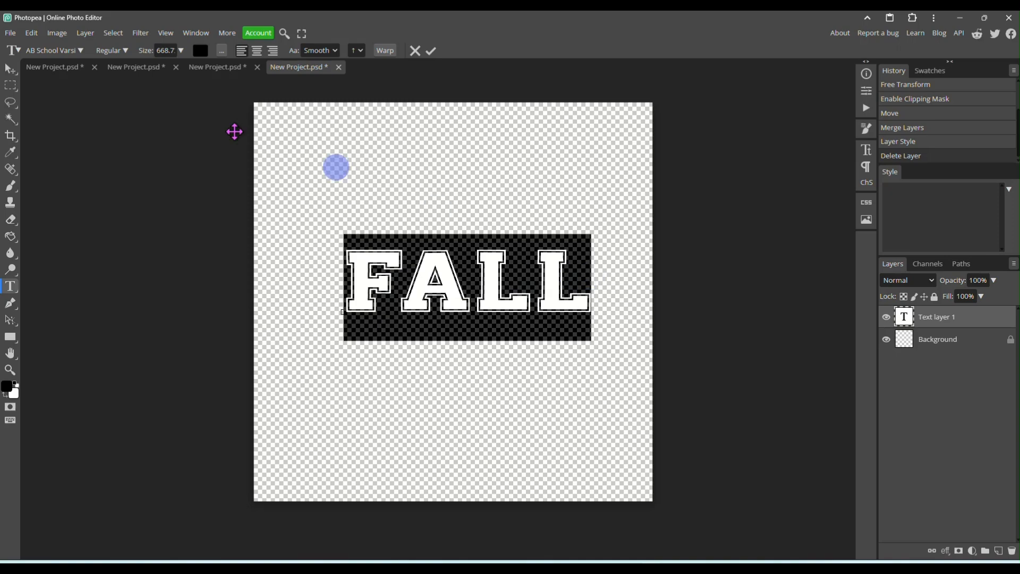
Search the fonts for 'coll' and apply College to FALL.
left_click(82, 50)
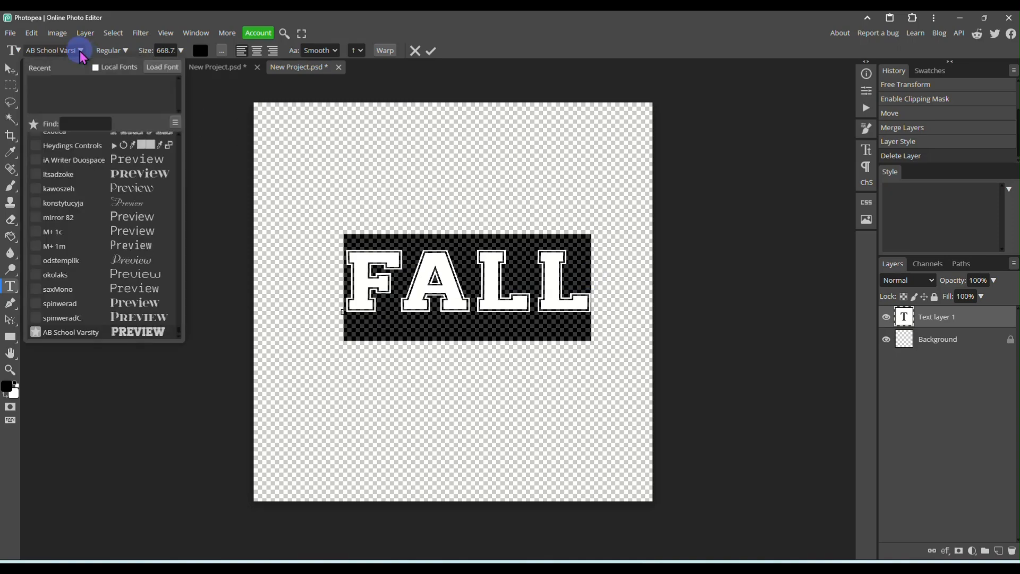
left_click(85, 124)
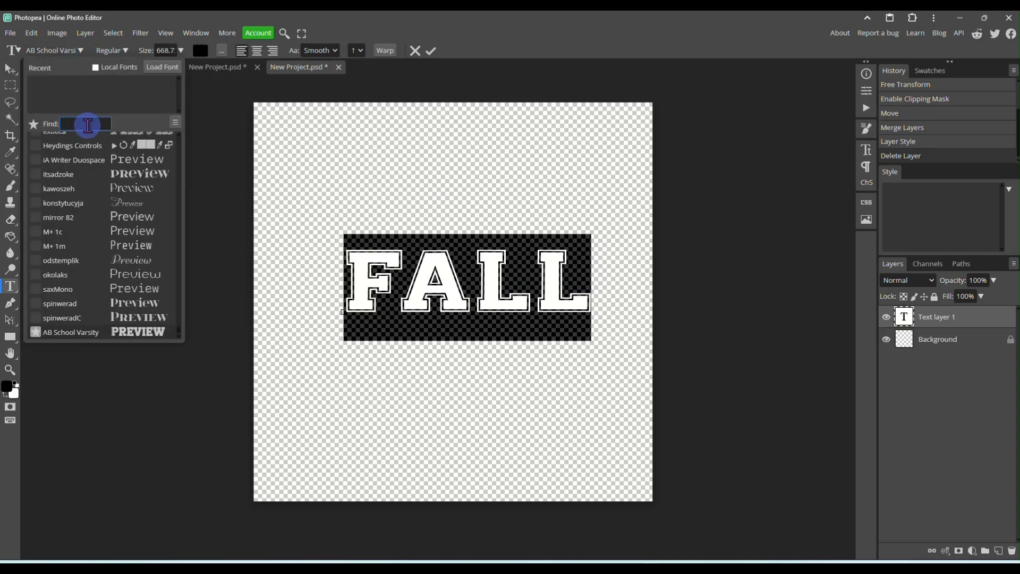
type("c")
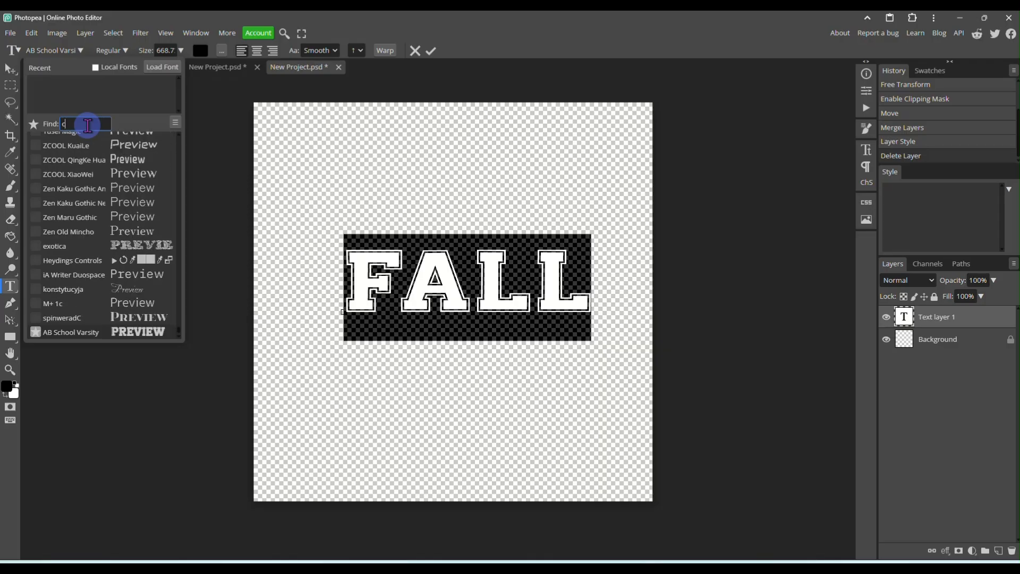
type("oll")
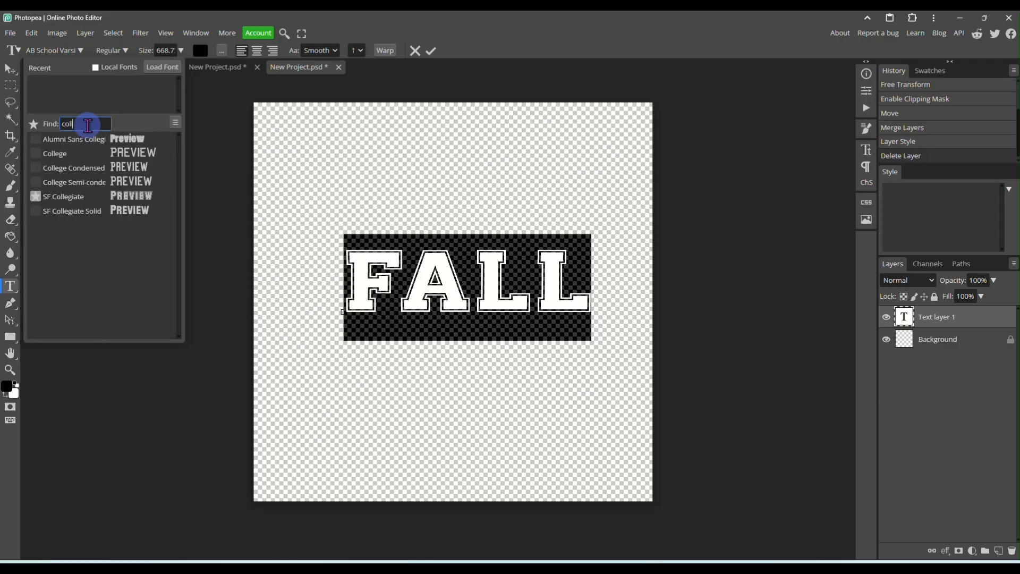
left_click(54, 154)
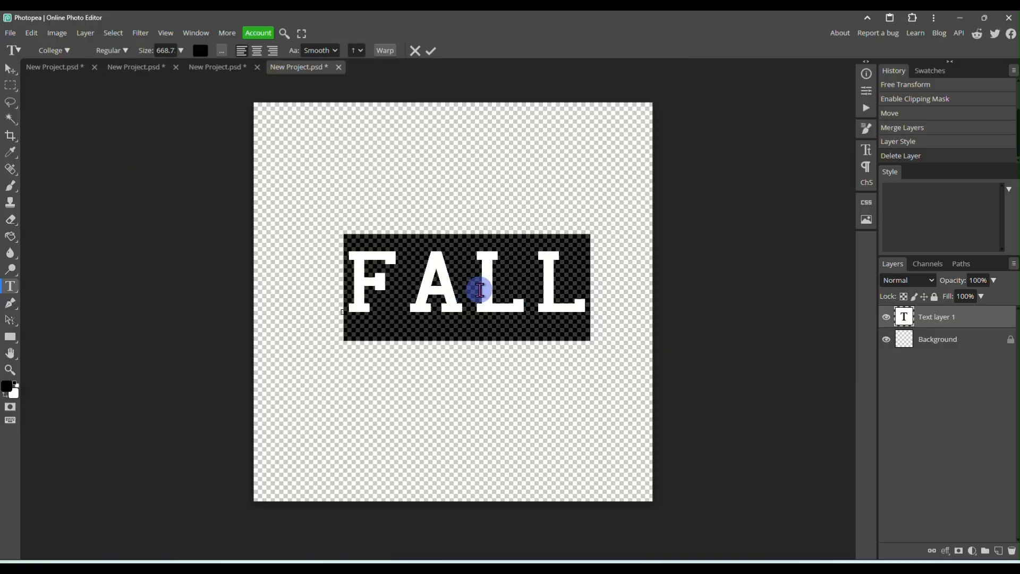
Compare SF Collegiate and College Semi-condensed, then settle on College Condensed.
left_click(57, 51)
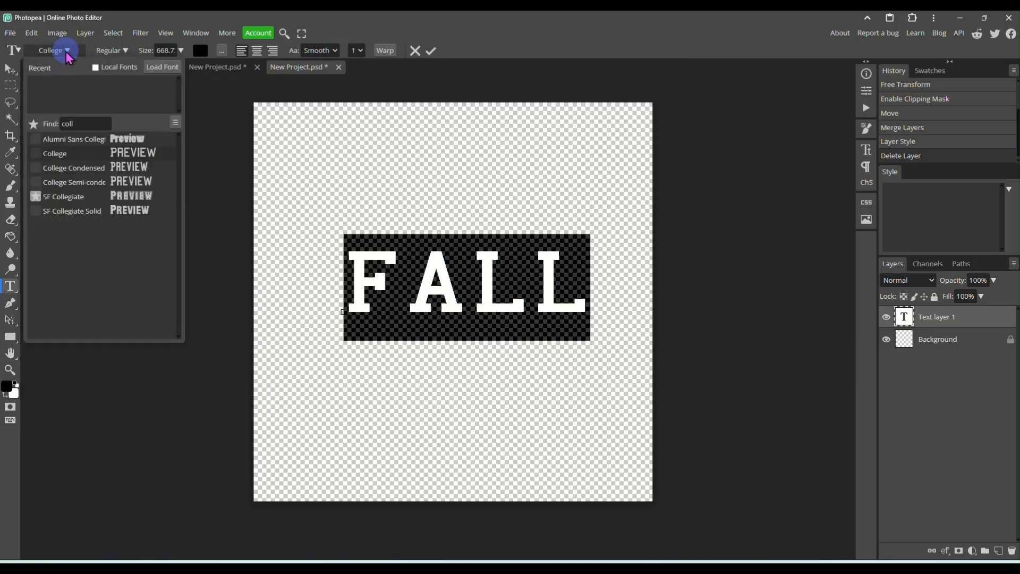
left_click(72, 210)
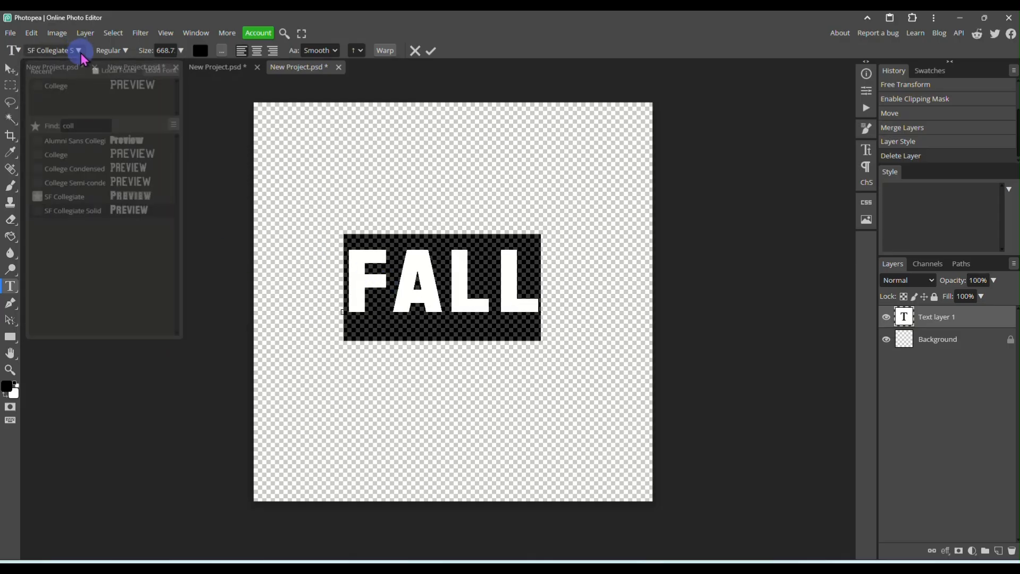
left_click(74, 183)
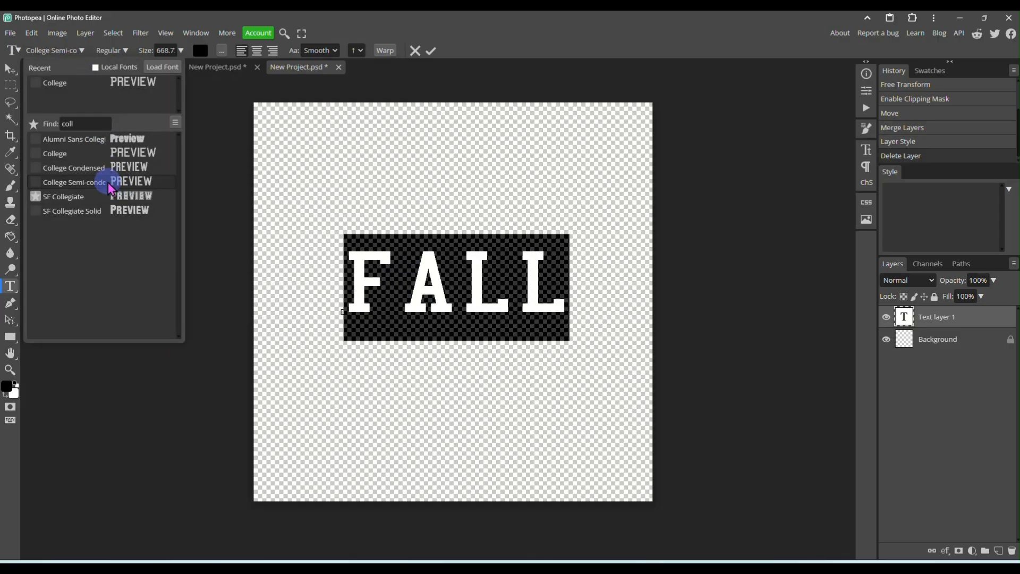
left_click(73, 168)
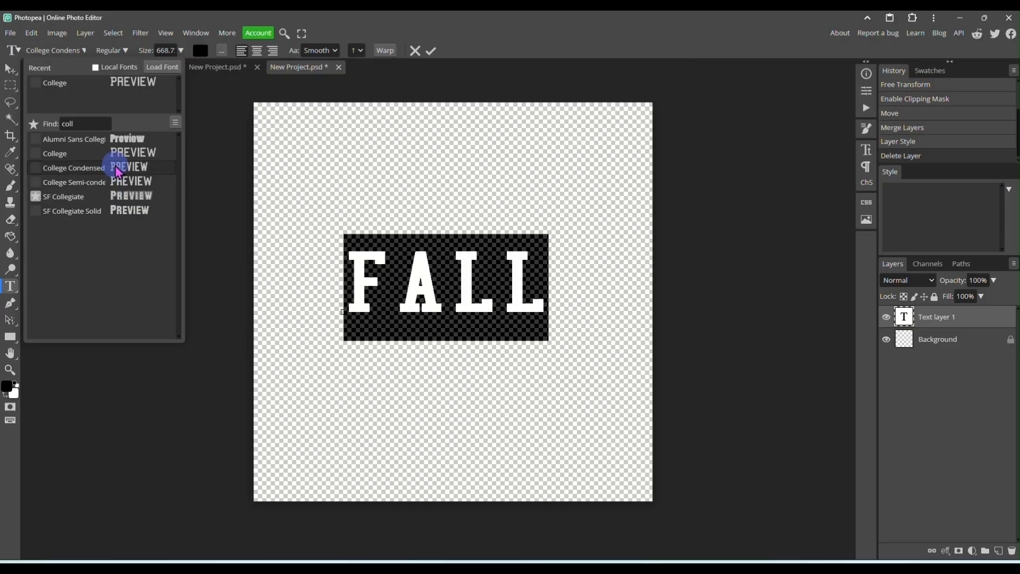
left_click(55, 153)
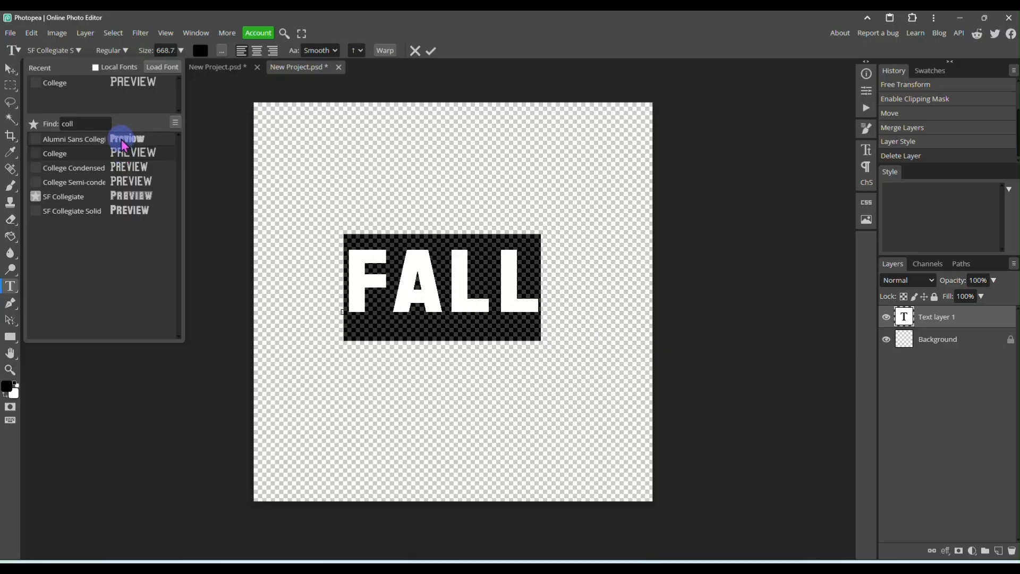
left_click(74, 182)
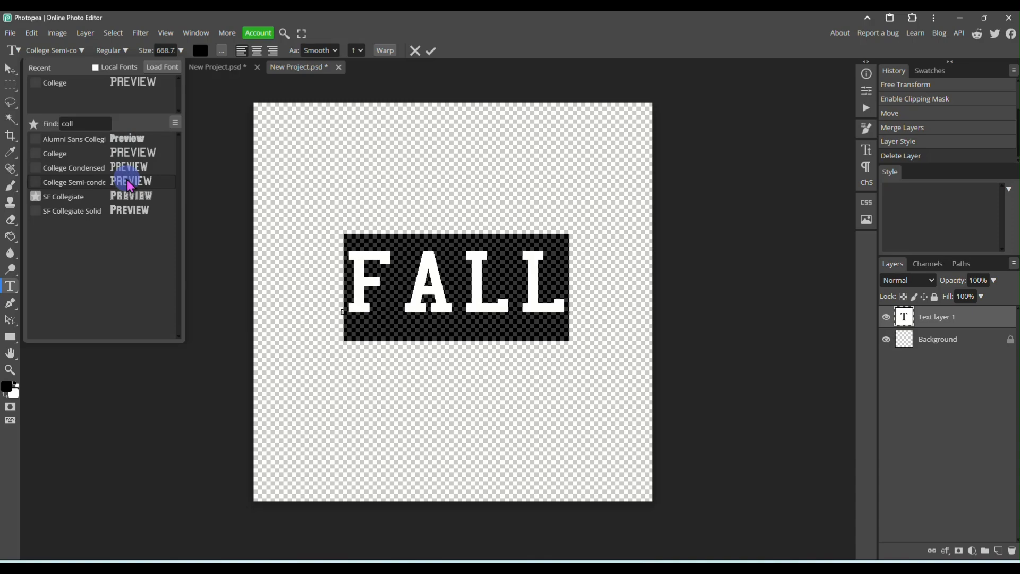
left_click(74, 167)
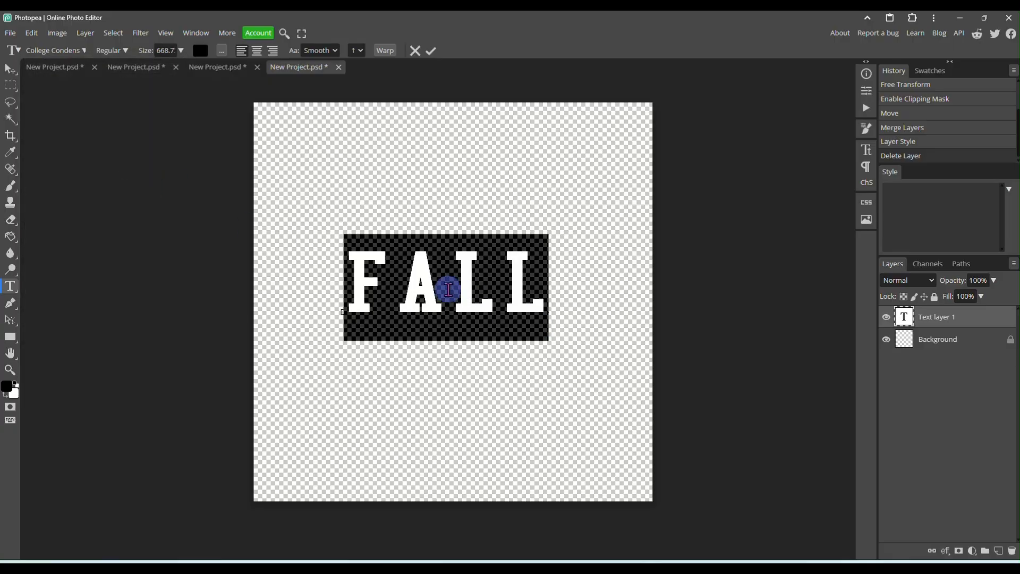
mouse_move(554, 288)
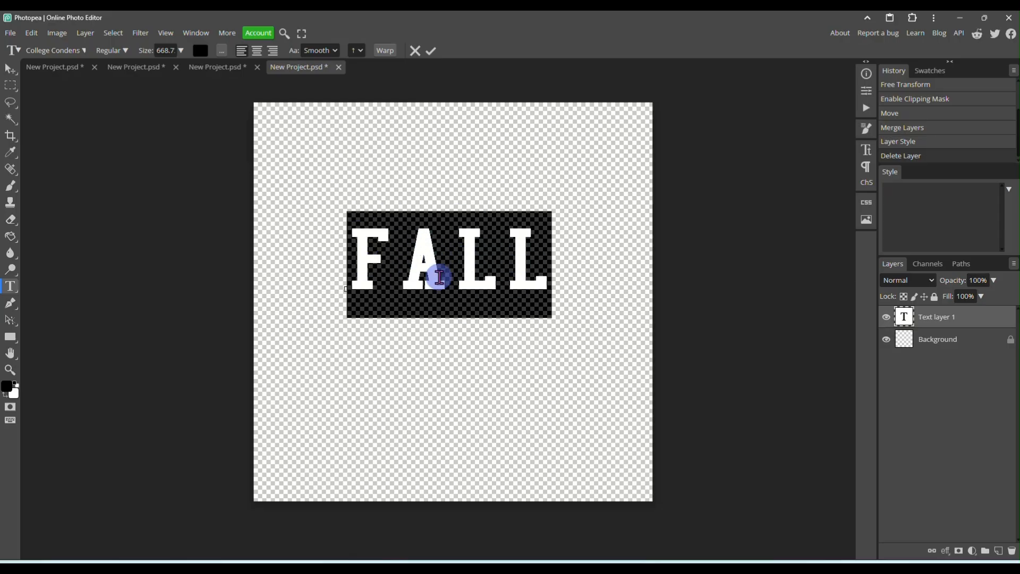
mouse_move(420, 219)
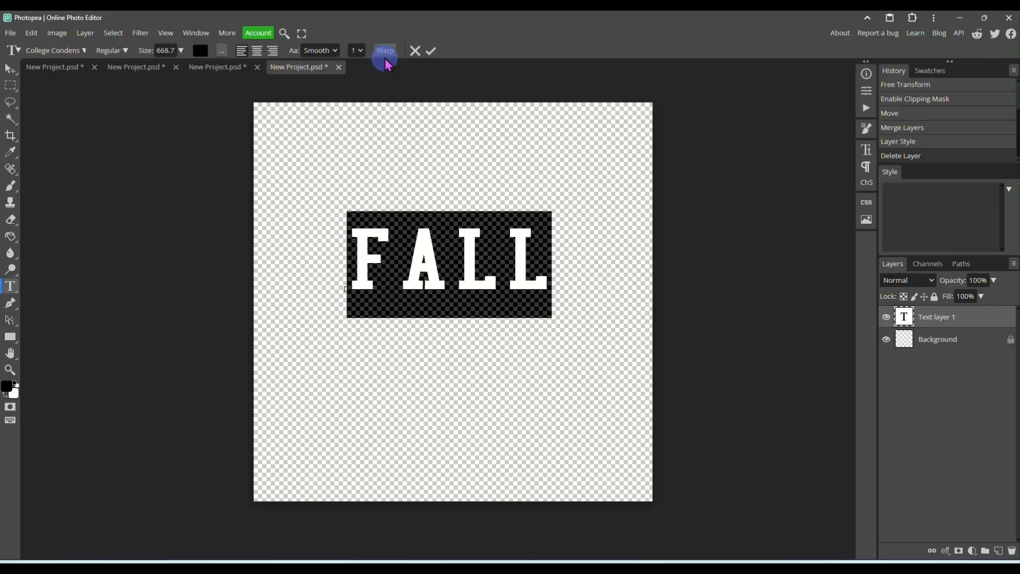
Open the Warp dialog and preview Twist and Inflate styles on FALL.
left_click(384, 51)
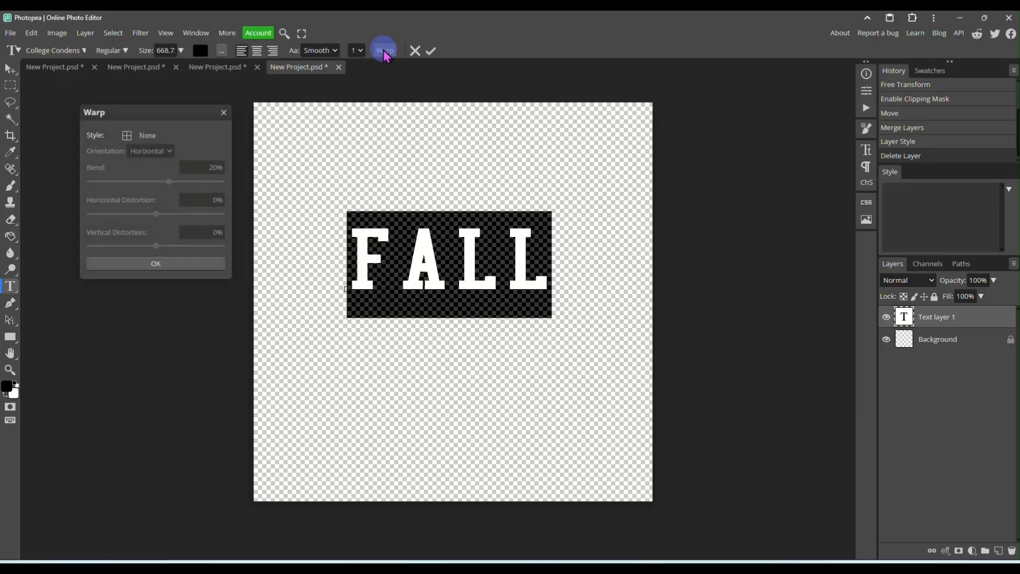
left_click(147, 135)
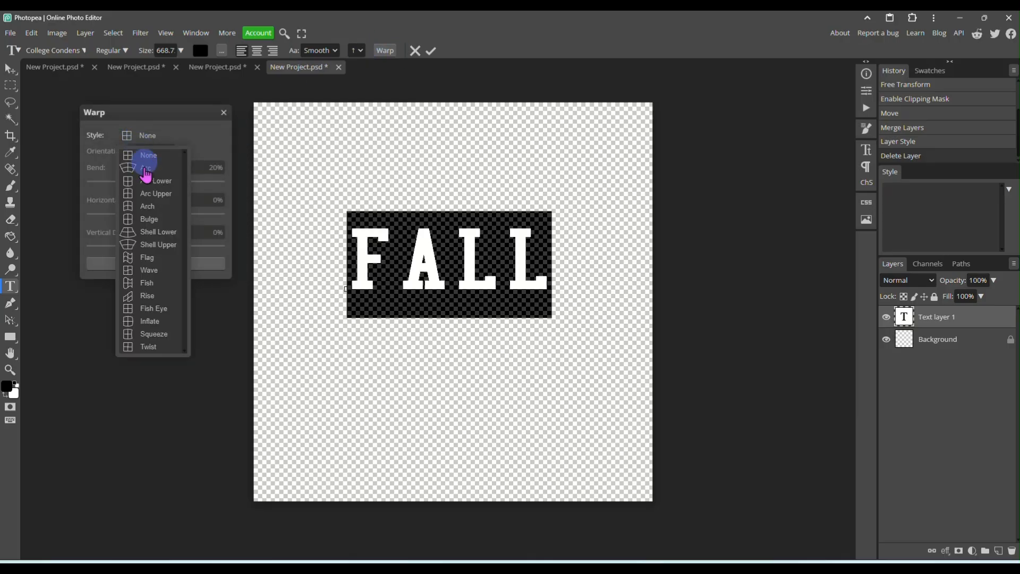
mouse_move(147, 321)
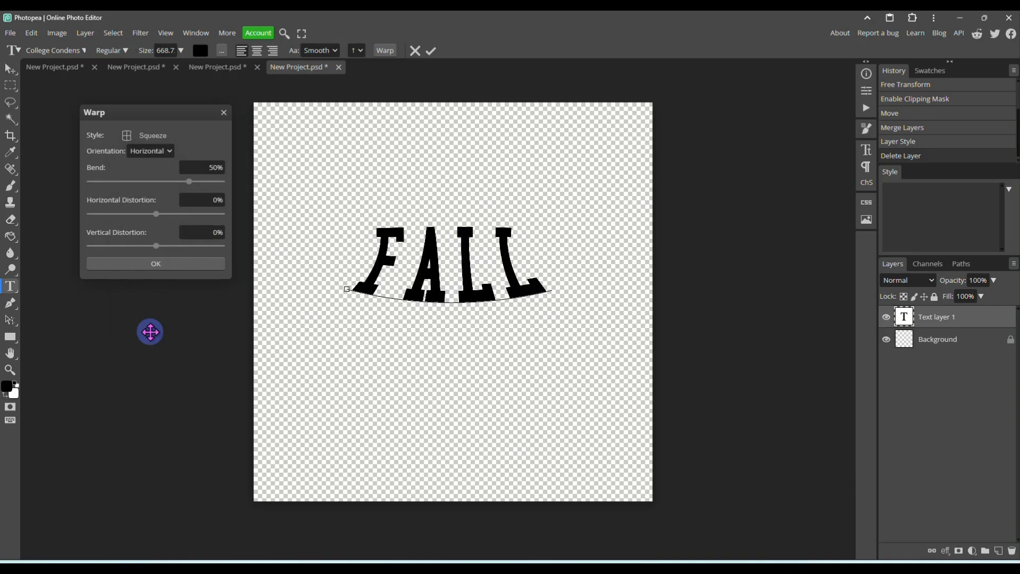
left_click(152, 136)
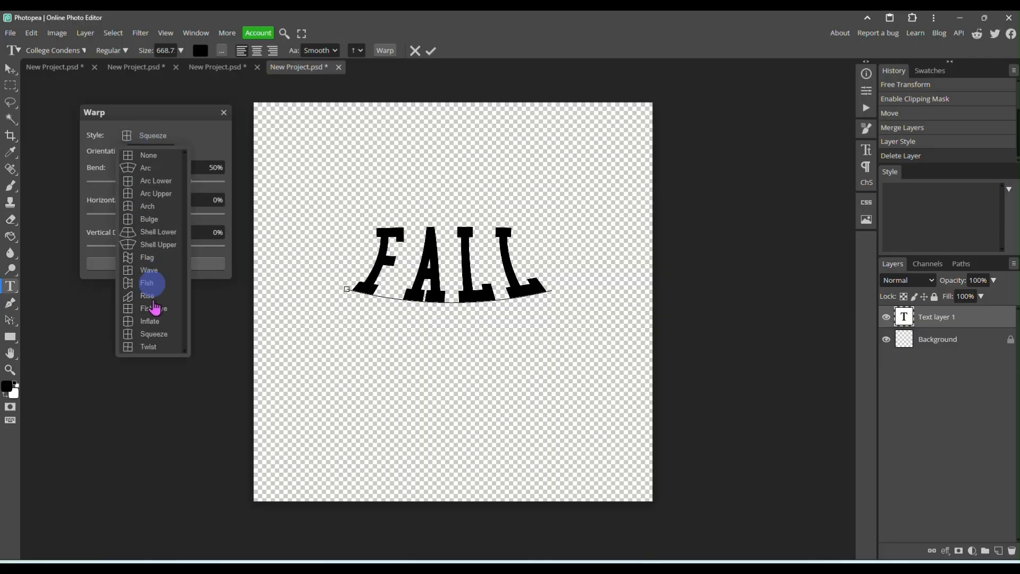
left_click(148, 347)
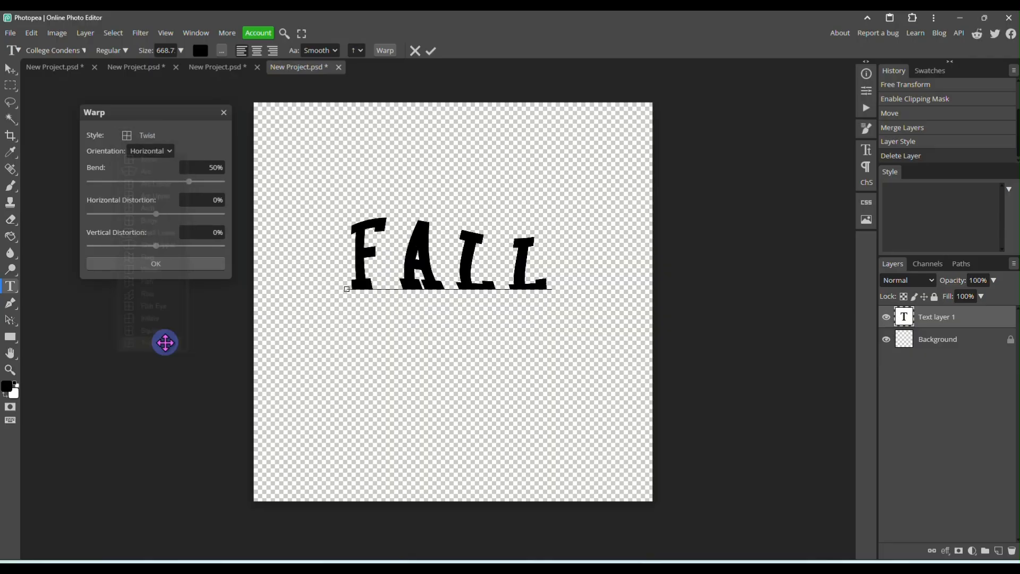
left_click(147, 134)
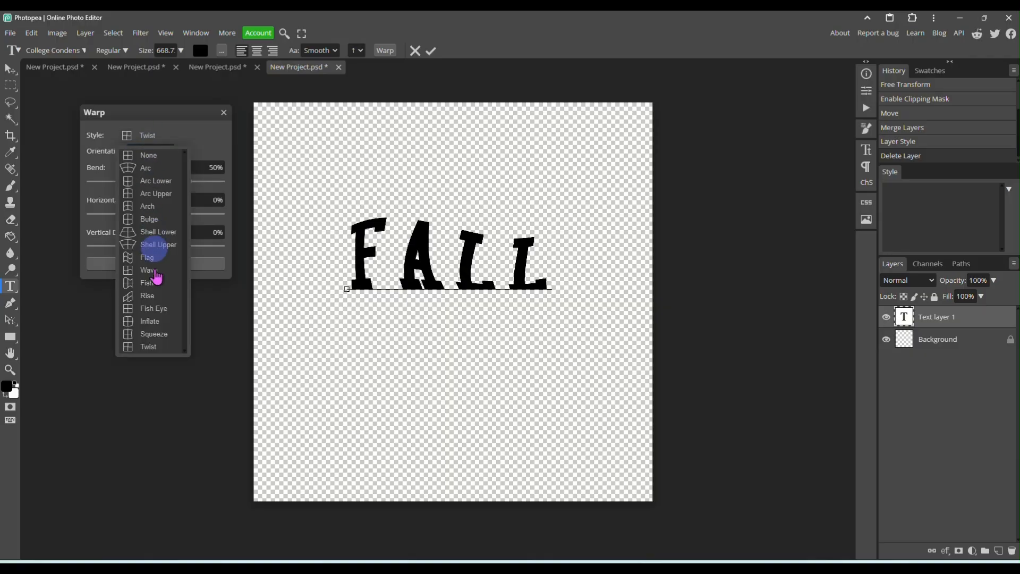
left_click(149, 321)
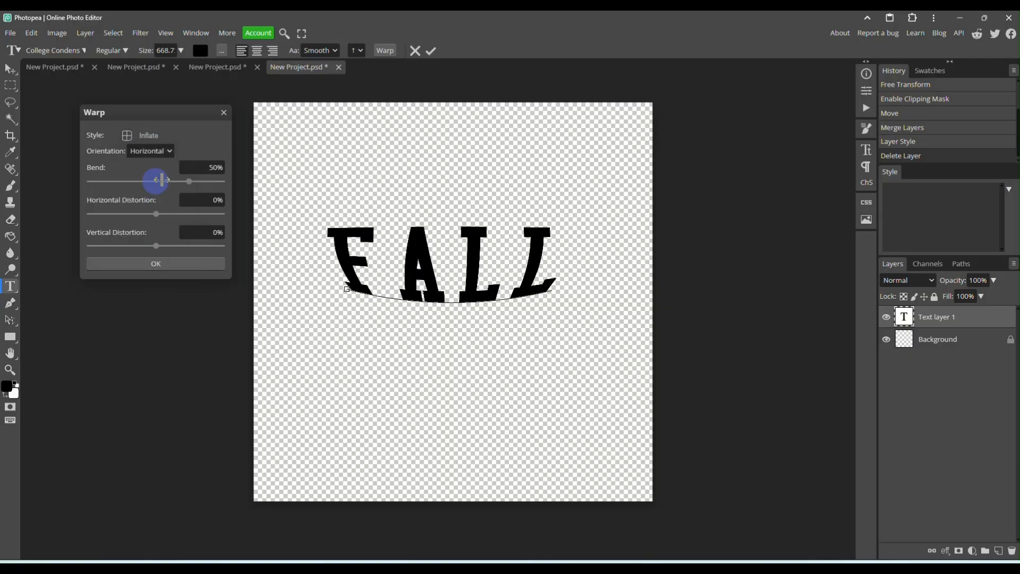
Preview Fish Eye, Rise, Fish, Wave and Shell Upper warp styles.
left_click(148, 135)
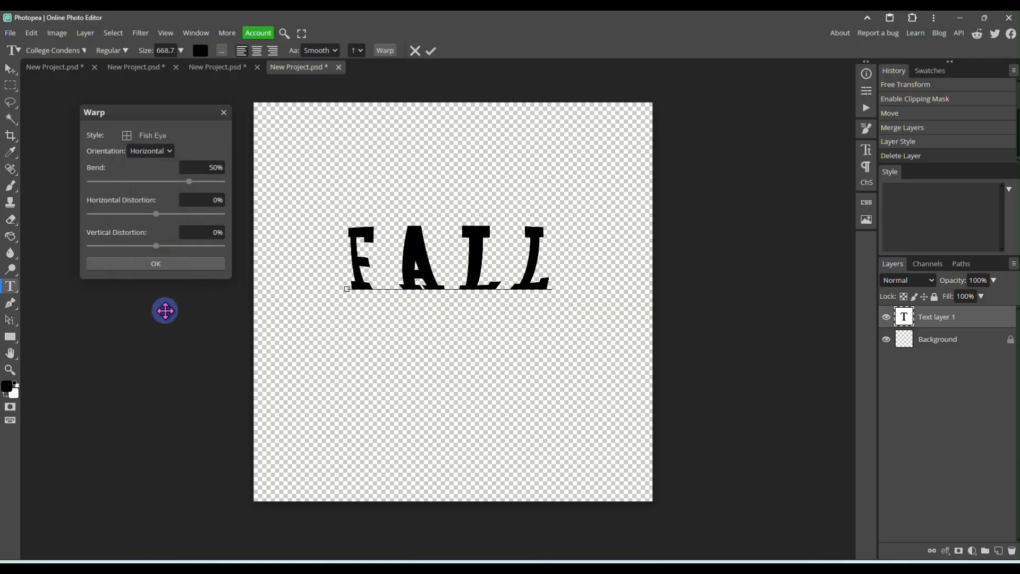
left_click(151, 135)
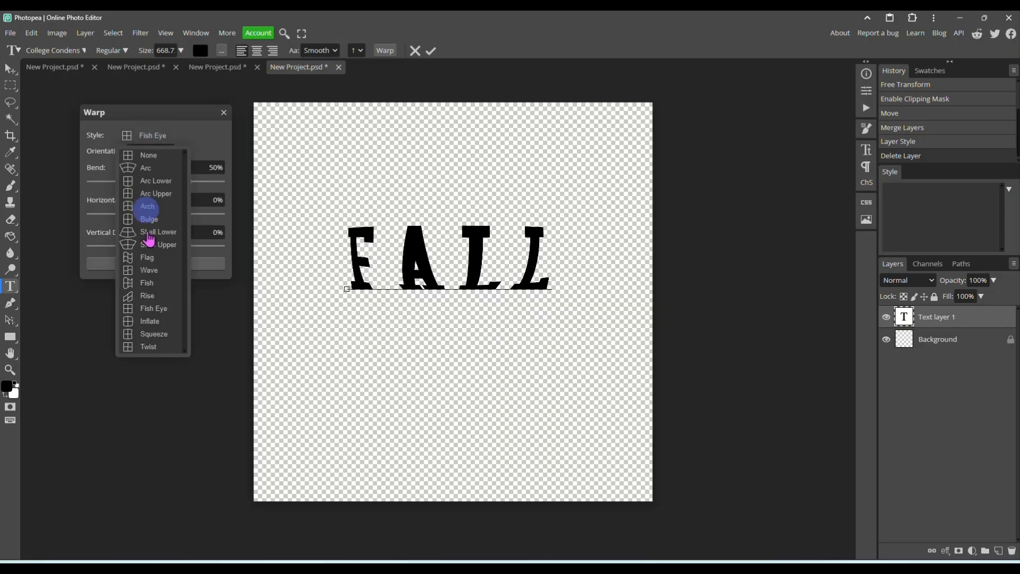
left_click(148, 295)
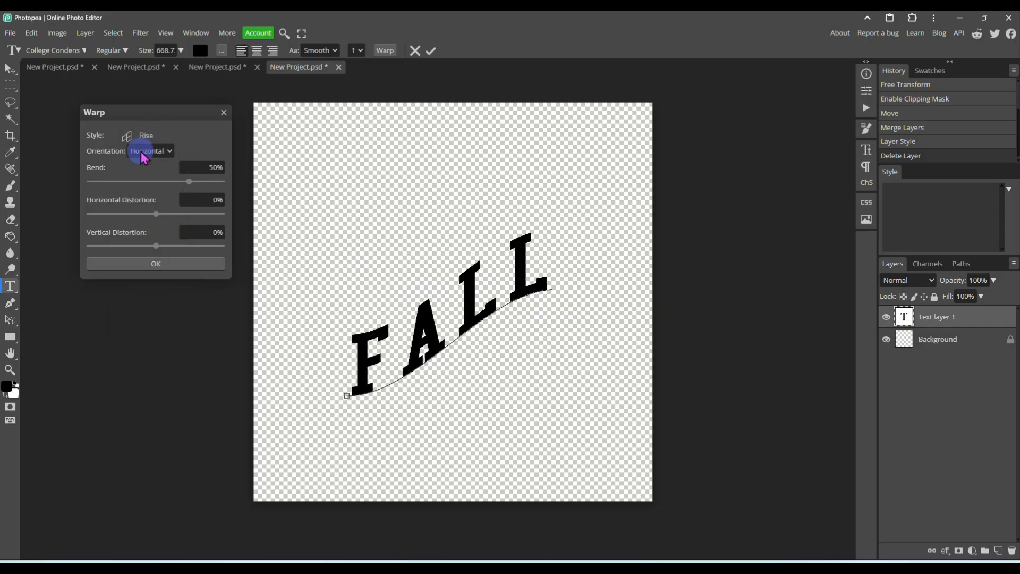
left_click(146, 135)
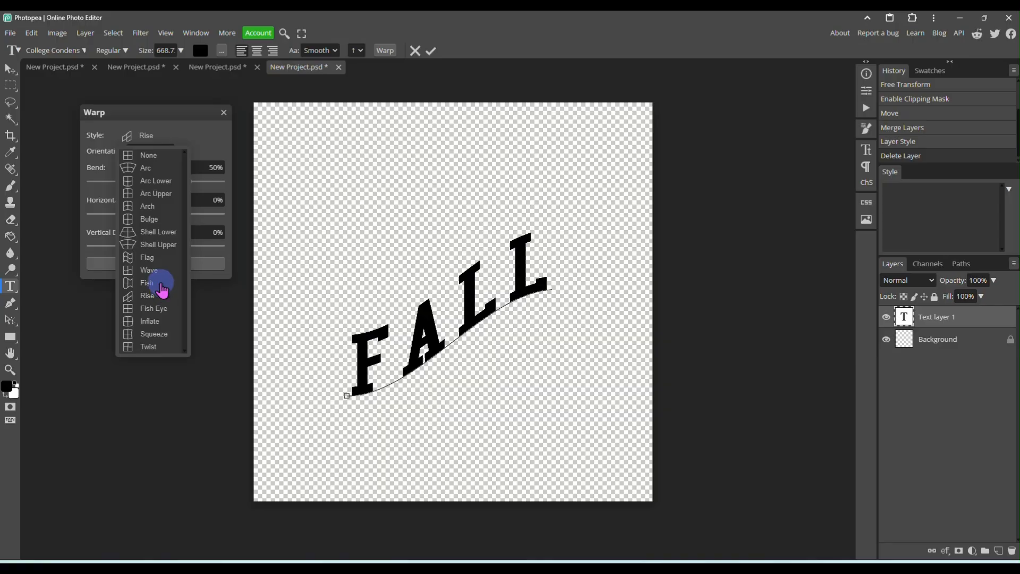
left_click(147, 283)
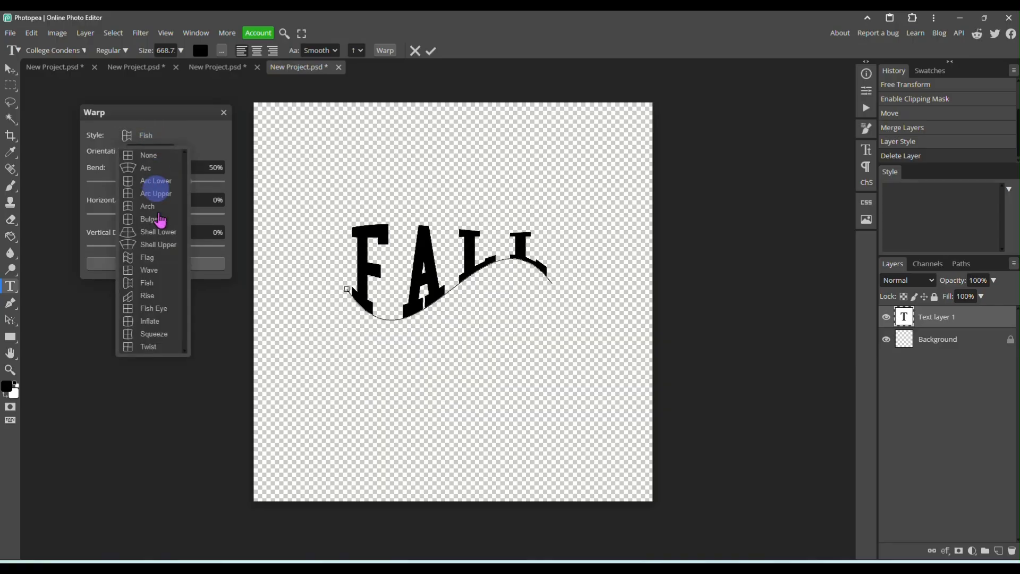
left_click(149, 269)
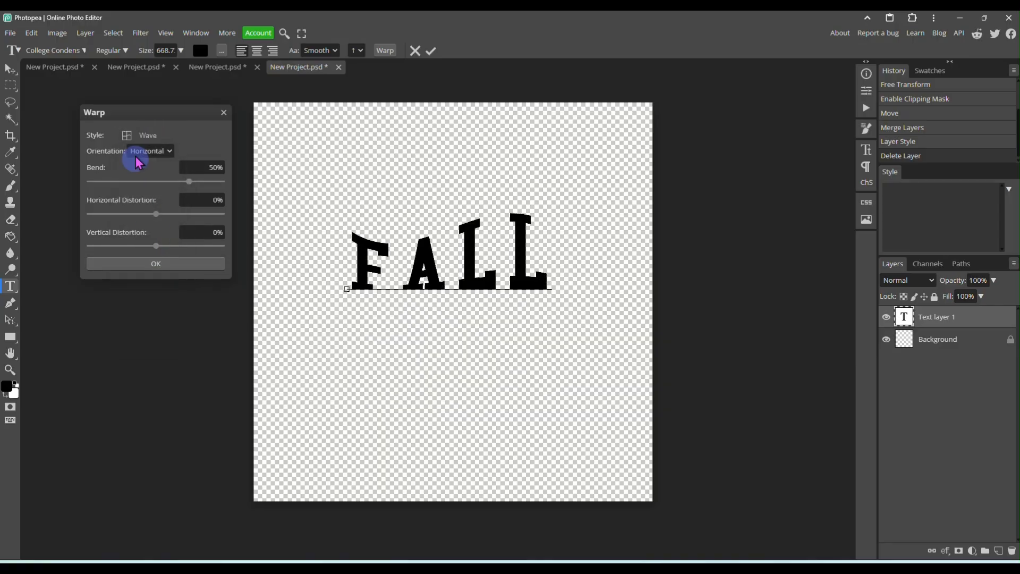
left_click(146, 134)
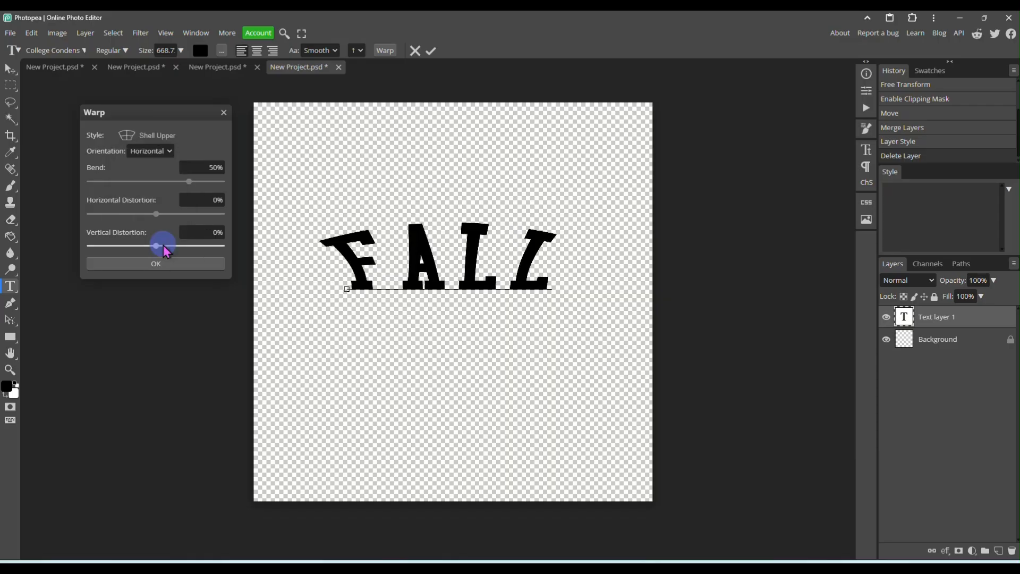
left_click(154, 135)
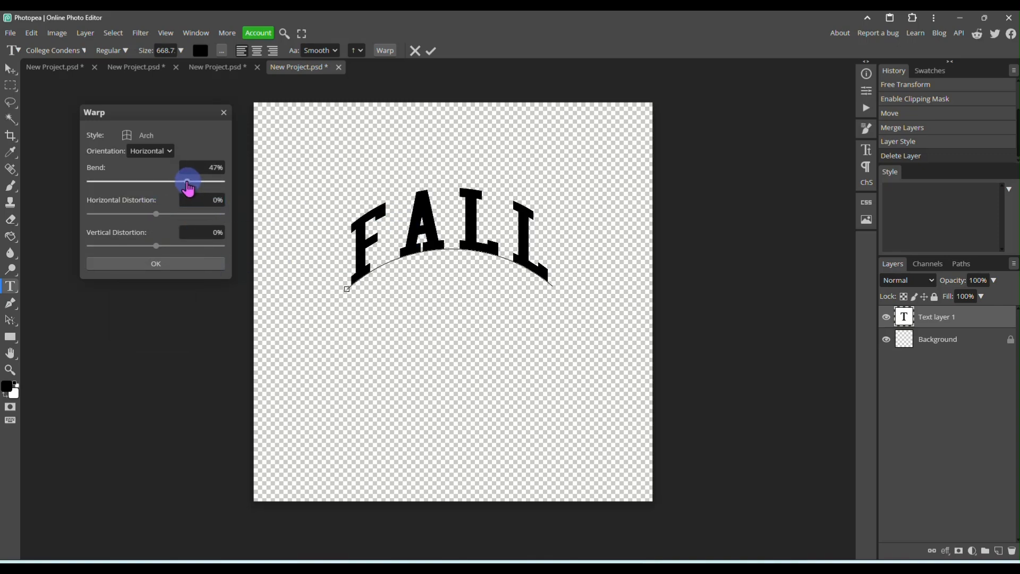
Lower the Arch warp bend on FALL from about 47% to 15%.
left_click_drag(188, 181, 173, 181)
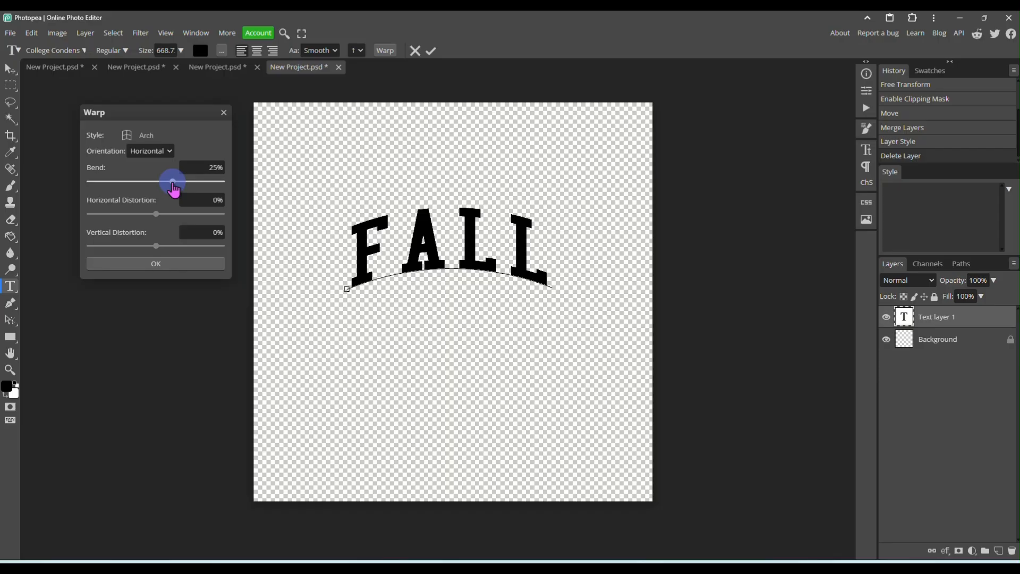
left_click_drag(173, 180, 171, 181)
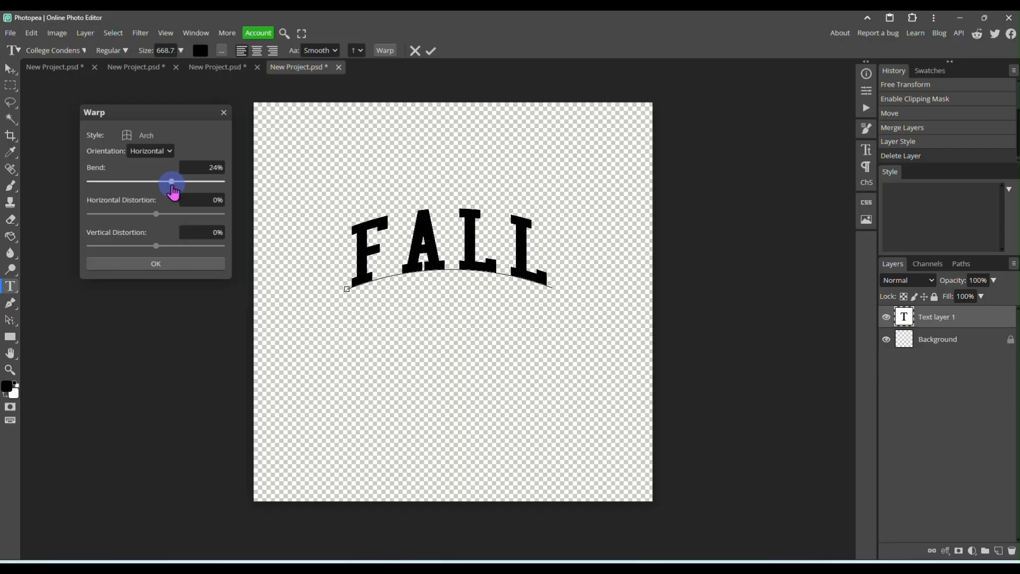
left_click_drag(171, 181, 166, 180)
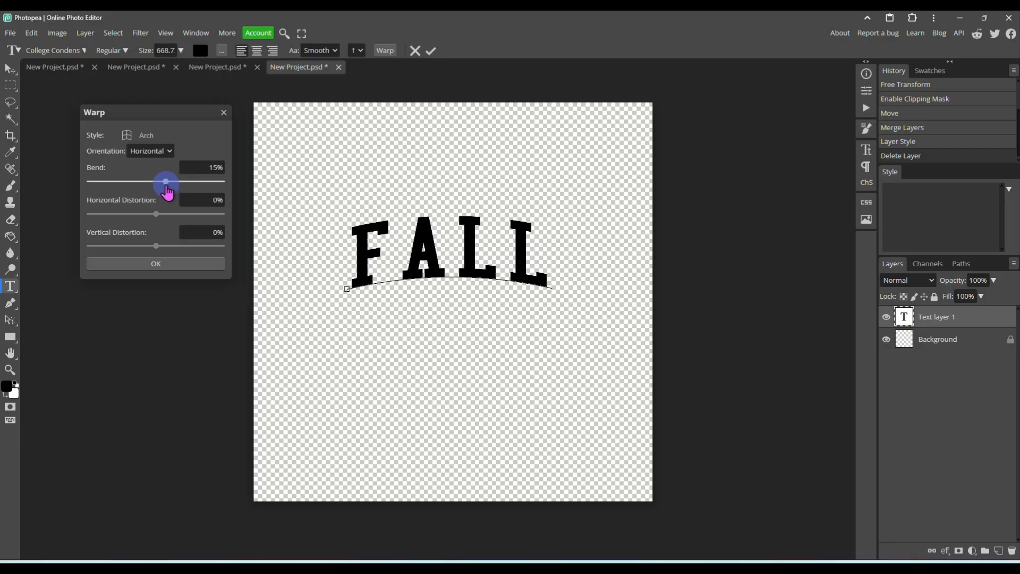
left_click_drag(166, 180, 168, 180)
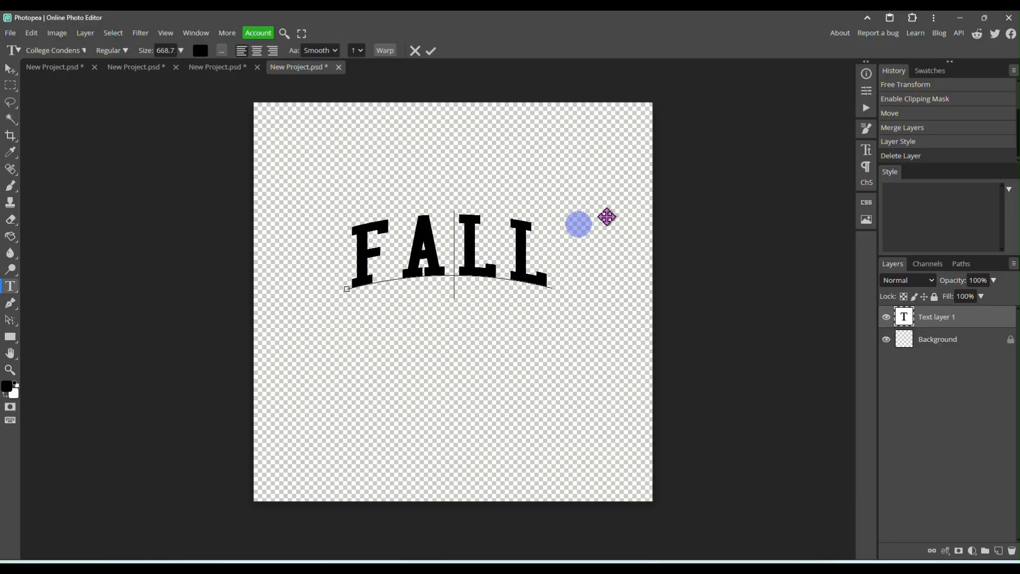
In the Character panel, tighten FALL's tracking to about 12%.
left_click(865, 151)
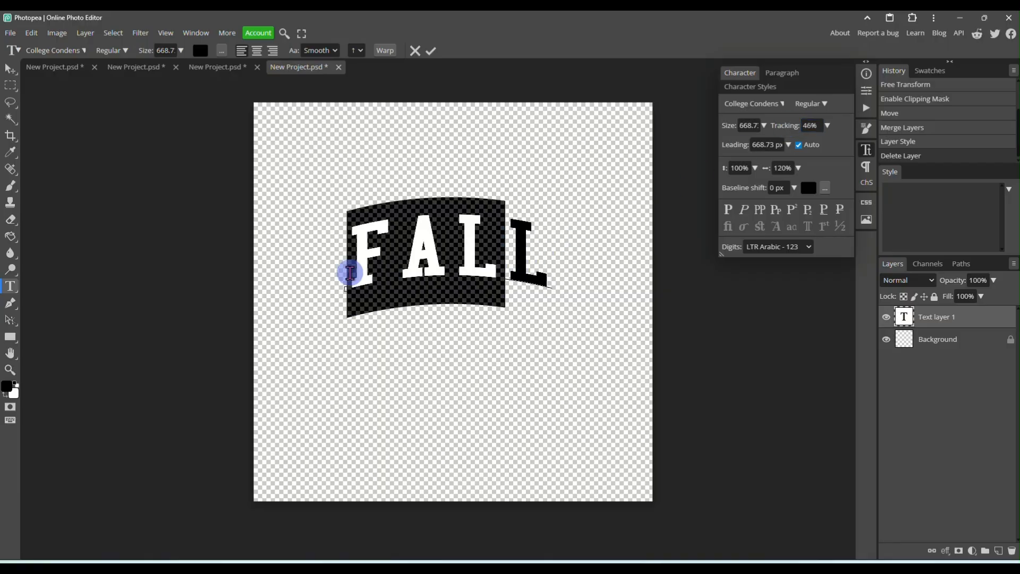
left_click_drag(348, 272, 458, 256)
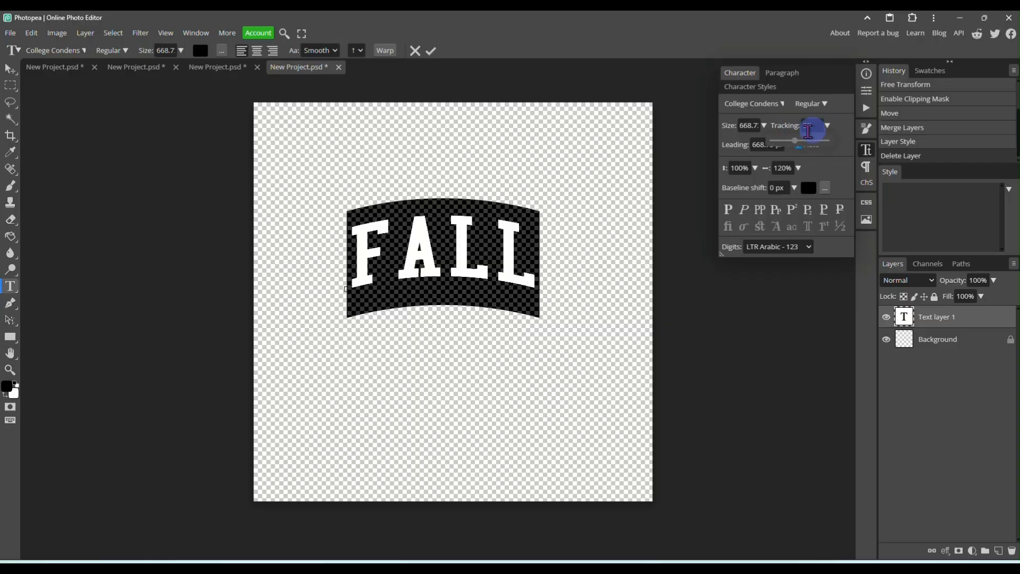
left_click_drag(809, 140, 797, 141)
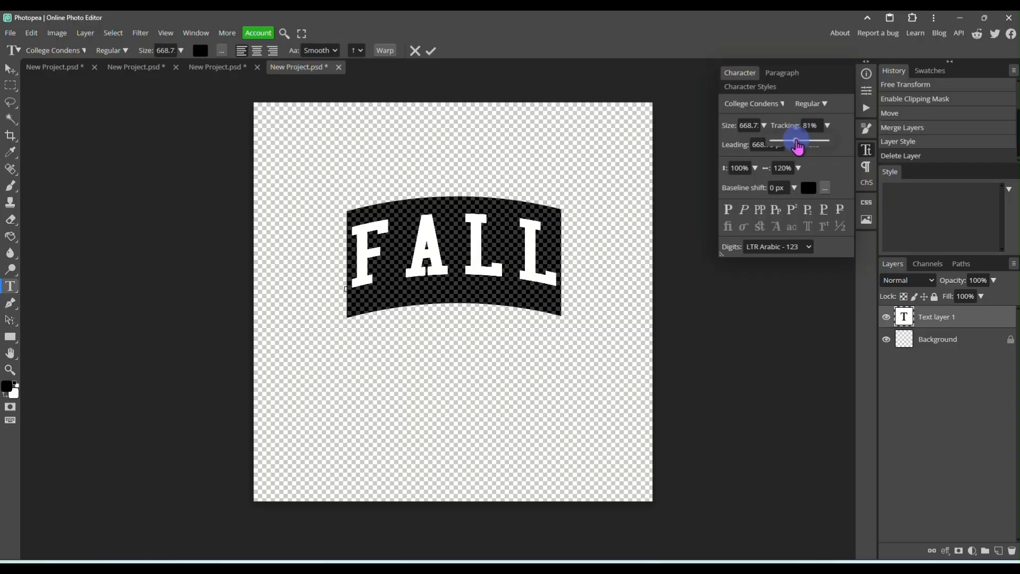
left_click_drag(797, 141, 822, 142)
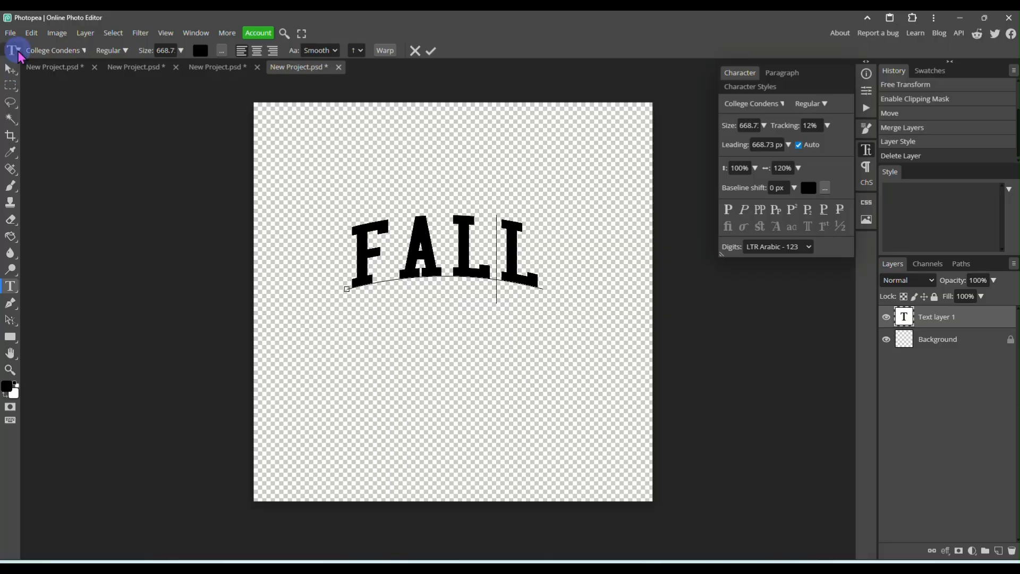
mouse_move(8, 70)
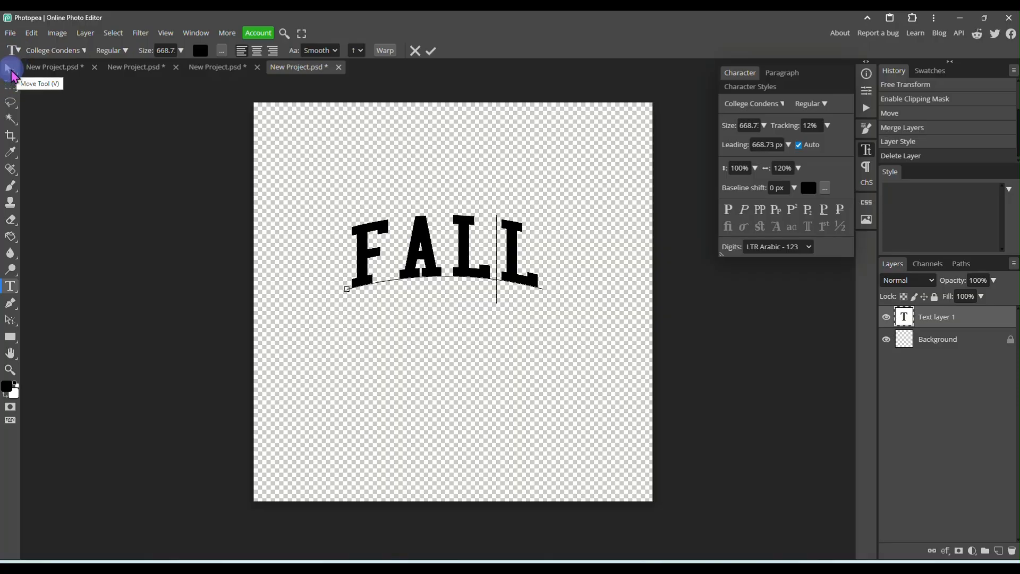
Scale FALL to about 193% with the Move tool and reposition it.
left_click(8, 69)
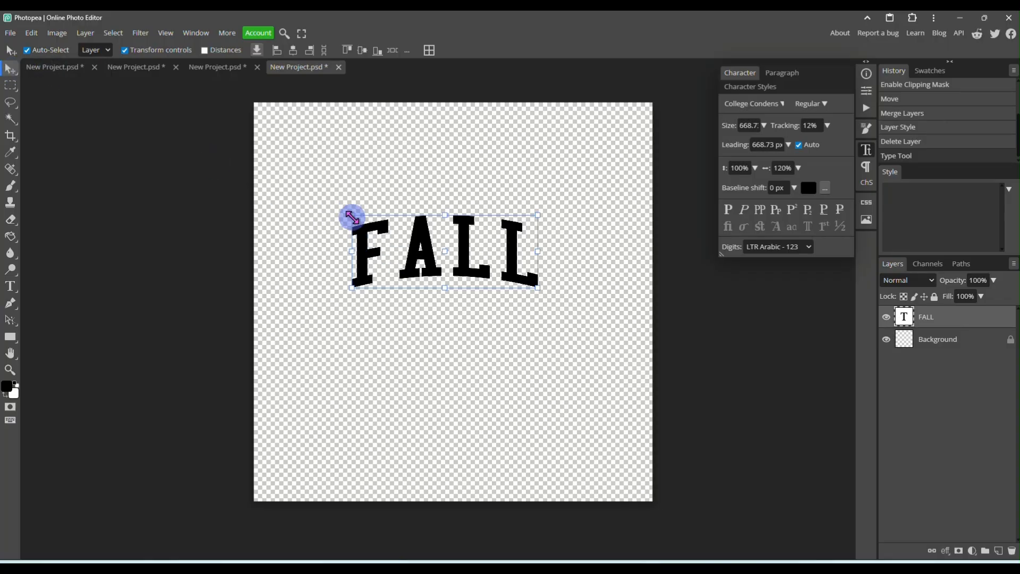
left_click_drag(351, 217, 535, 293)
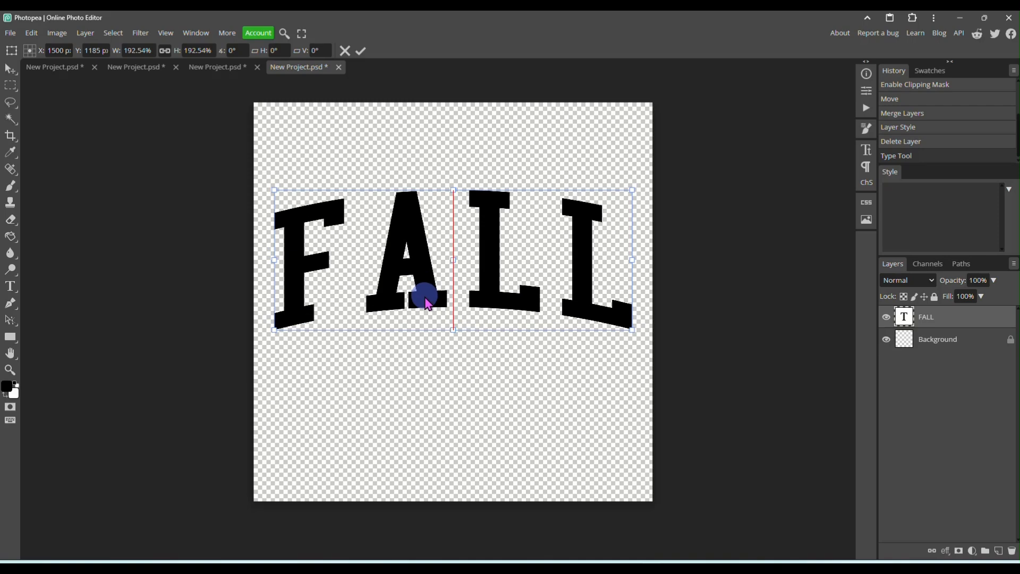
left_click_drag(422, 299, 429, 309)
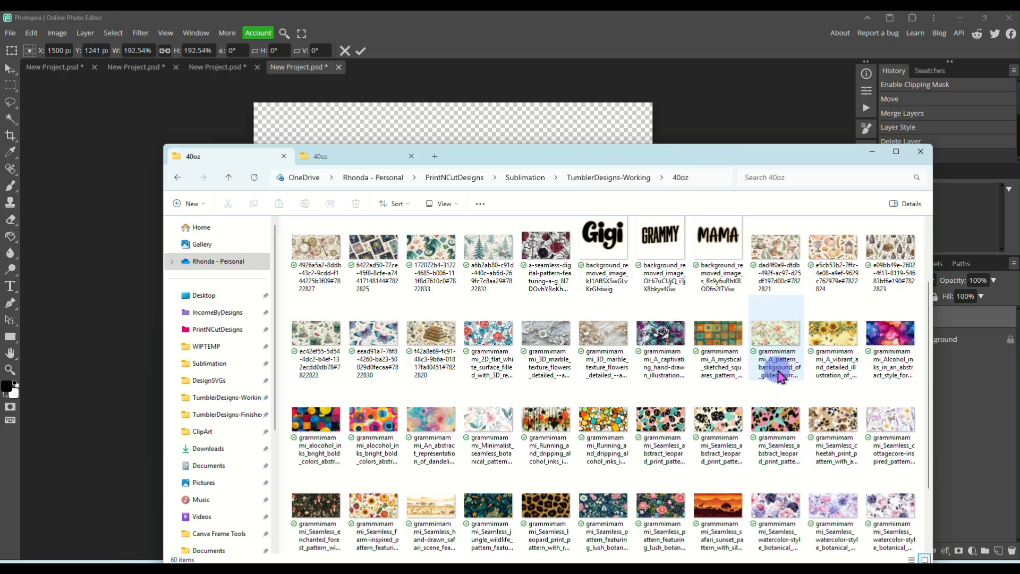
mouse_move(838, 335)
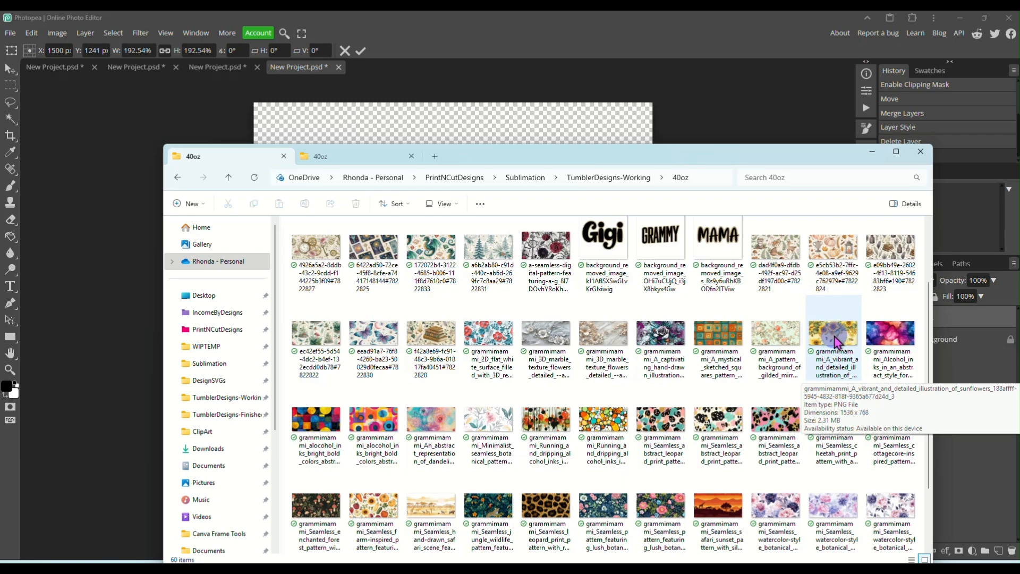
mouse_move(830, 335)
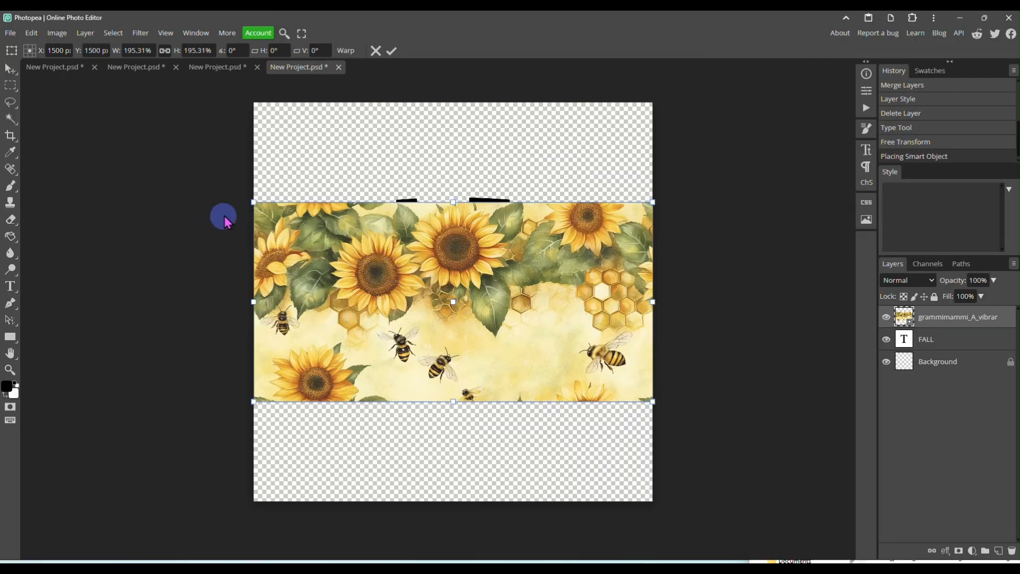
Open the File menu in the FALL design.
left_click(9, 33)
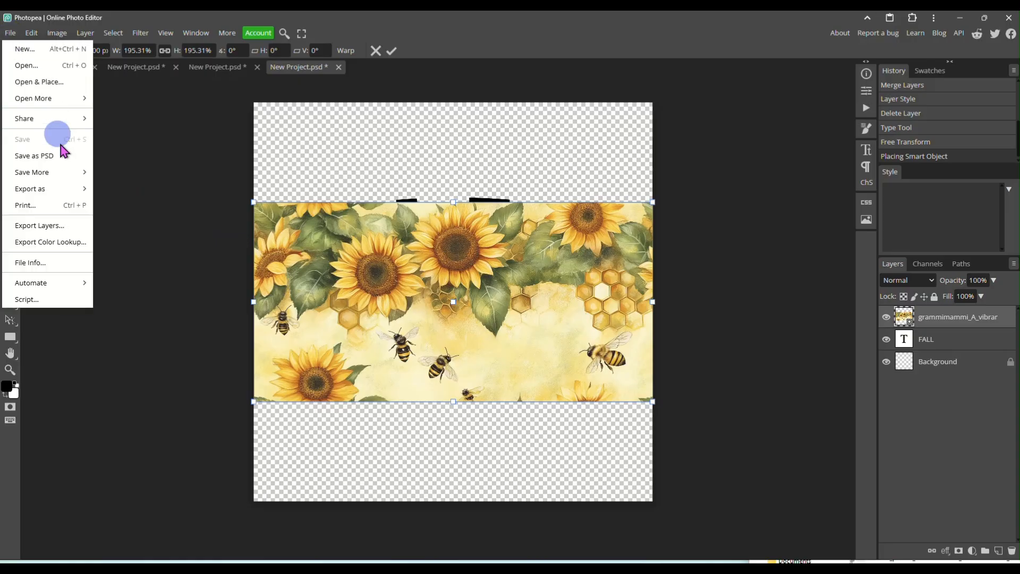
mouse_move(65, 235)
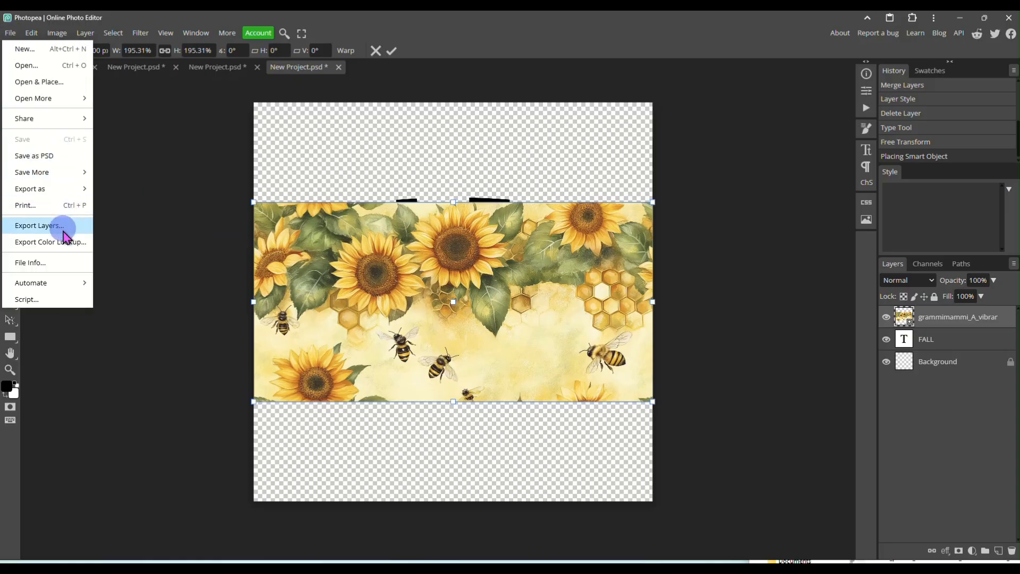
mouse_move(51, 212)
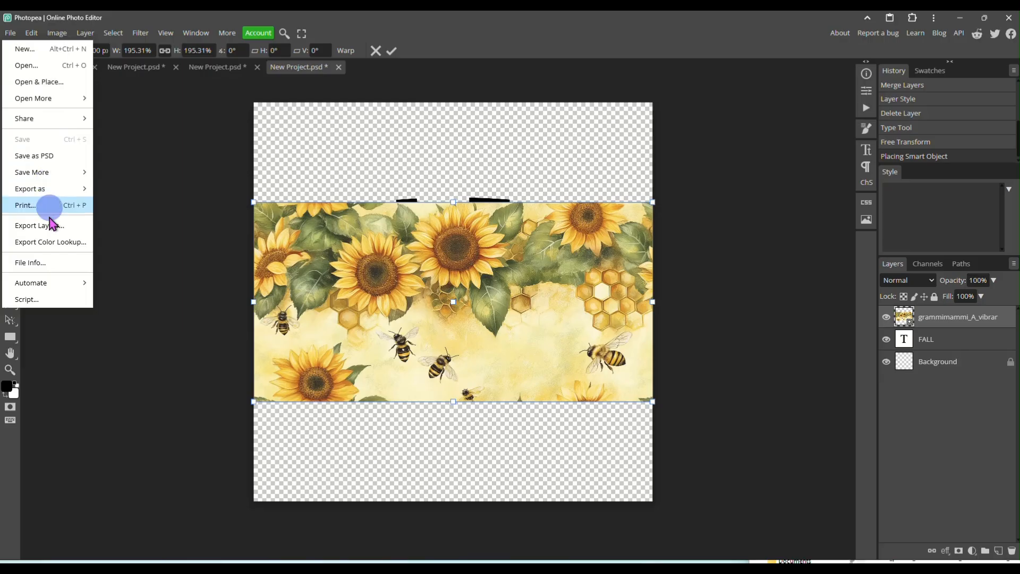
mouse_move(30, 282)
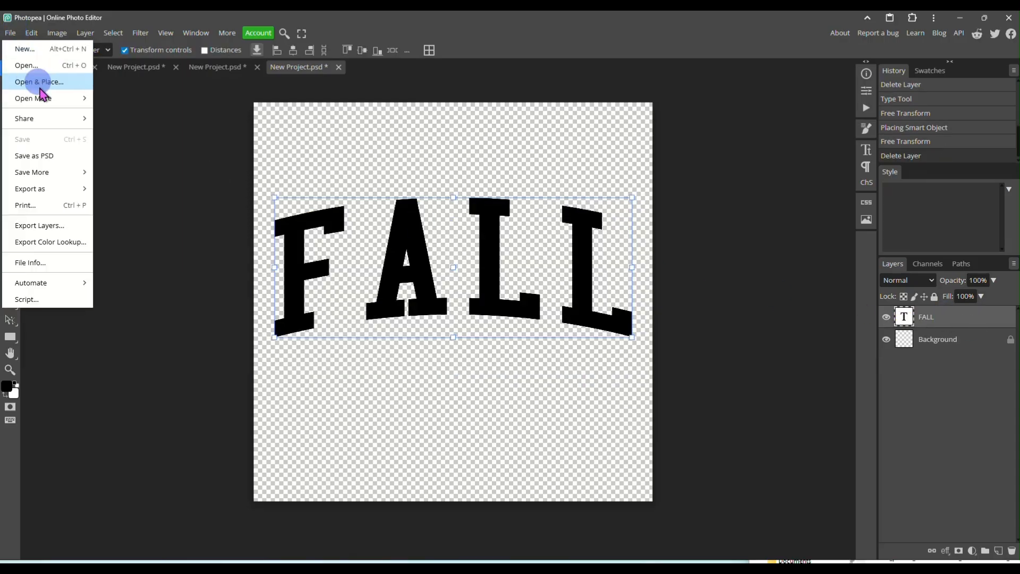
Place the sunflower-and-bee image from the 40oz patterns folder at about 195% over FALL.
left_click(27, 66)
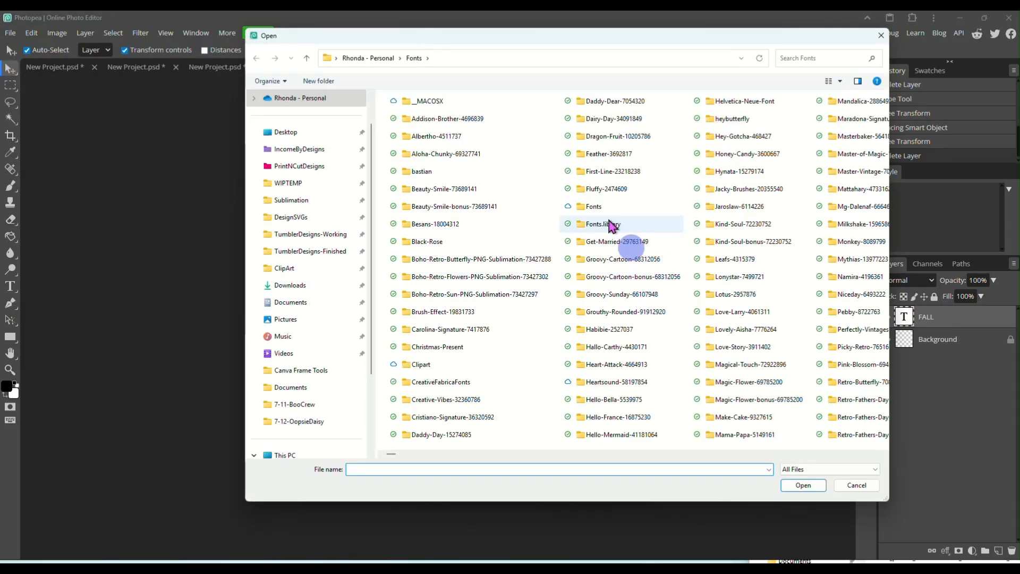
left_click(310, 234)
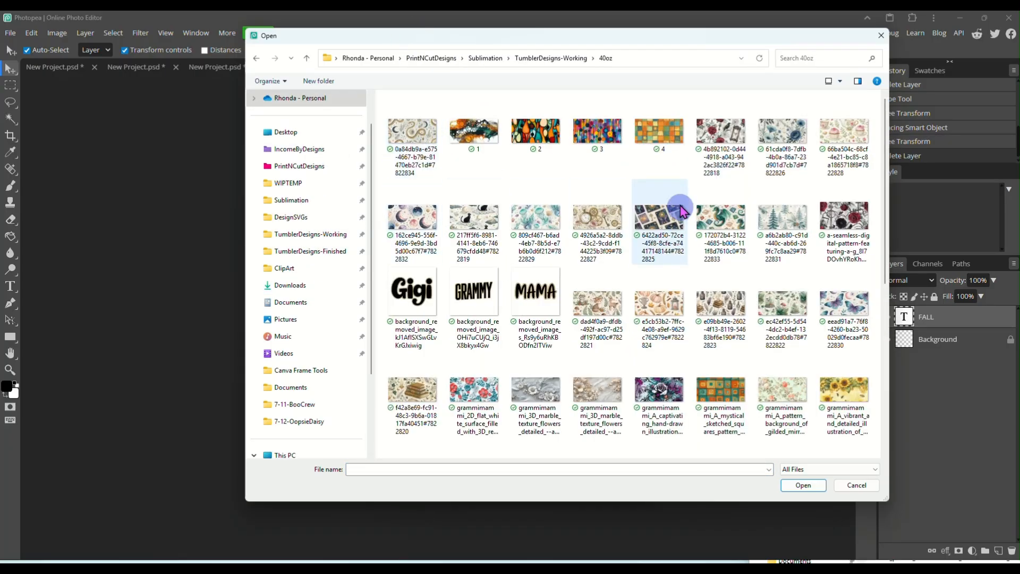
scroll("down", 3)
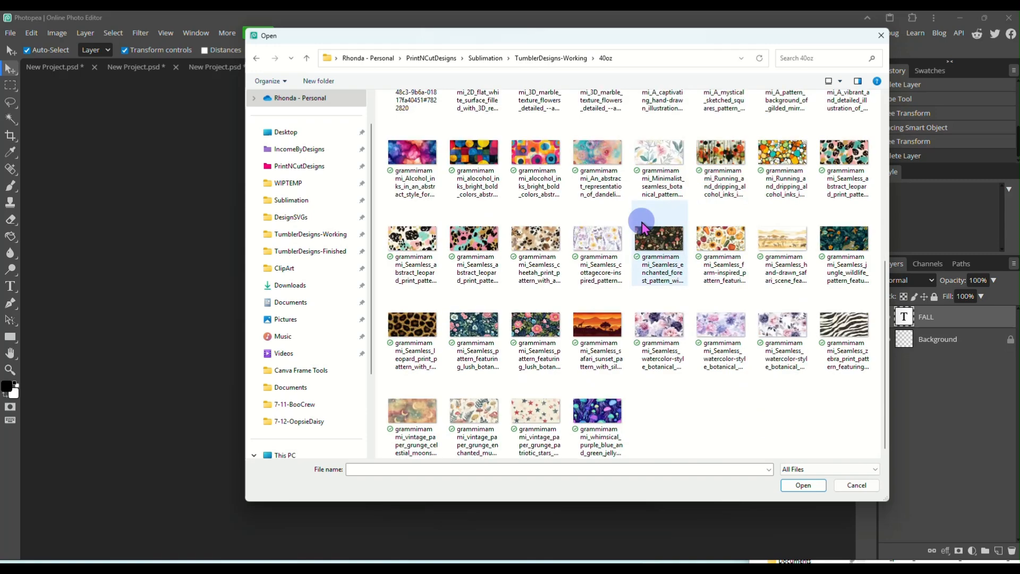
mouse_move(668, 394)
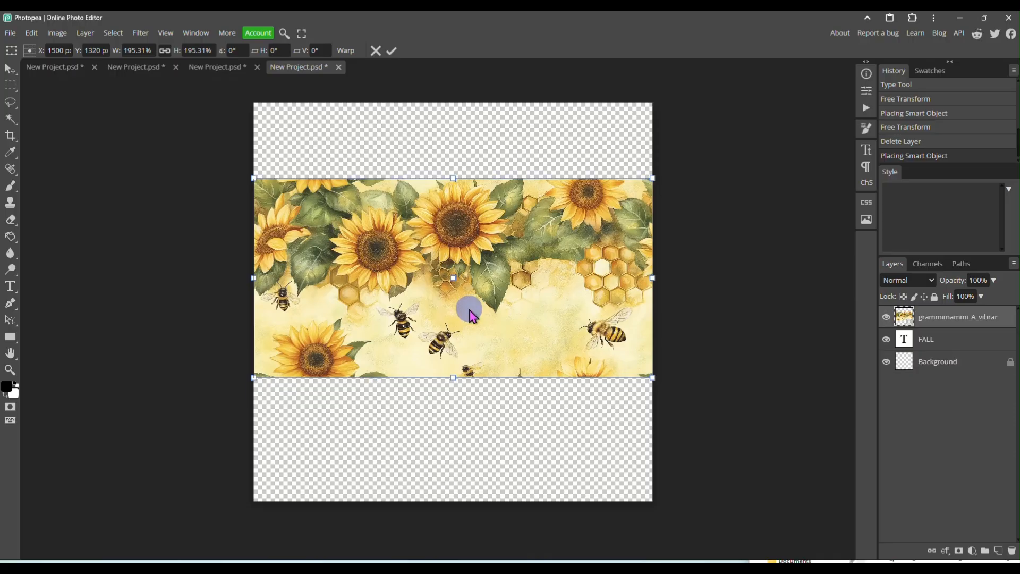
left_click_drag(469, 310, 478, 323)
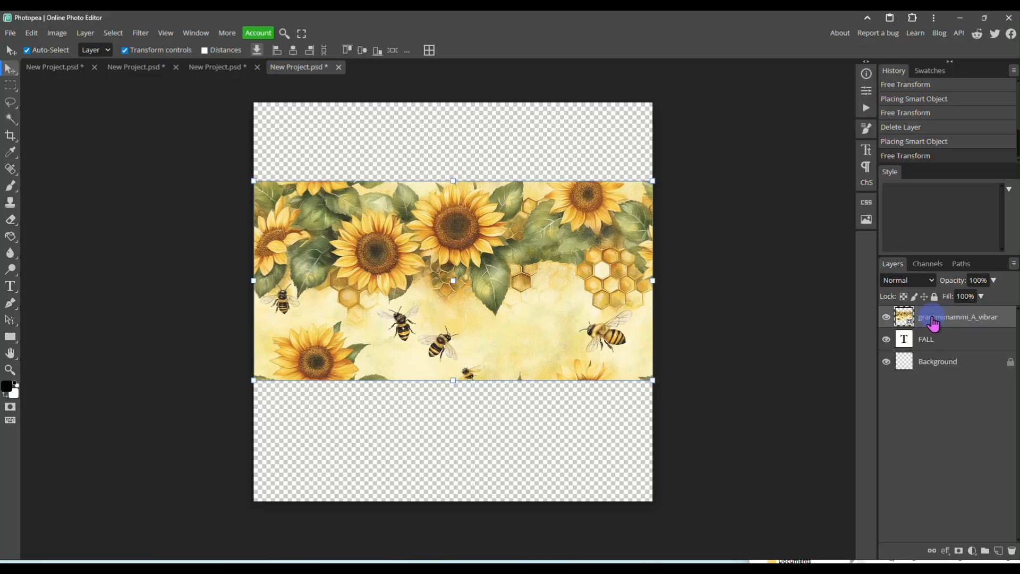
Clip the sunflower pattern layer to FALL and shift it within the letters.
right_click(933, 317)
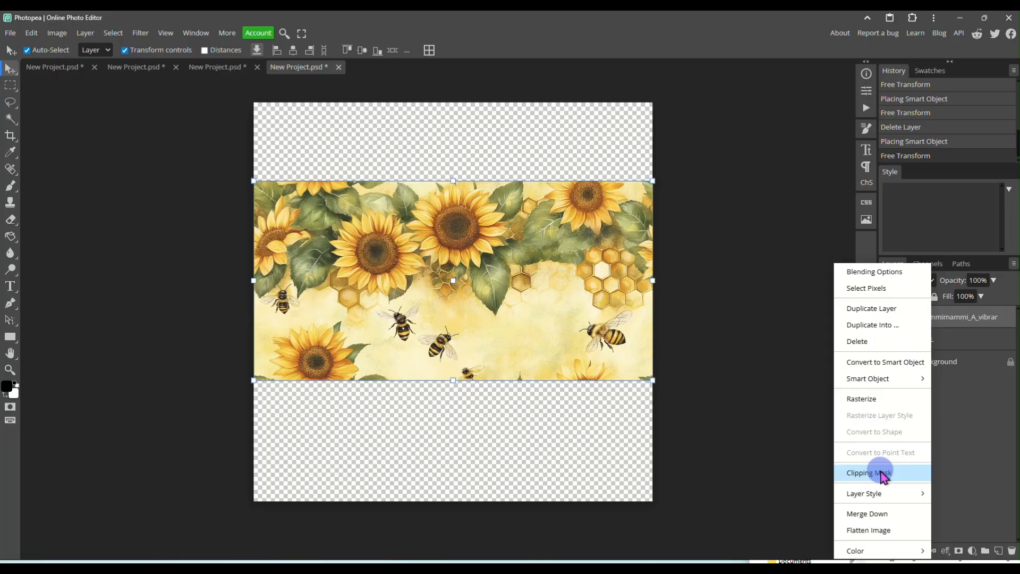
left_click(871, 471)
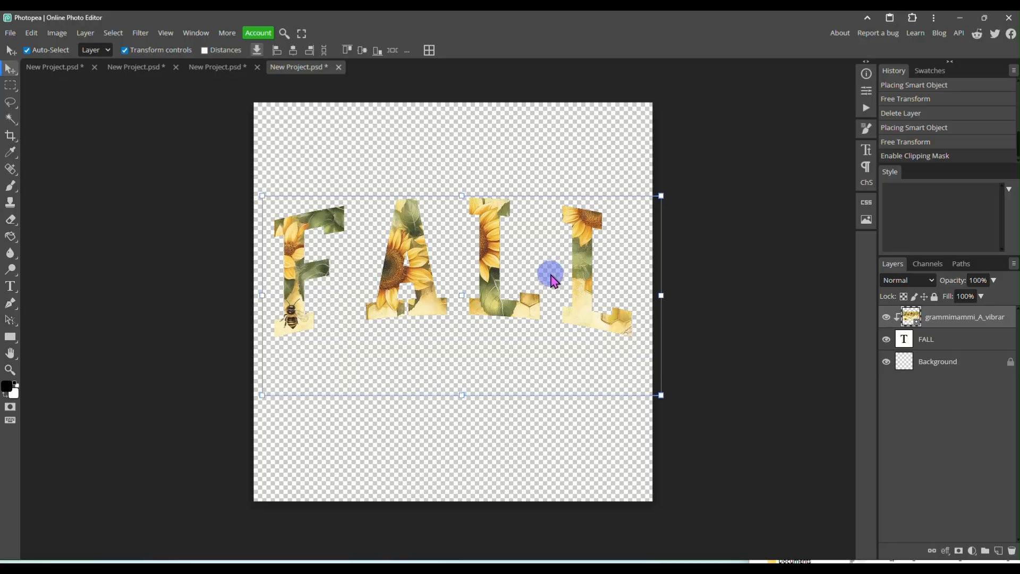
left_click_drag(550, 272, 291, 325)
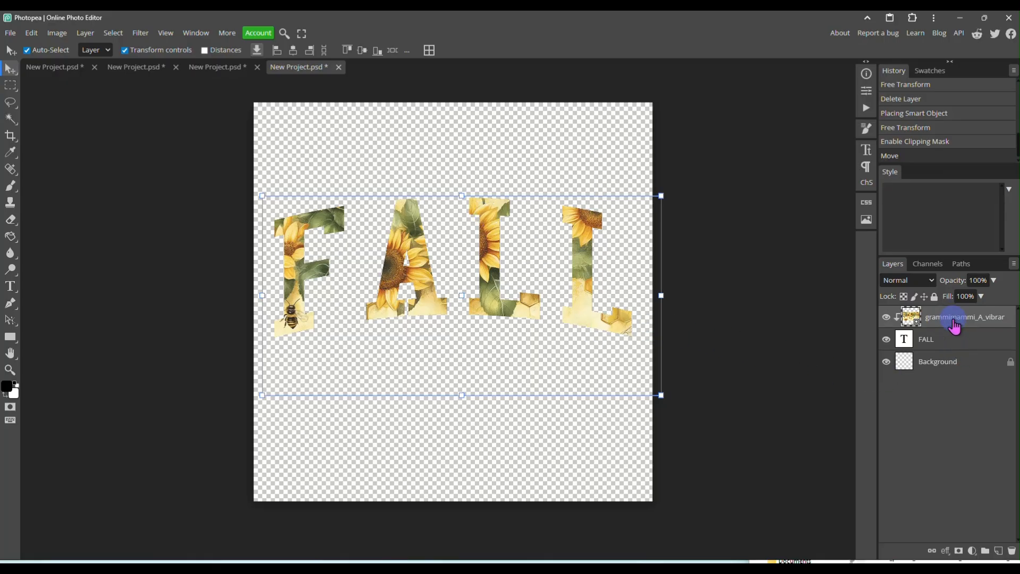
Merge the sunflower pattern down into the FALL text layer and nudge the word upward.
right_click(954, 316)
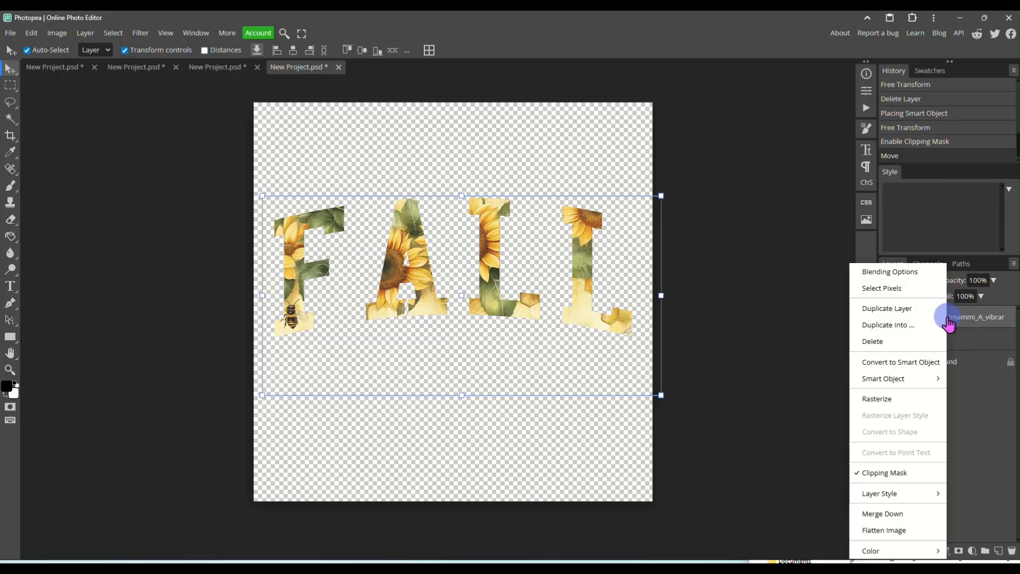
mouse_move(909, 436)
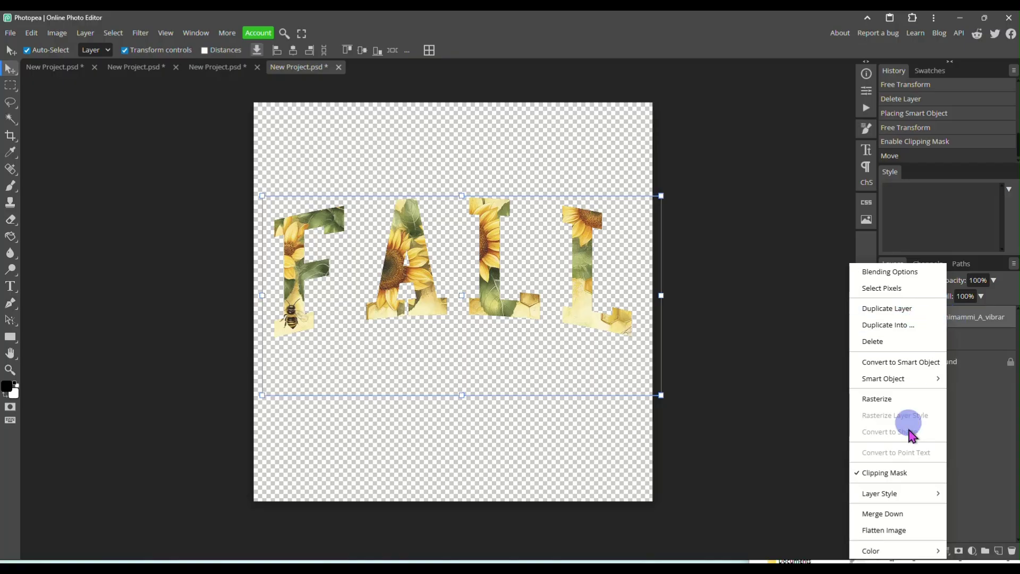
mouse_move(914, 524)
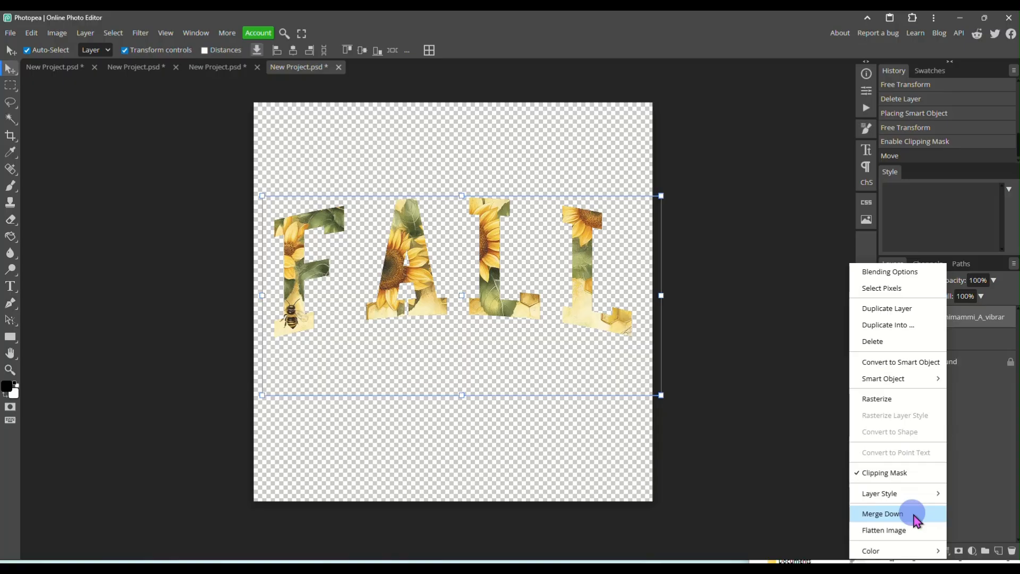
left_click(880, 513)
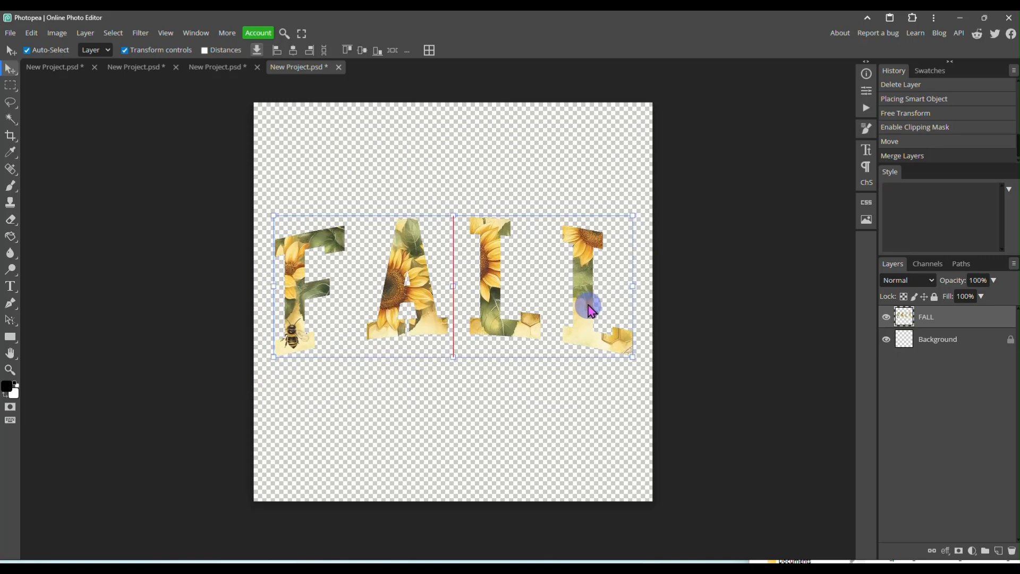
left_click_drag(589, 309, 589, 292)
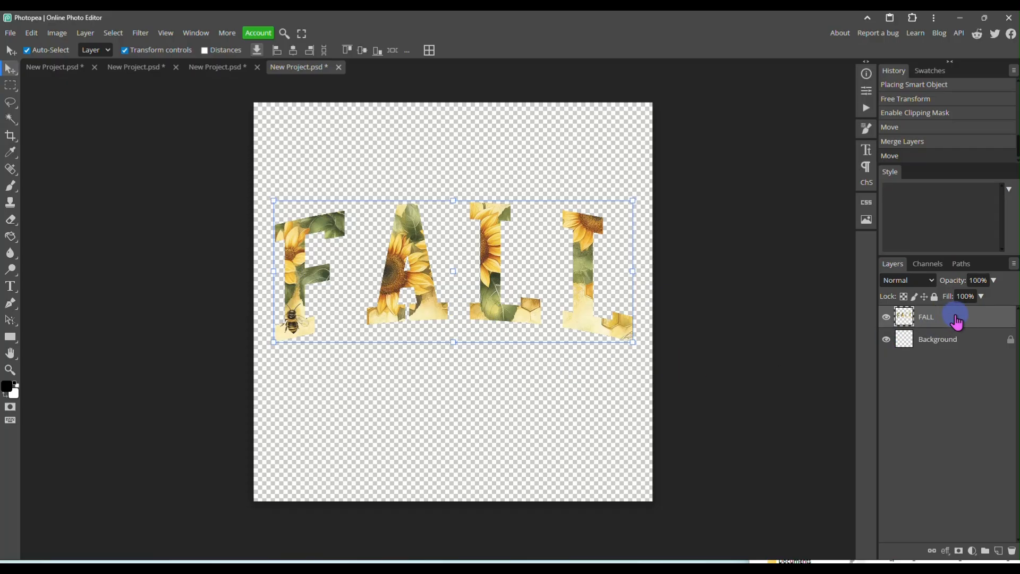
mouse_move(946, 341)
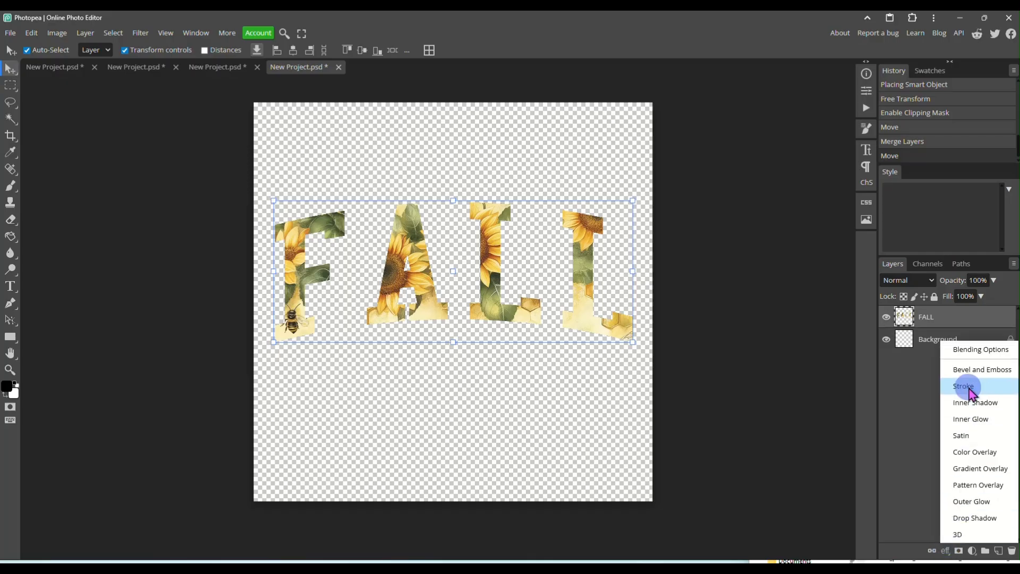
mouse_move(971, 387)
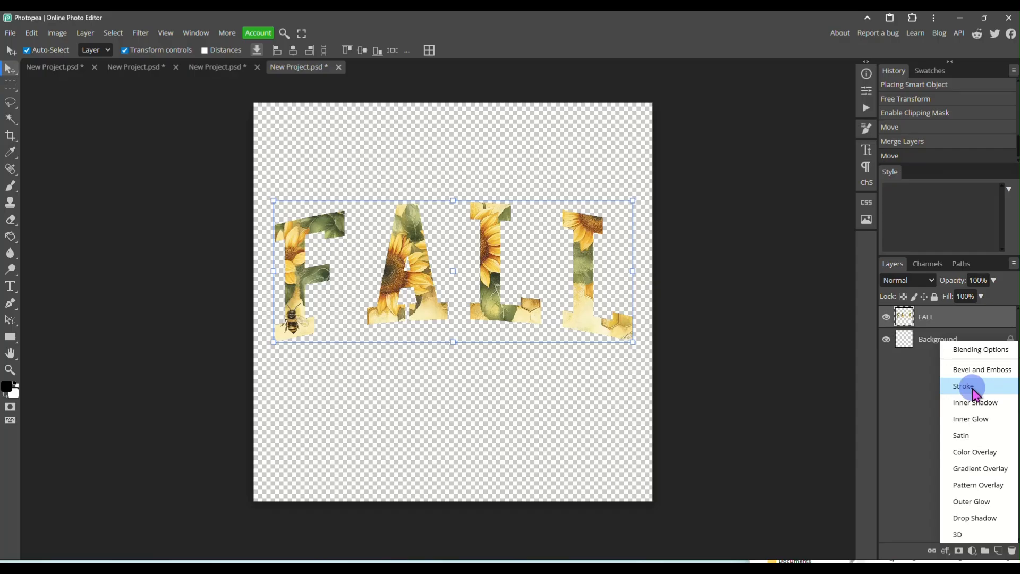
Add a Stroke effect to FALL using a golden-brown colour sampled from the sunflowers.
left_click(963, 386)
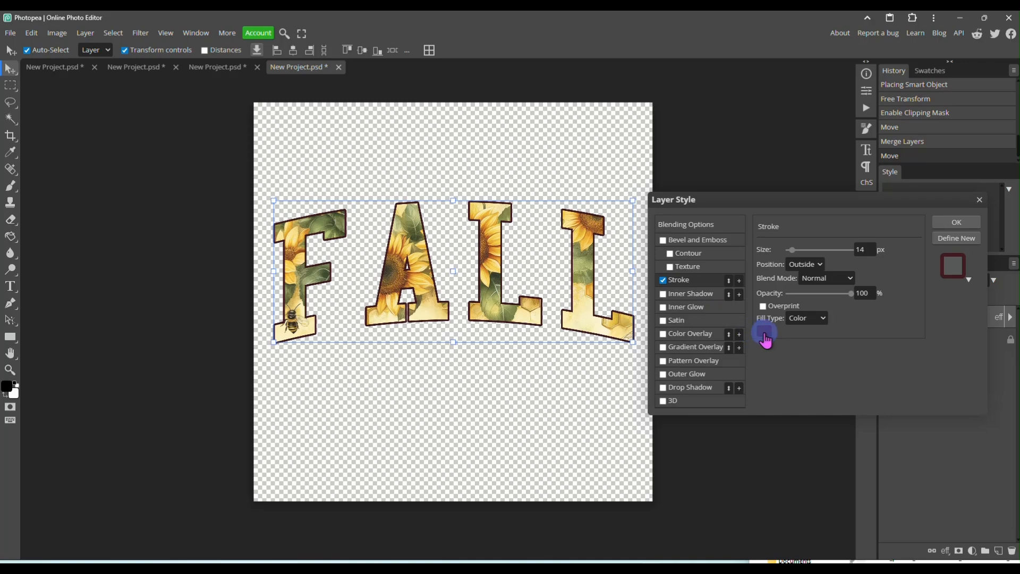
left_click(764, 332)
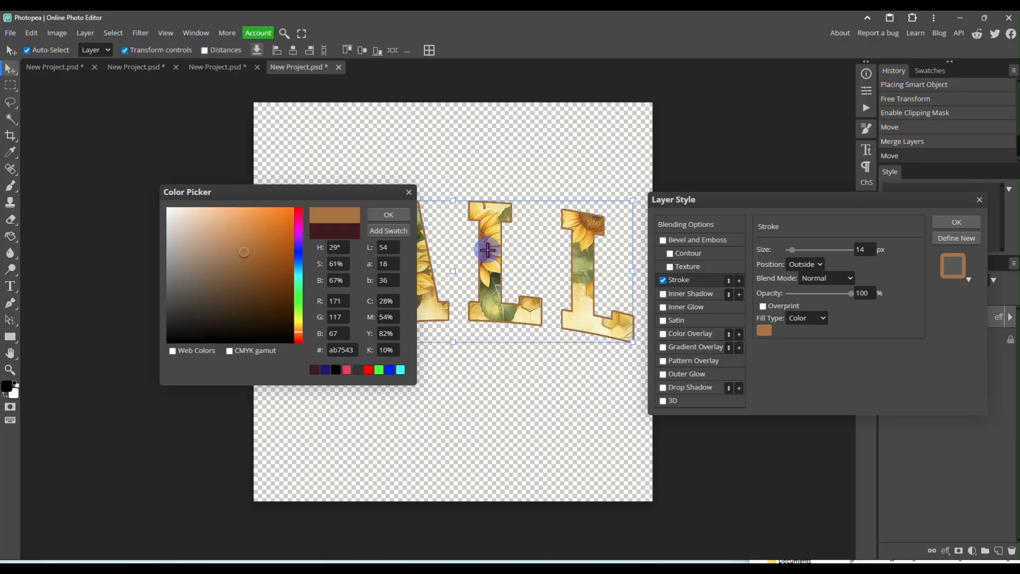
left_click(249, 293)
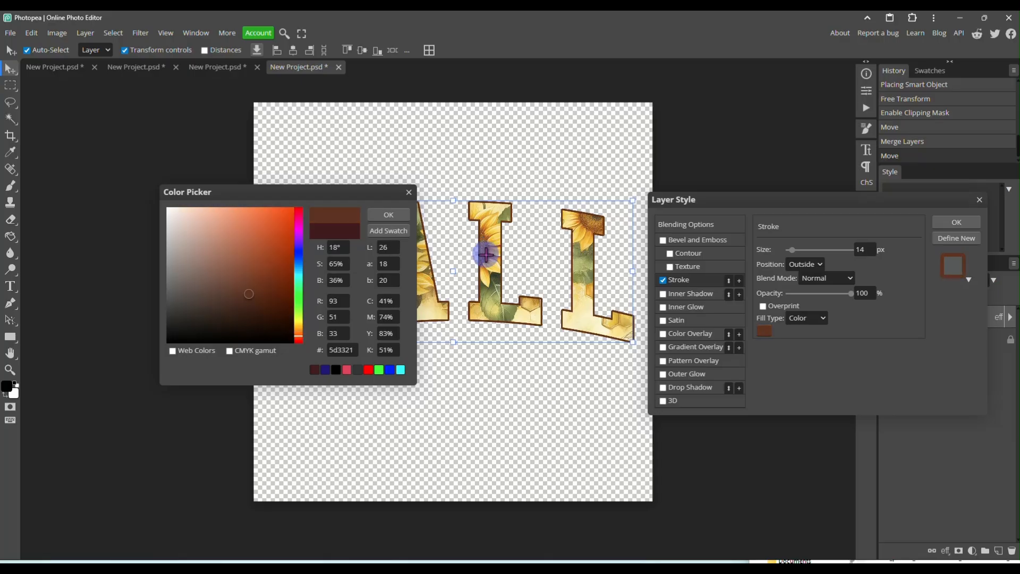
left_click(262, 252)
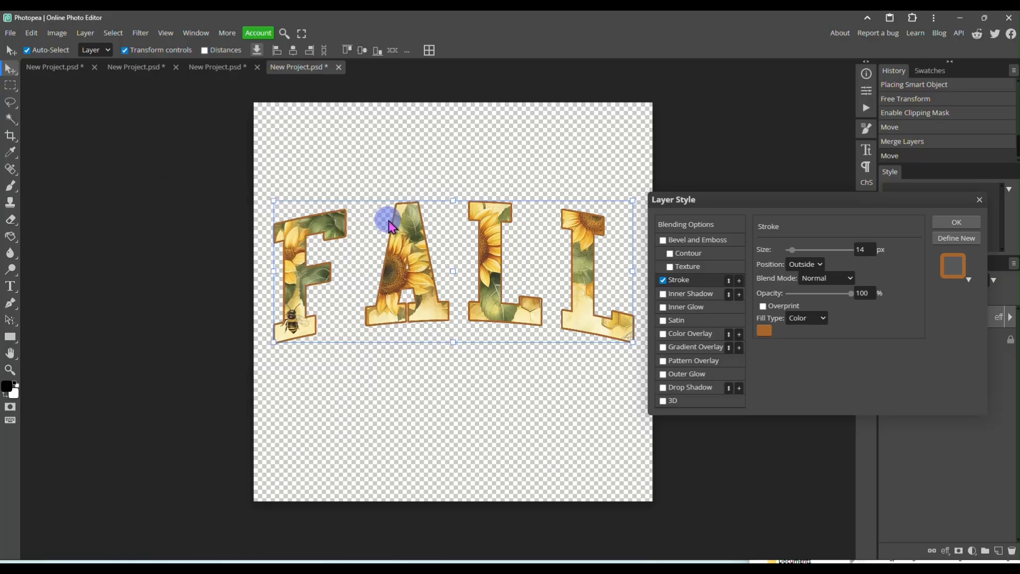
Adjust the stroke width toward 21 px while trying the Inside position.
left_click_drag(842, 249, 791, 249)
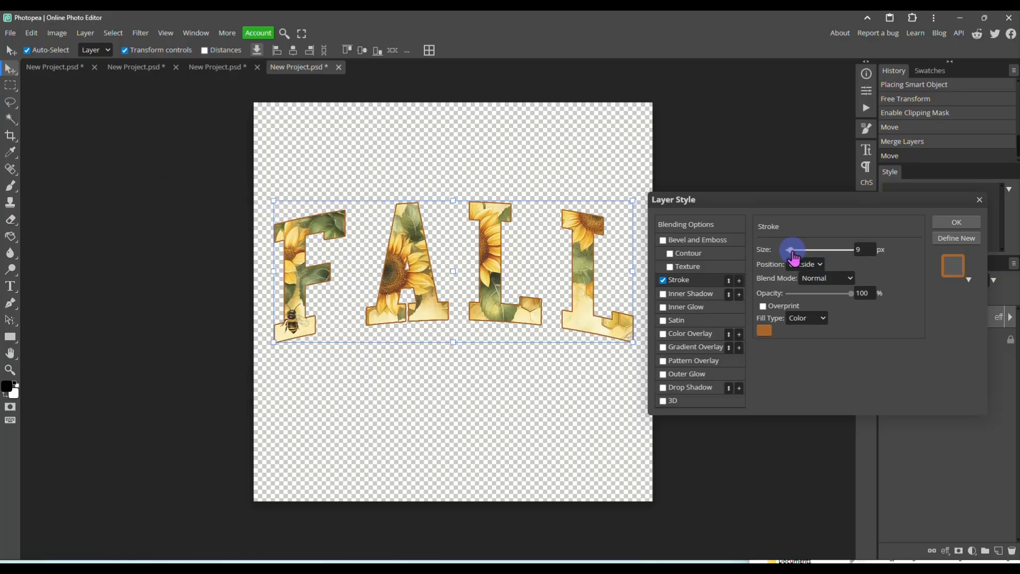
left_click_drag(791, 249, 810, 249)
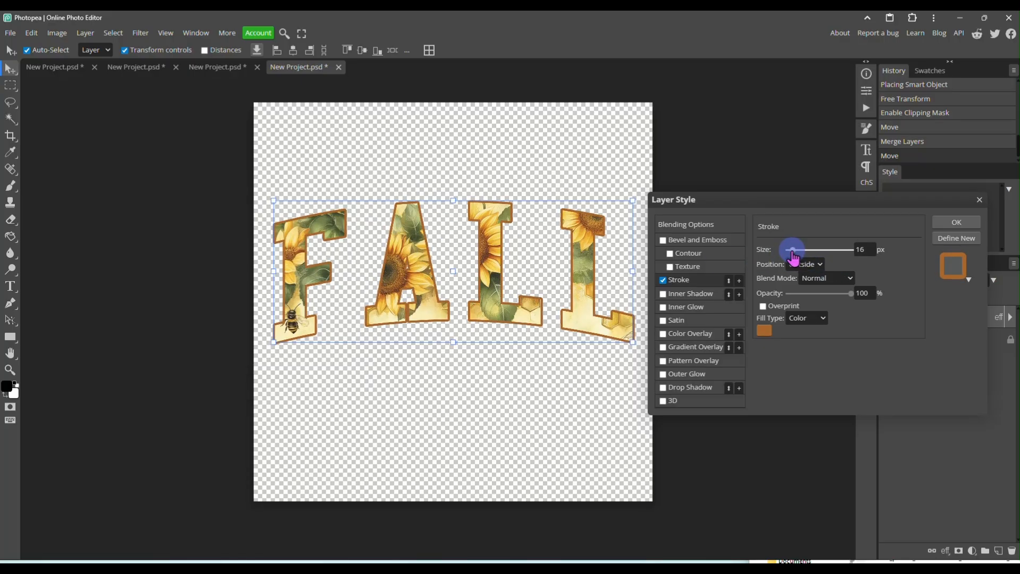
left_click_drag(791, 249, 811, 249)
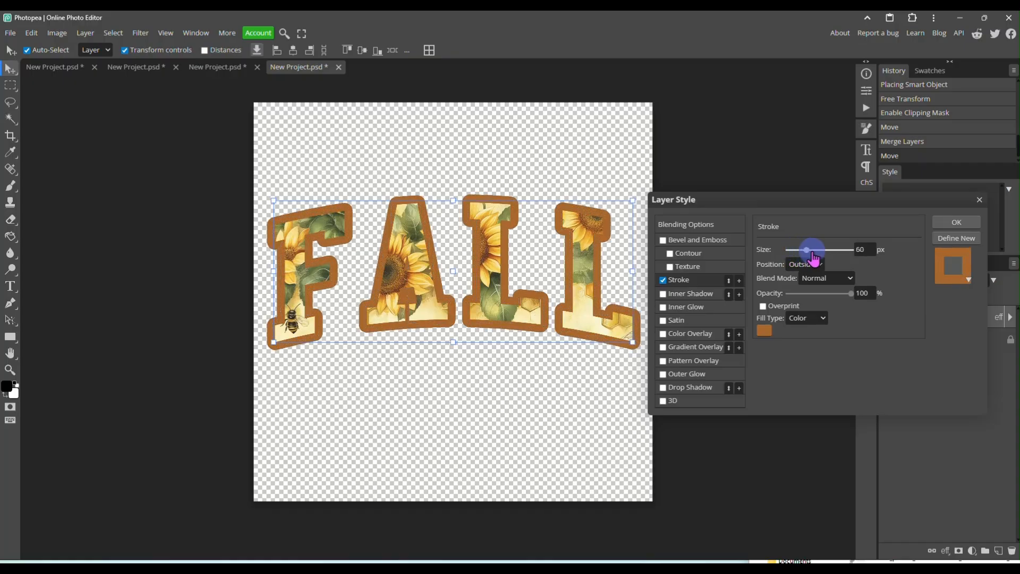
left_click_drag(811, 250, 799, 252)
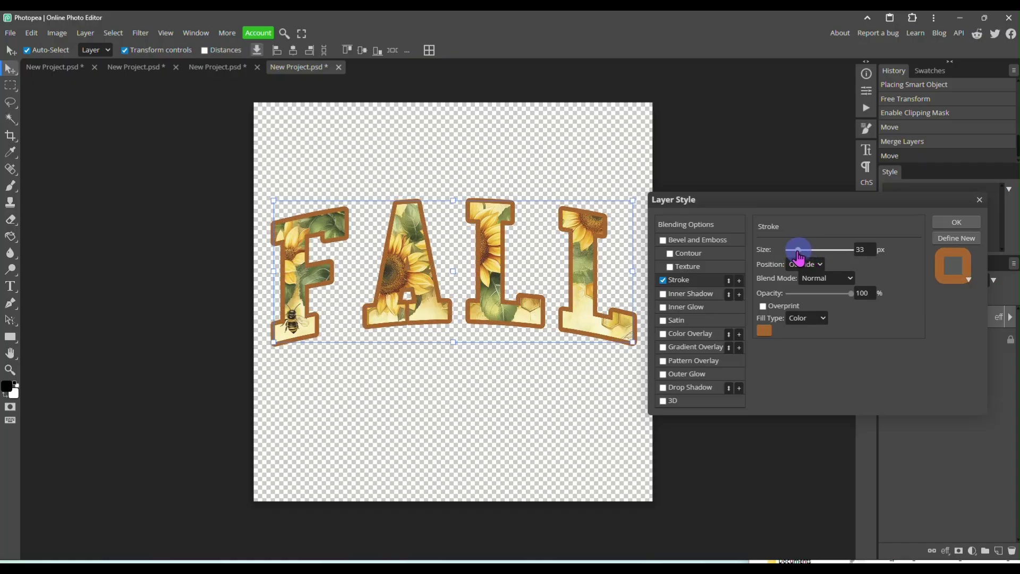
left_click_drag(799, 254, 792, 254)
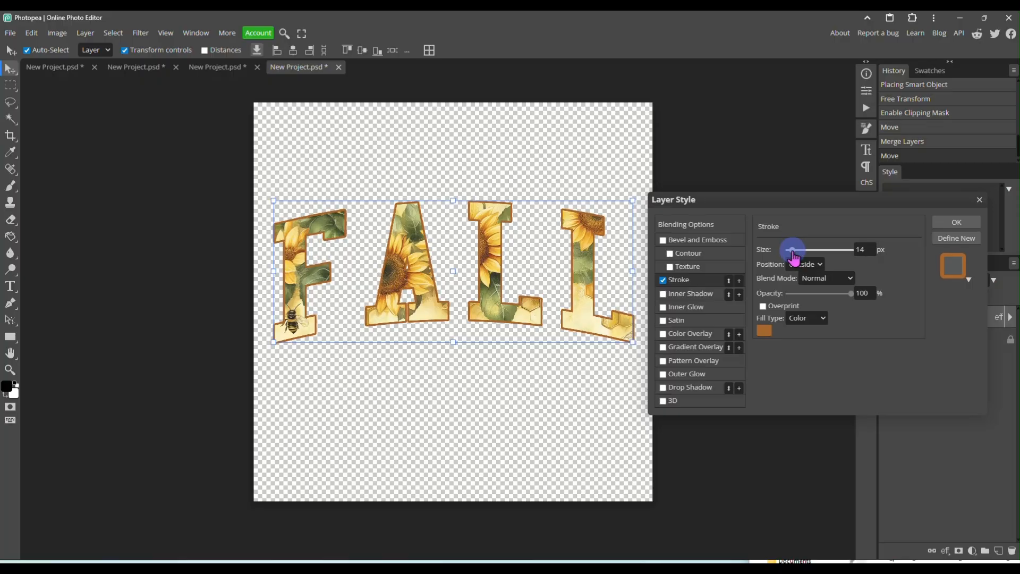
left_click(804, 264)
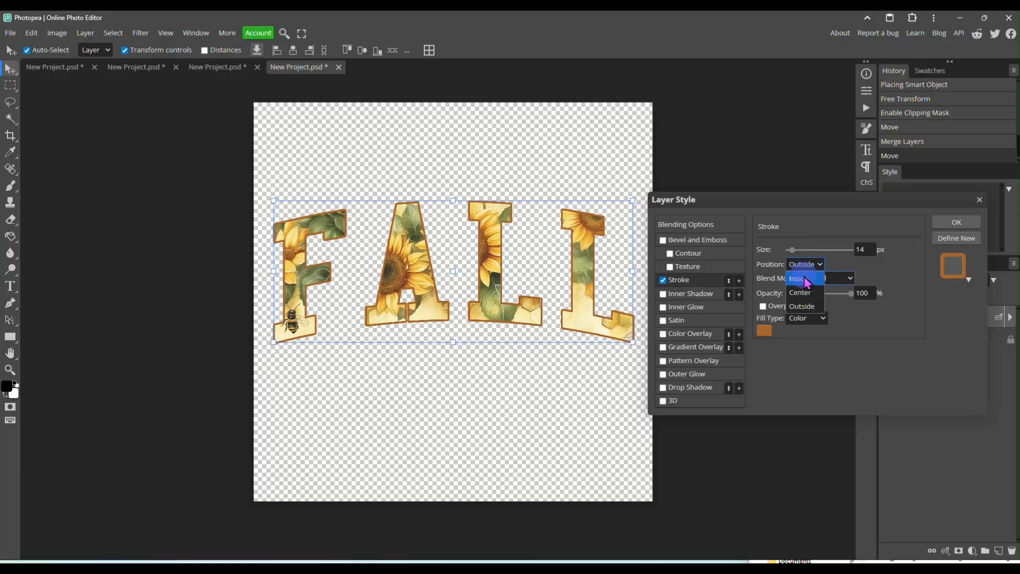
left_click(796, 277)
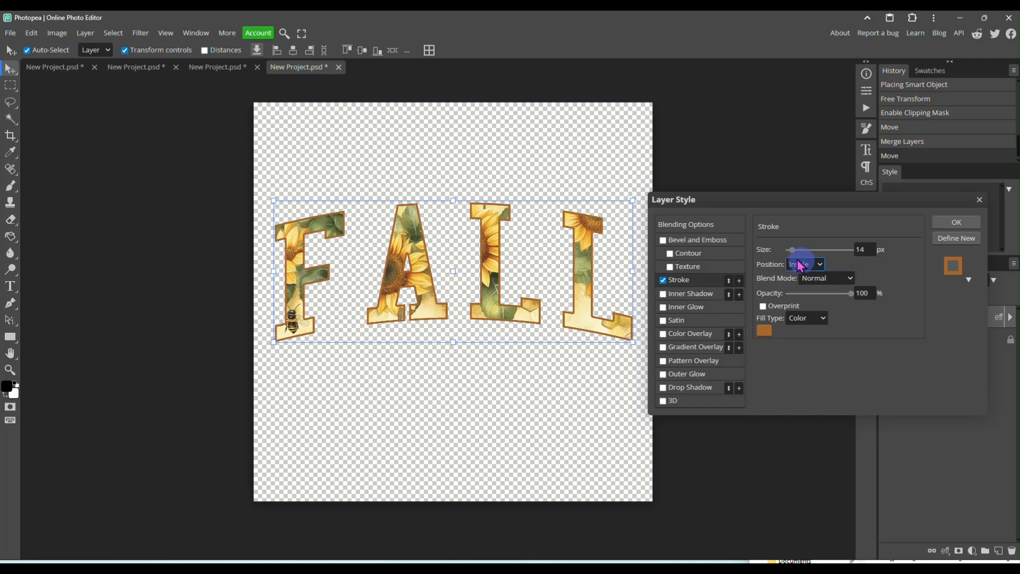
left_click_drag(791, 250, 797, 254)
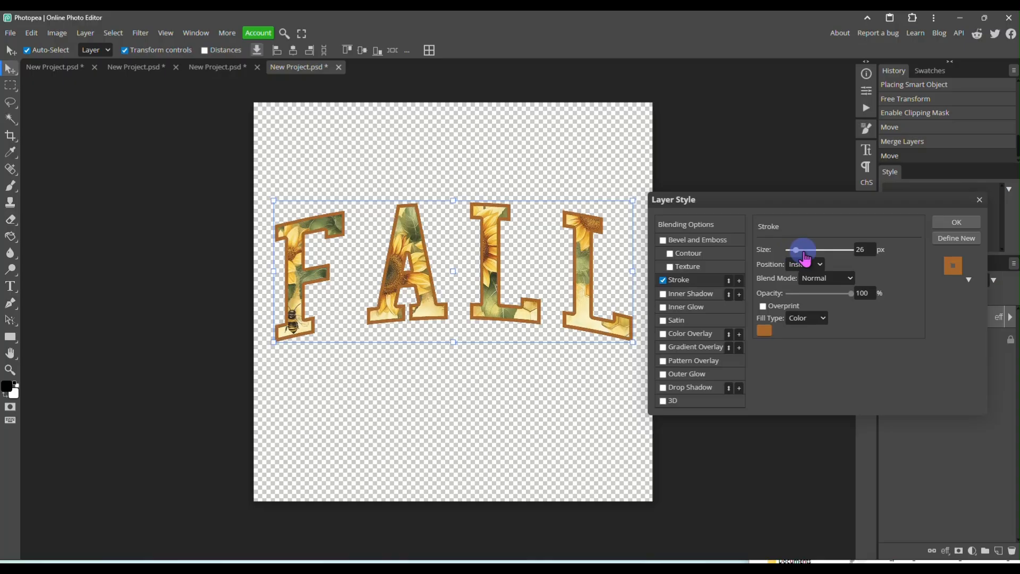
left_click_drag(804, 249, 794, 249)
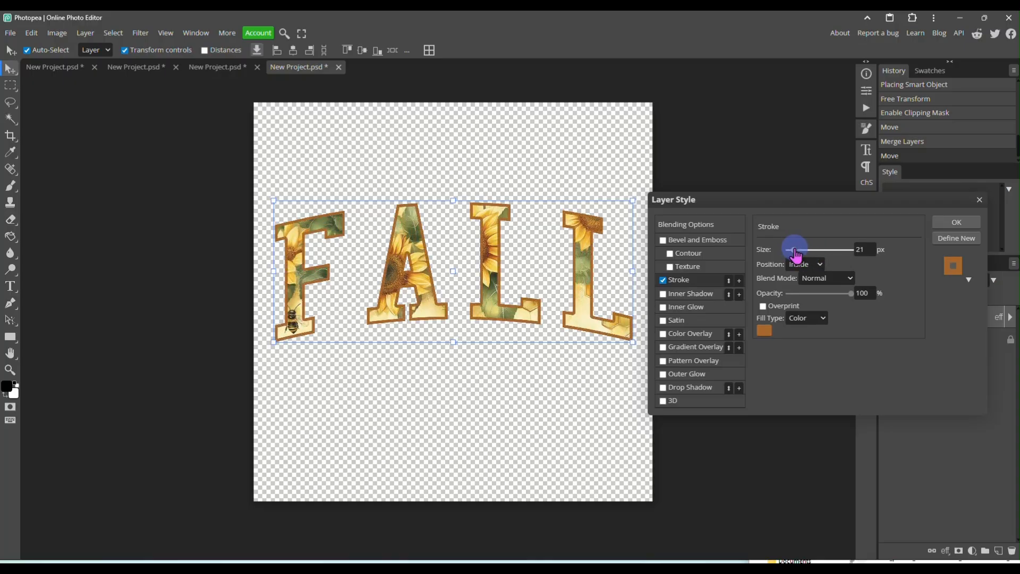
Try Outside, then set the stroke position to Center and apply the 21 px stroke.
left_click(804, 264)
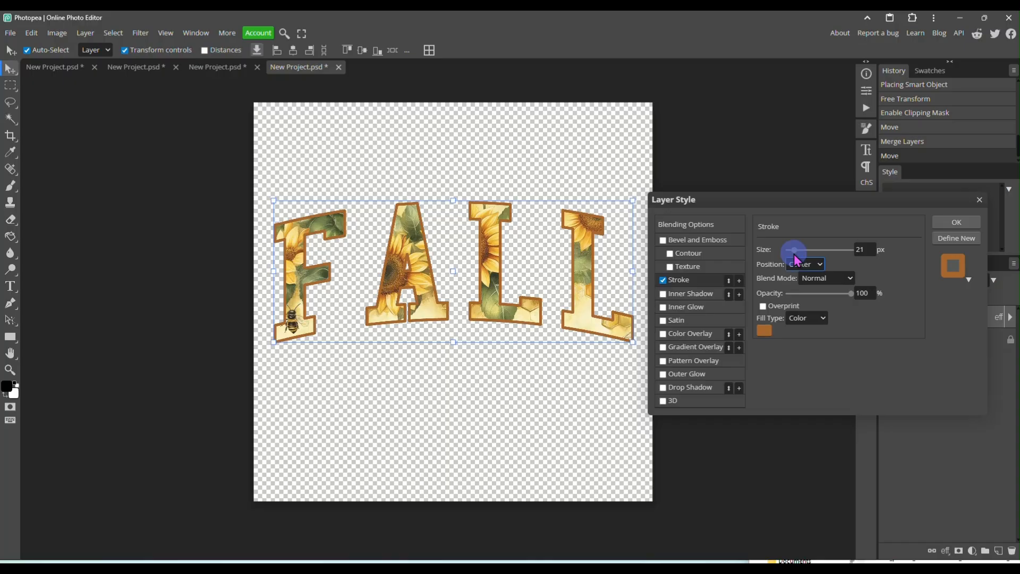
left_click(804, 264)
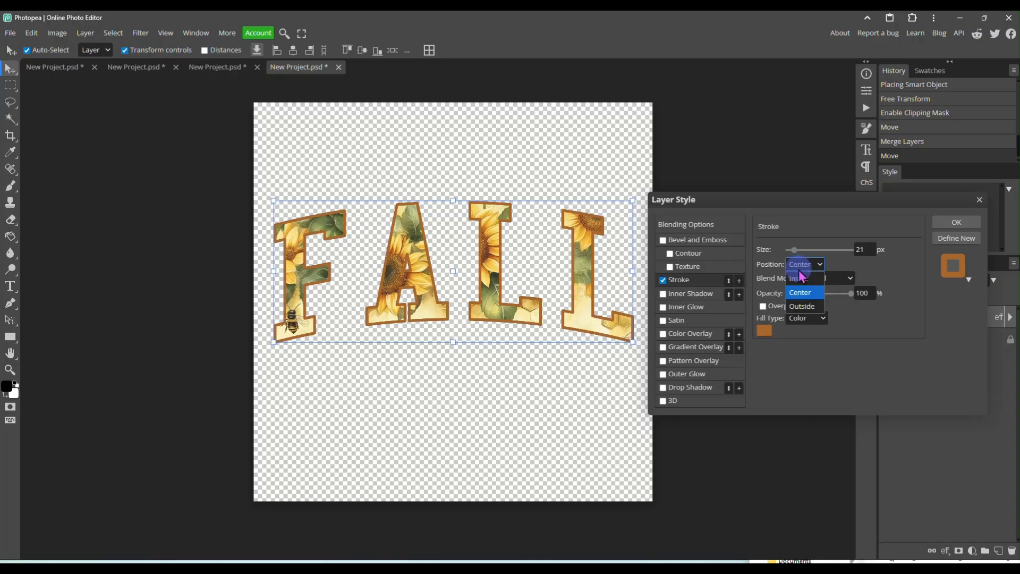
left_click(801, 305)
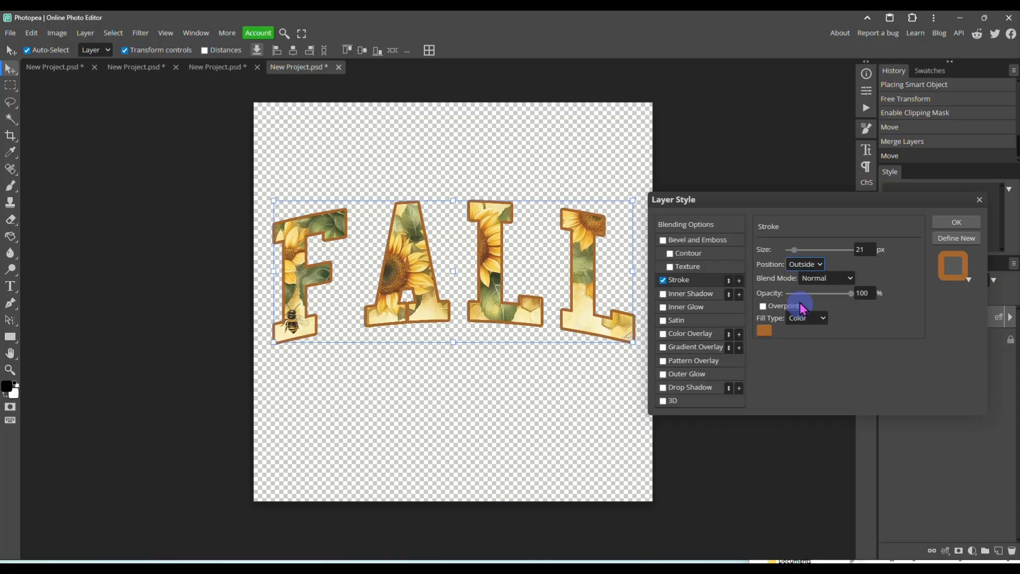
left_click(804, 264)
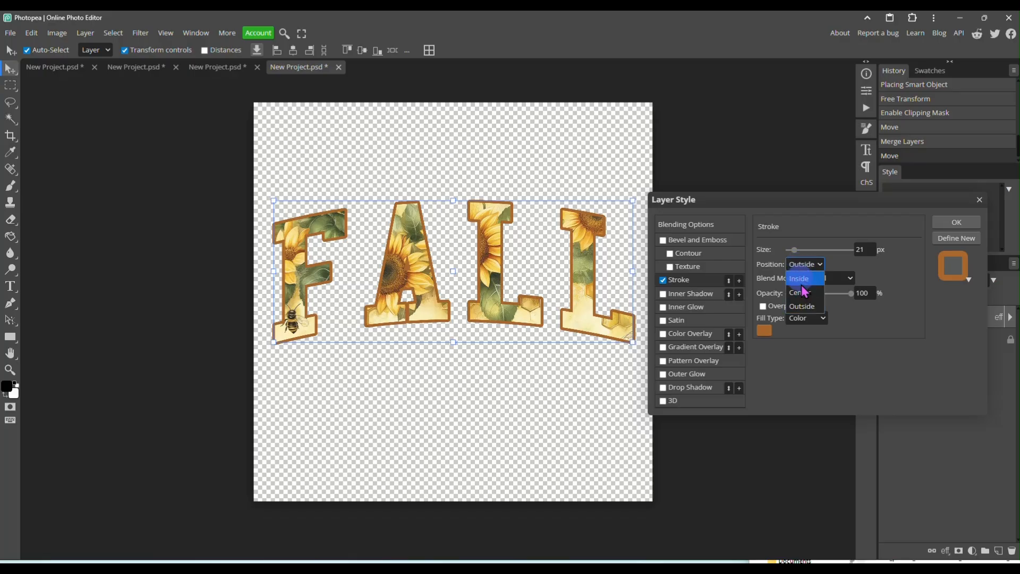
left_click(798, 292)
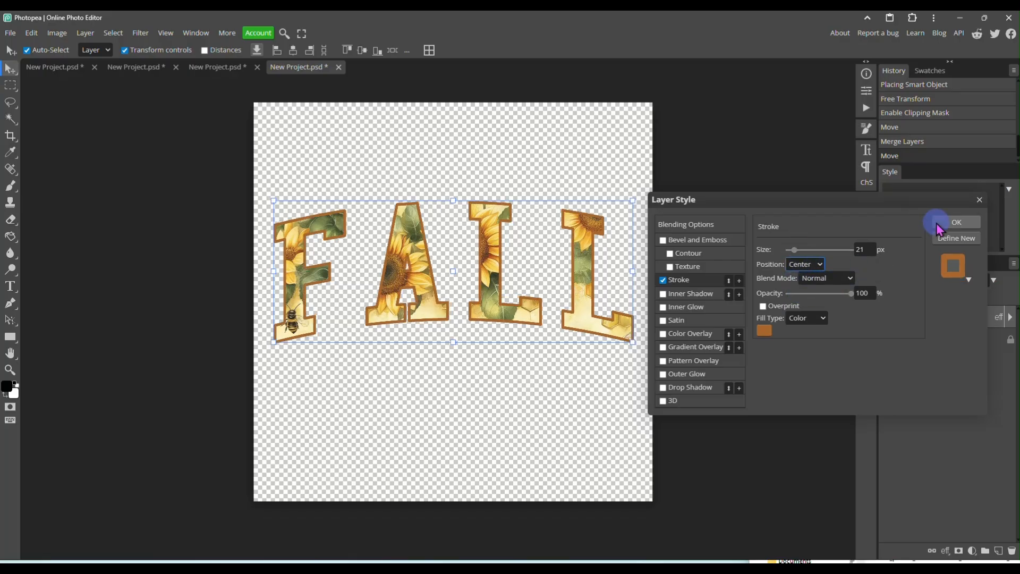
left_click(956, 222)
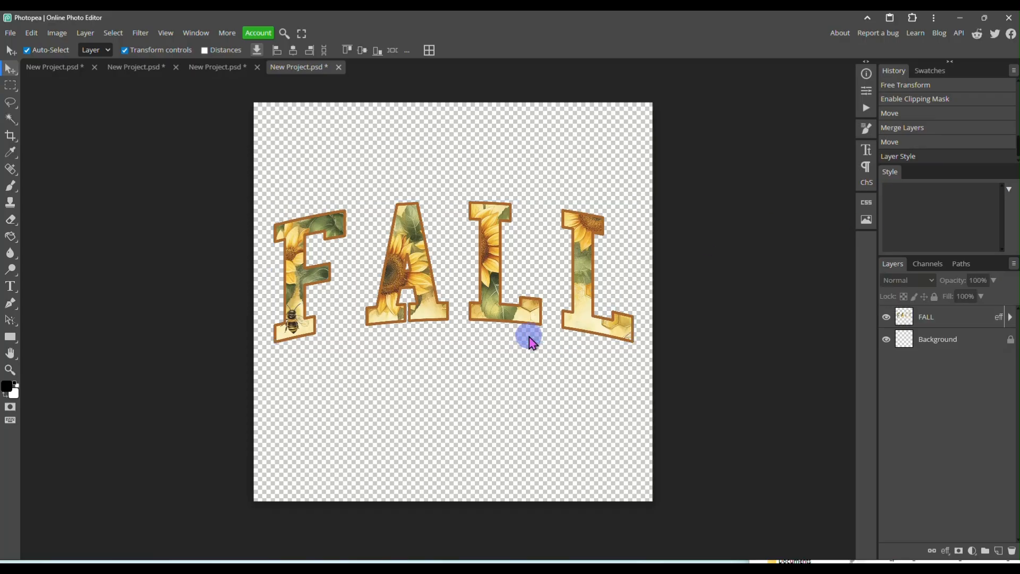
mouse_move(716, 335)
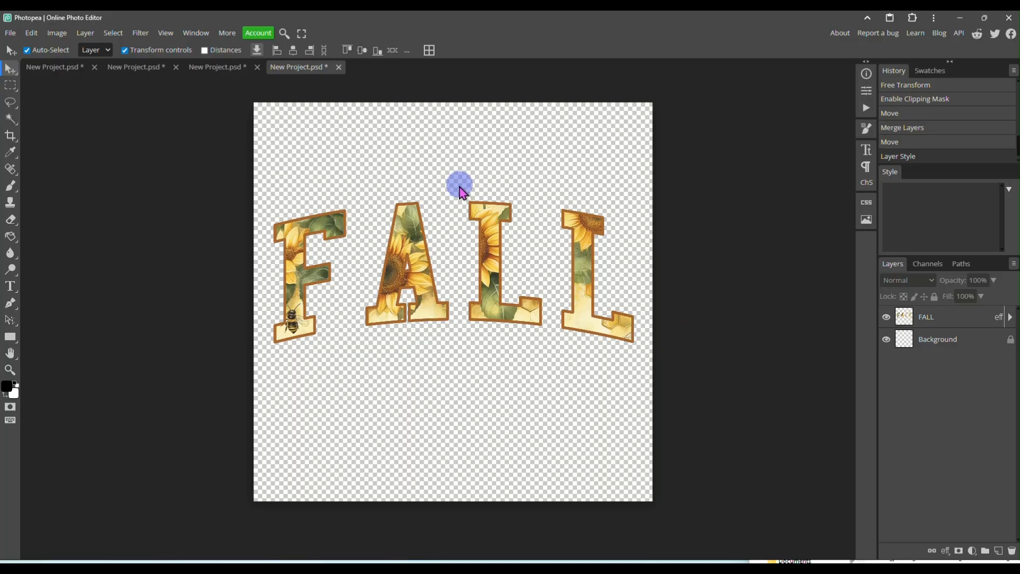
mouse_move(486, 380)
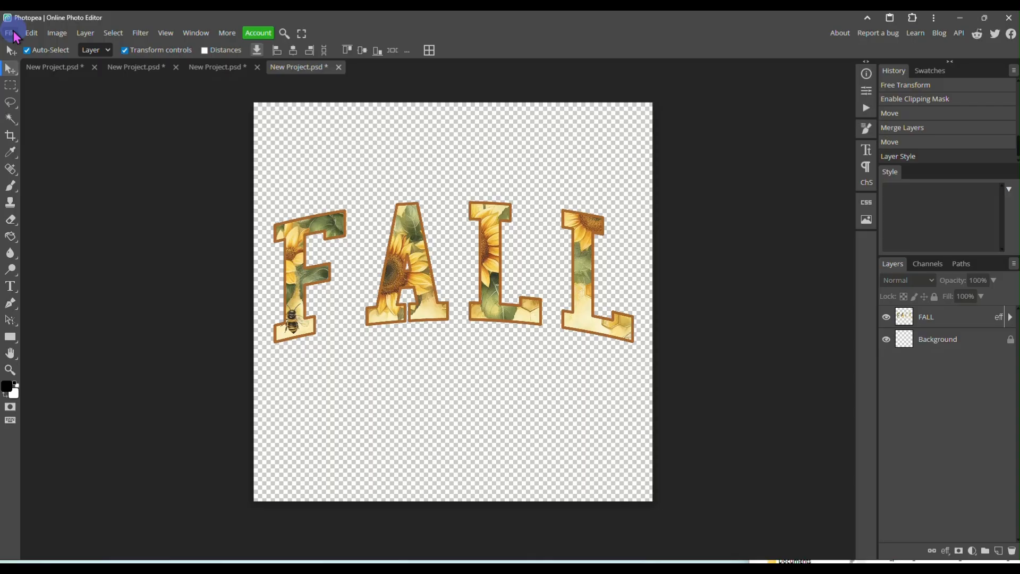
Create a new 3000 × 3000 px project with a transparent background.
left_click(10, 32)
type("3")
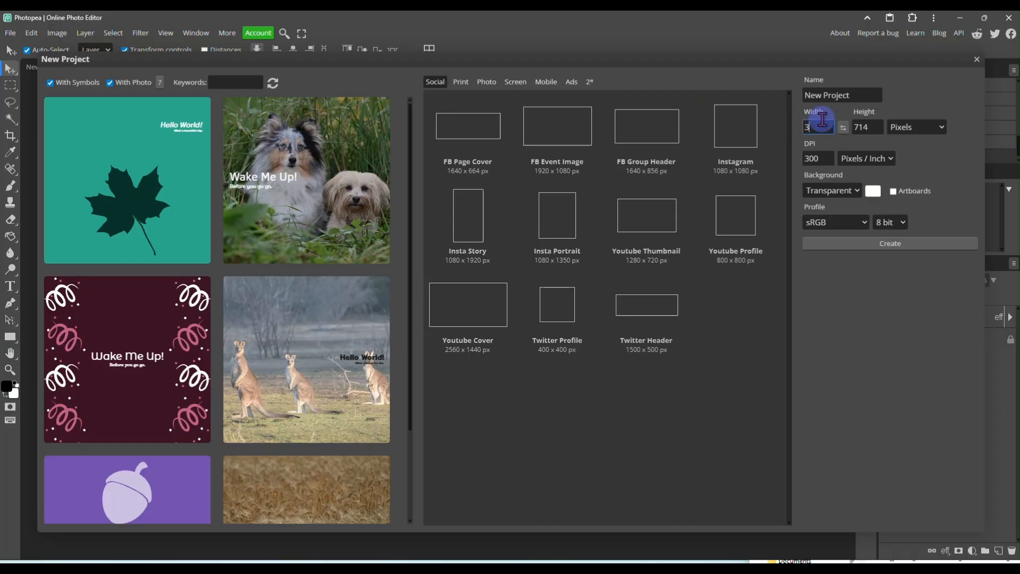
type("000")
left_click(867, 126)
type("3")
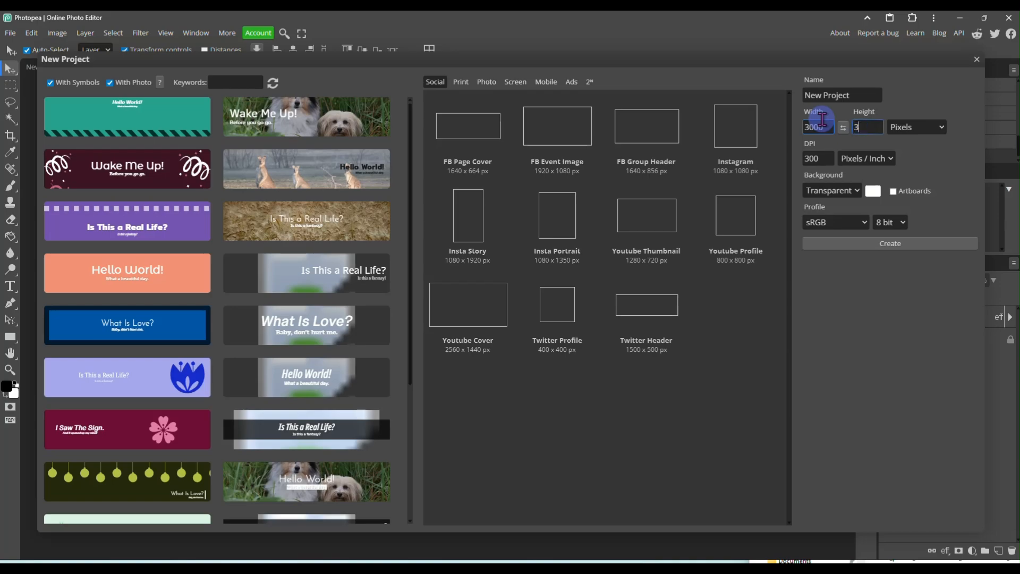
type("000")
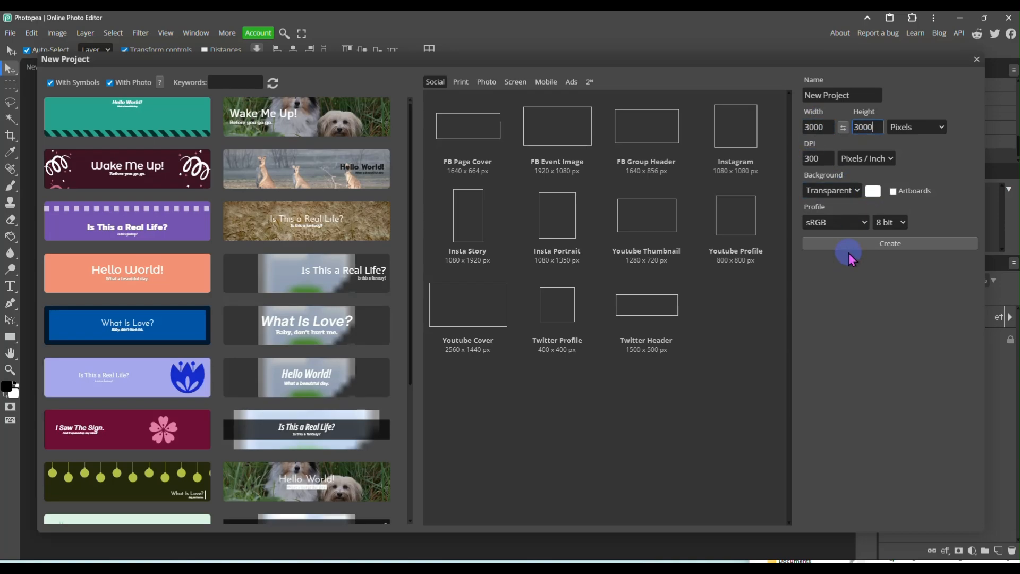
left_click(890, 243)
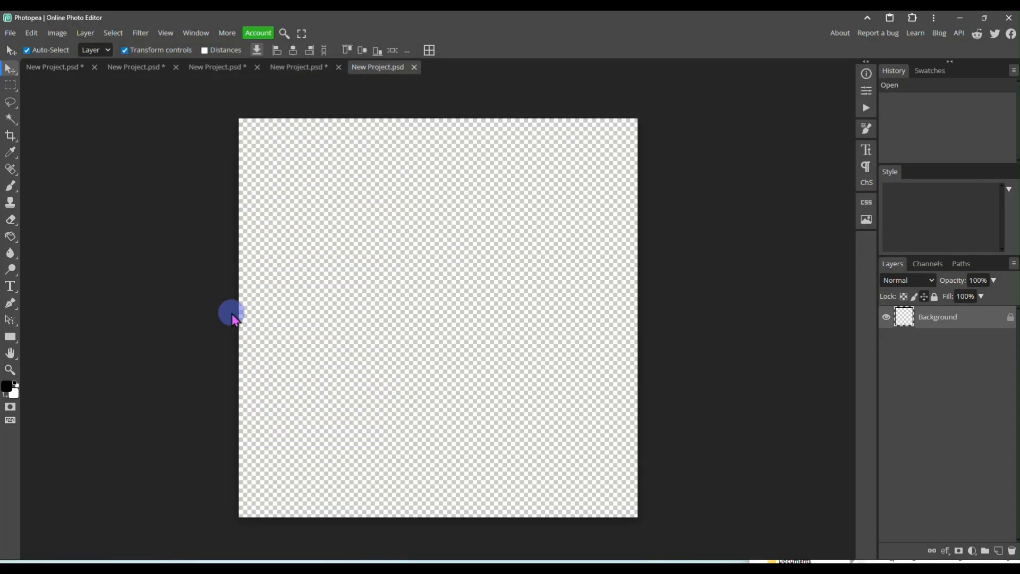
mouse_move(9, 286)
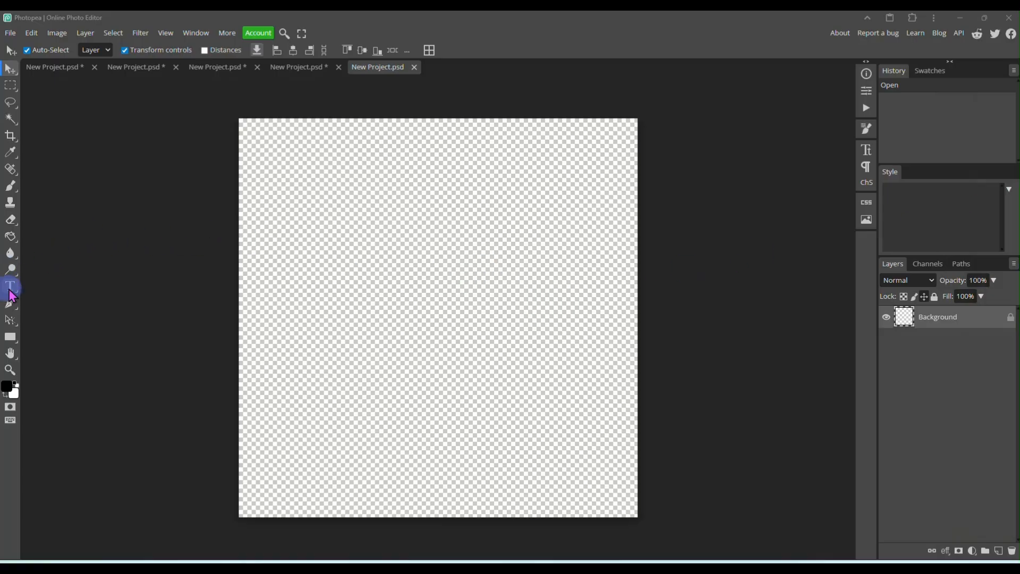
Type AUNT in large black College Condensed lettering on the new canvas.
left_click(436, 299)
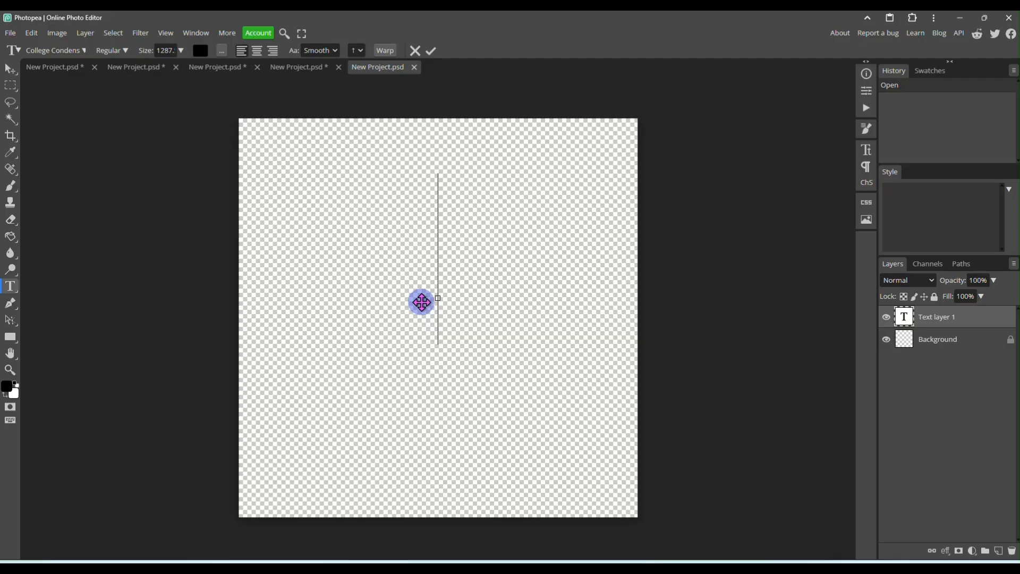
type("AUNT")
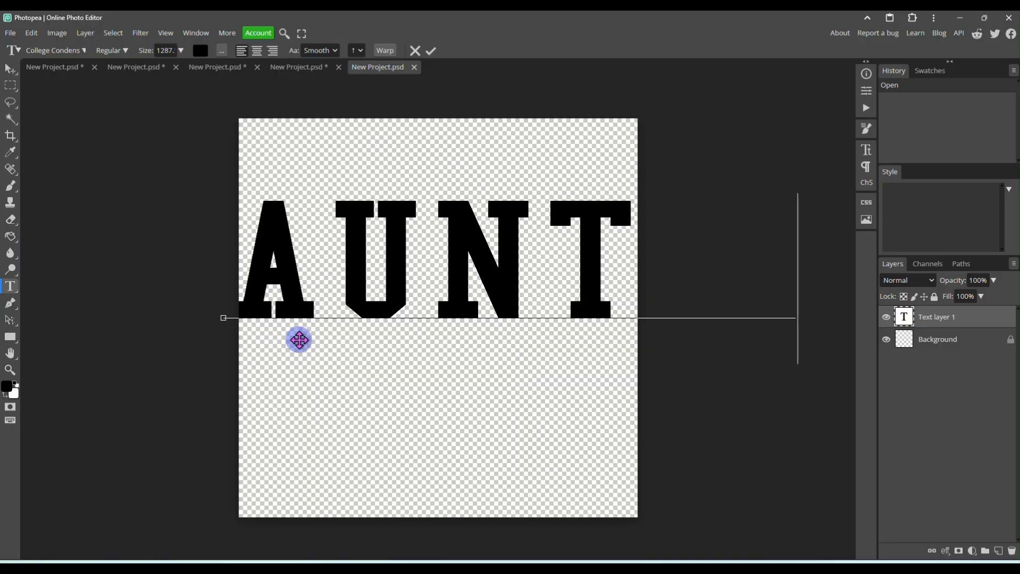
mouse_move(677, 238)
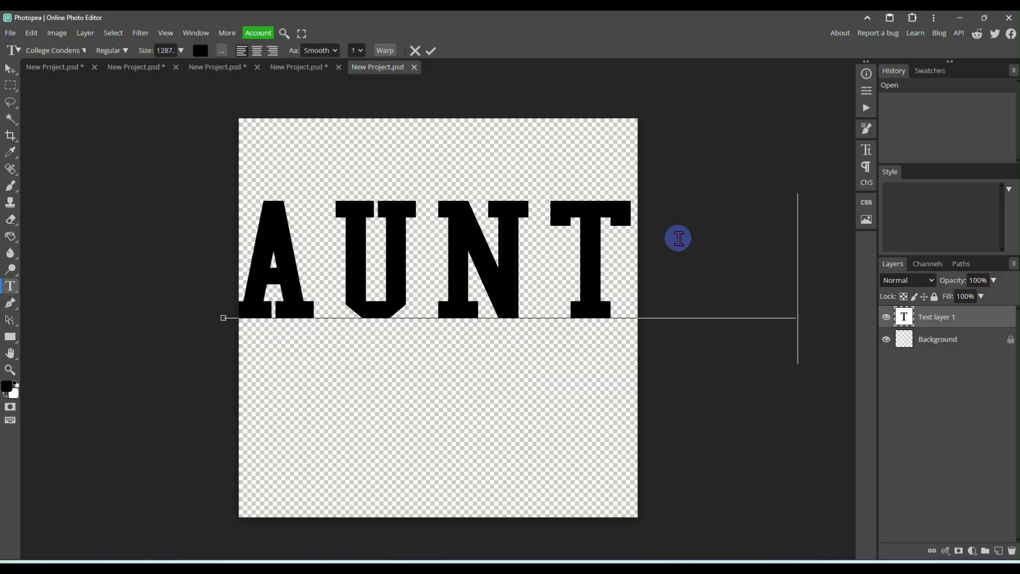
mouse_move(799, 240)
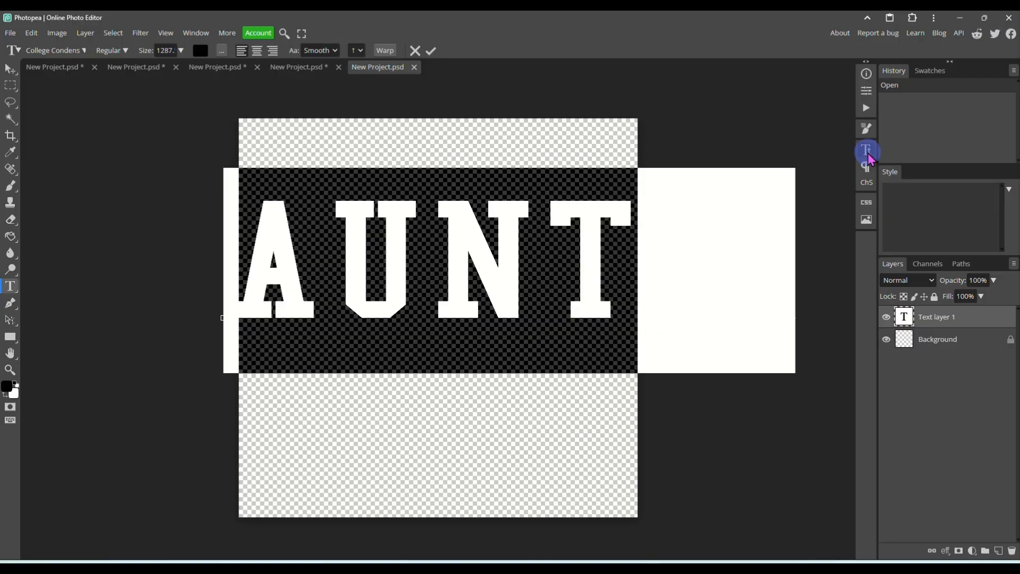
mouse_move(866, 151)
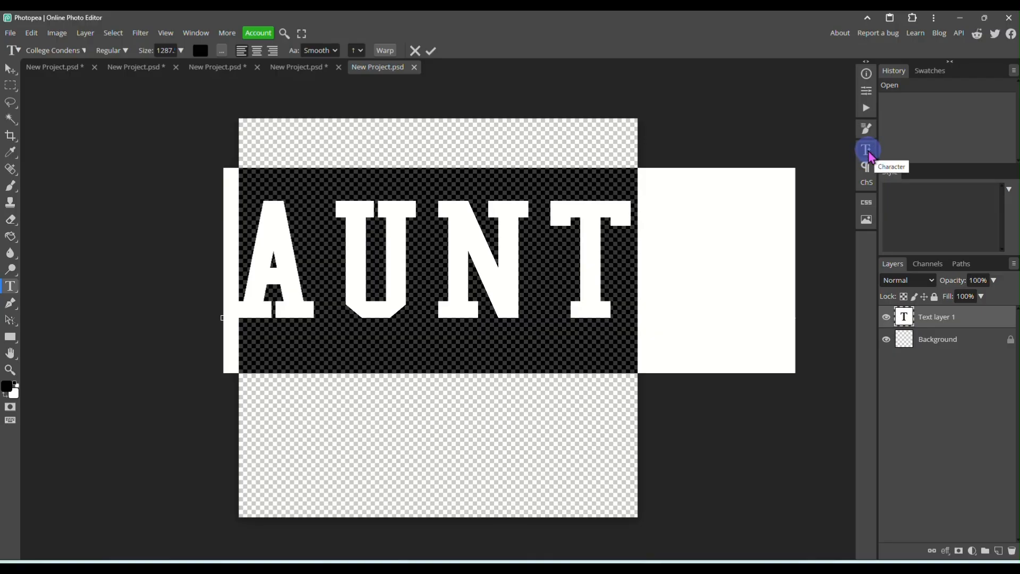
Set AUNTIE's tracking to -75% and scale the word to span the canvas.
left_click(865, 149)
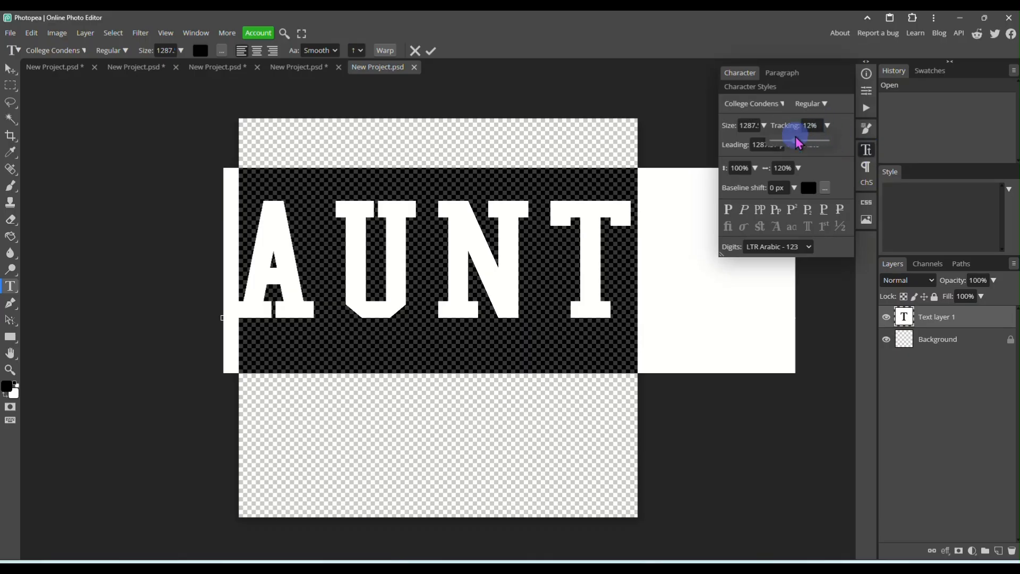
left_click_drag(796, 142, 794, 144)
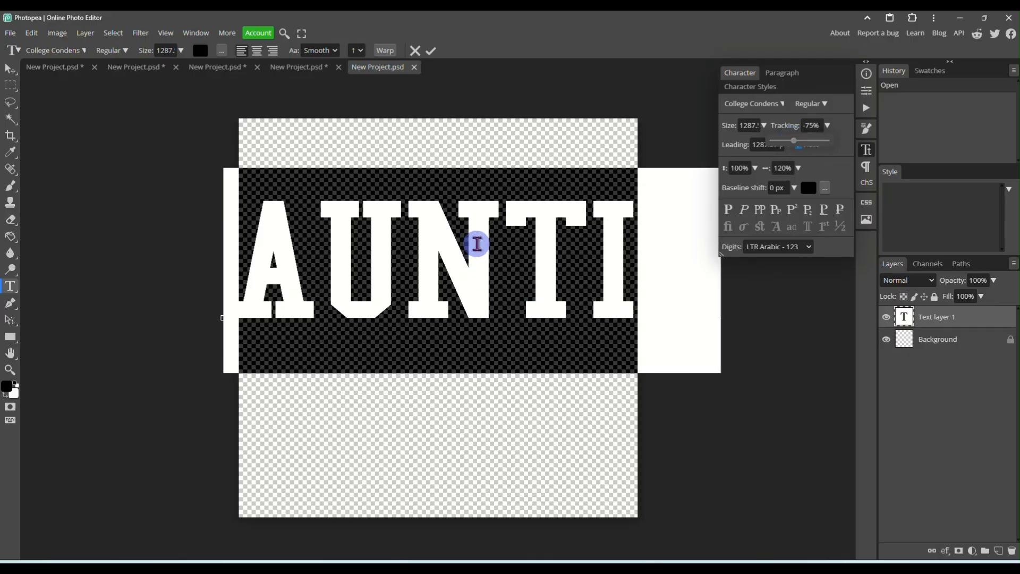
mouse_move(182, 51)
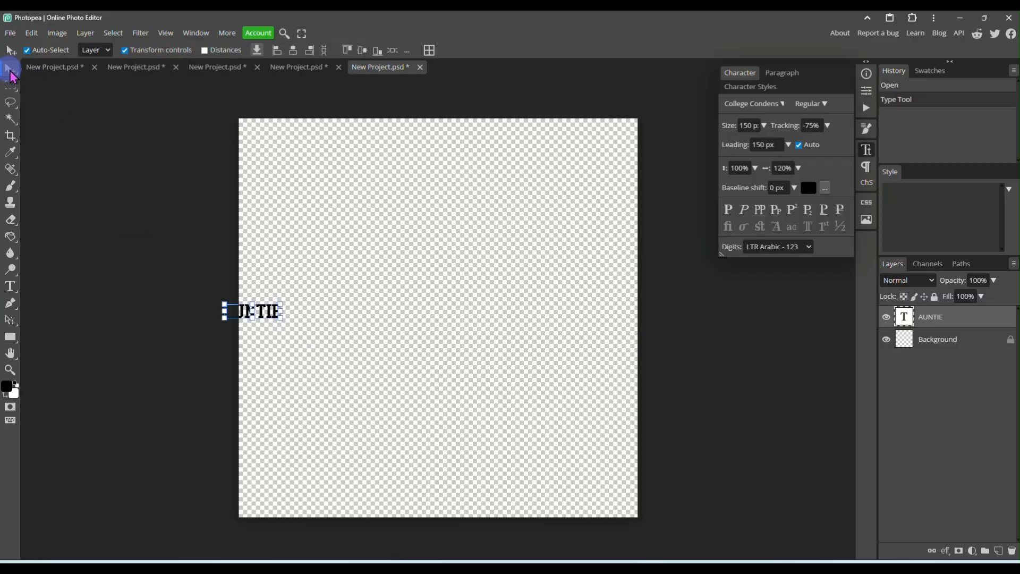
left_click_drag(254, 310, 367, 280)
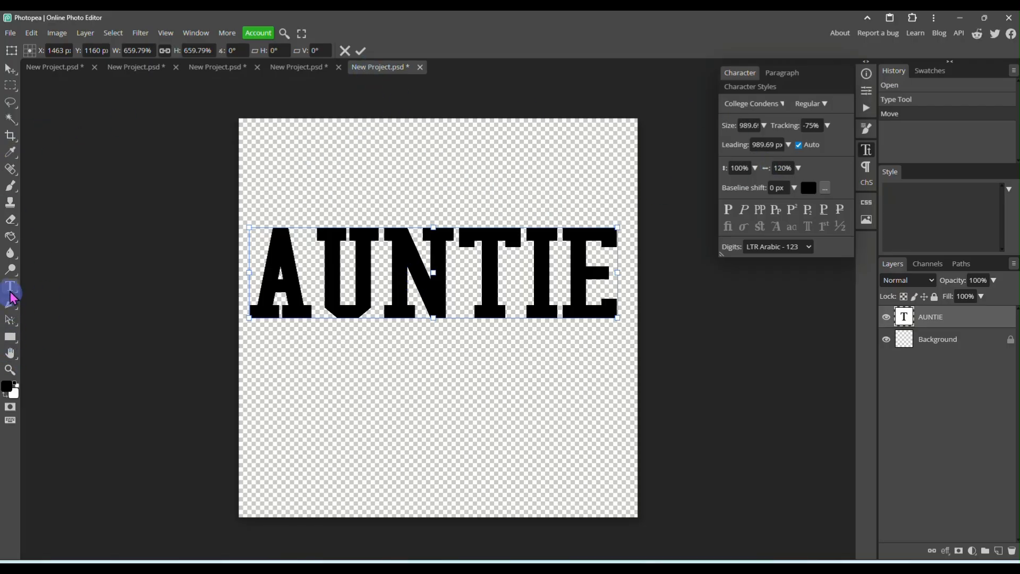
left_click(10, 285)
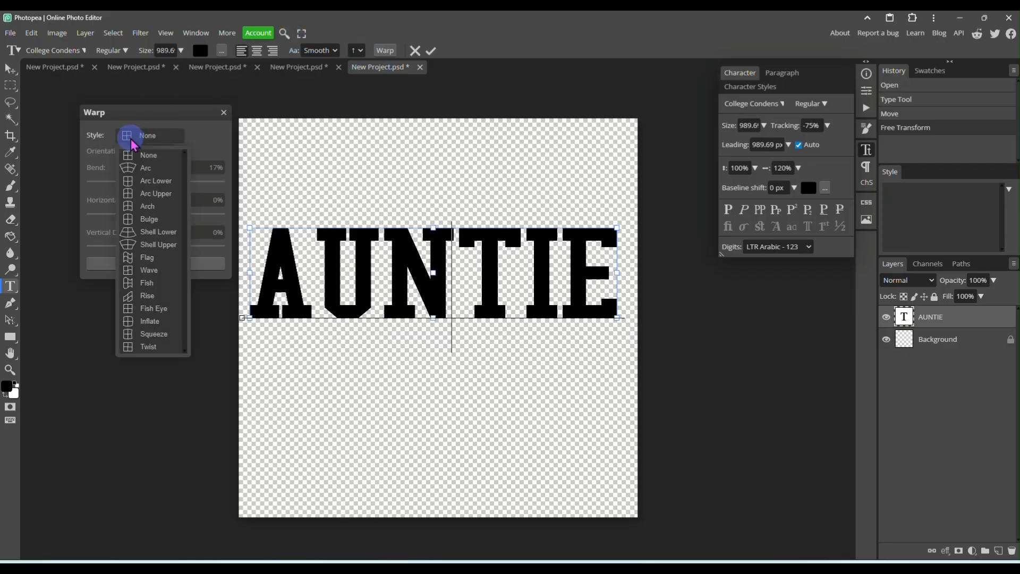
mouse_move(139, 181)
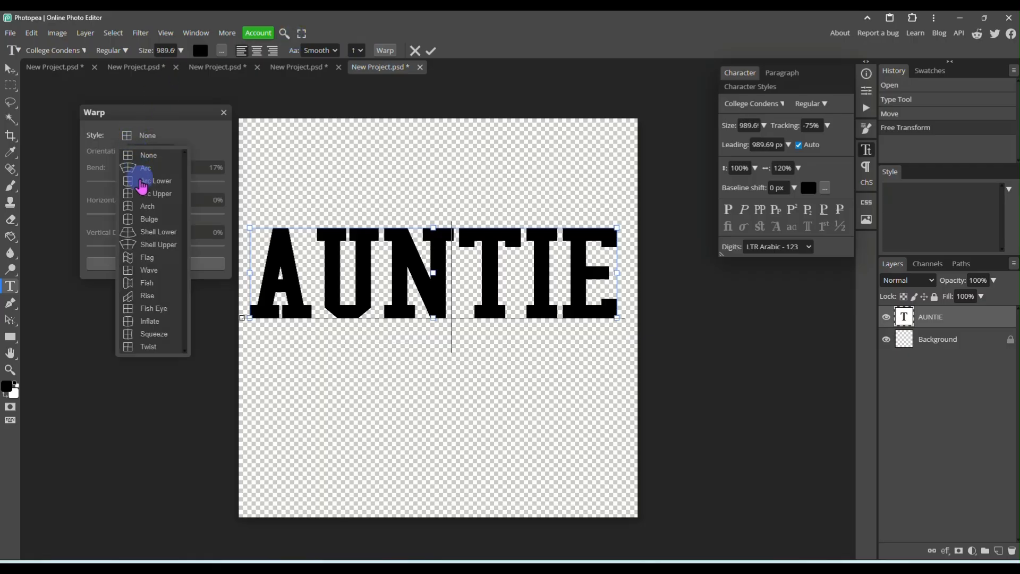
Warp AUNTIE with the Arc Lower style at 50% bend.
left_click(158, 181)
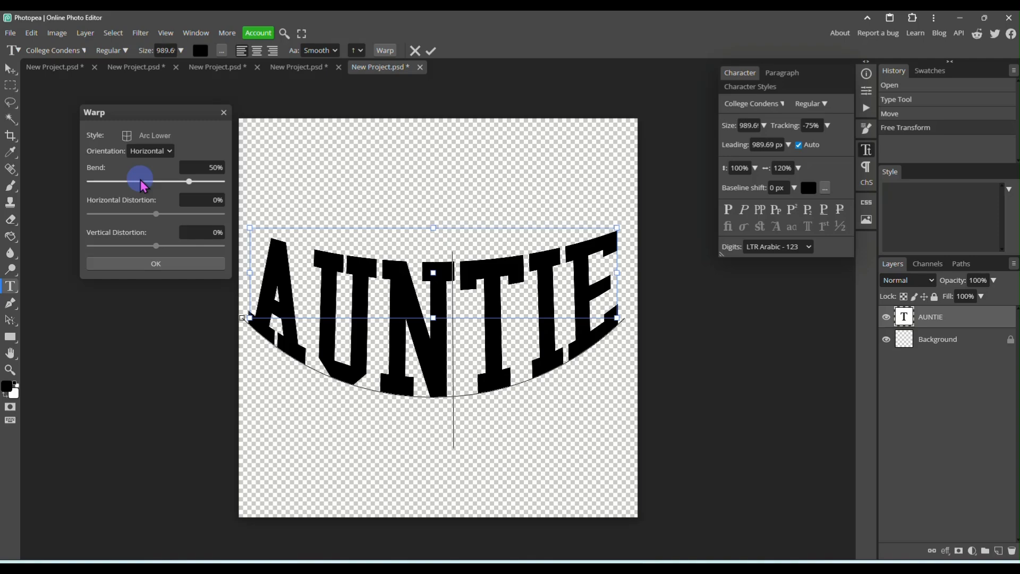
mouse_move(353, 356)
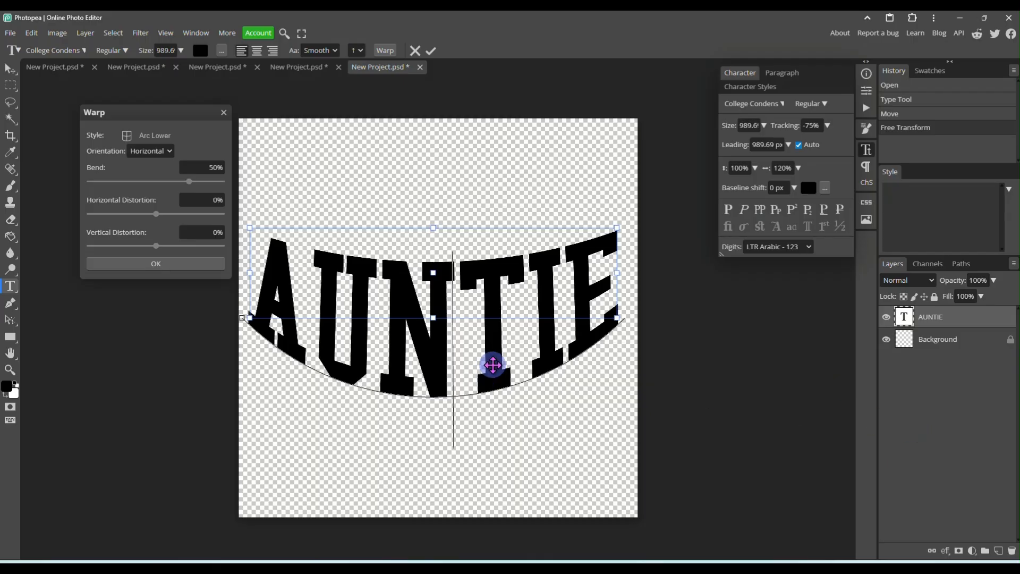
left_click(155, 264)
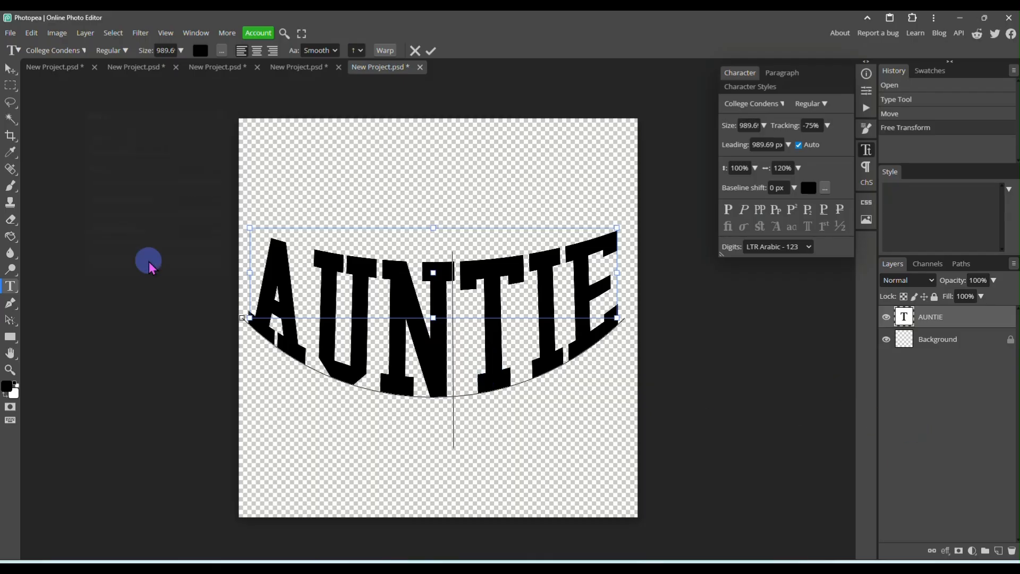
mouse_move(839, 87)
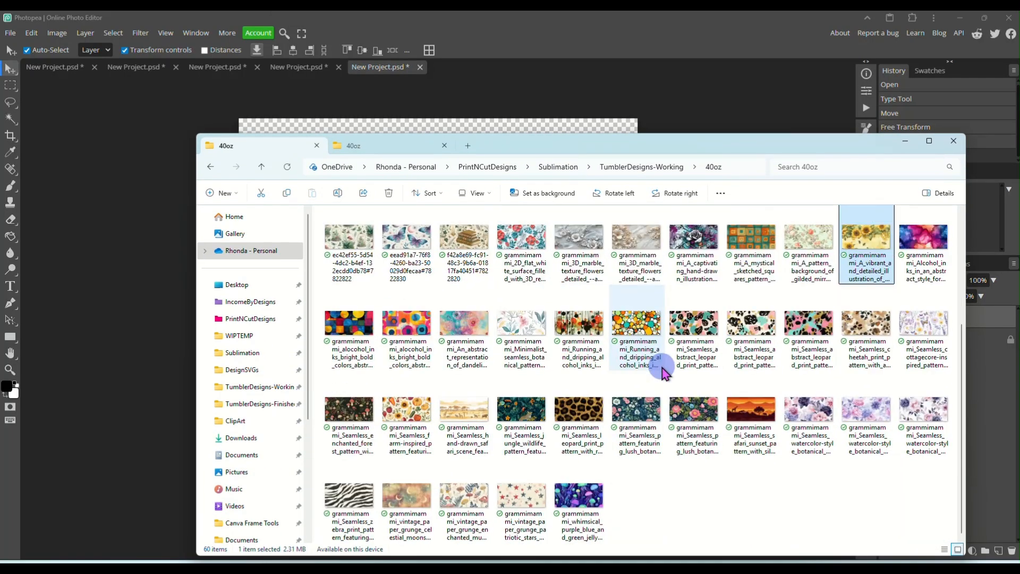
mouse_move(678, 505)
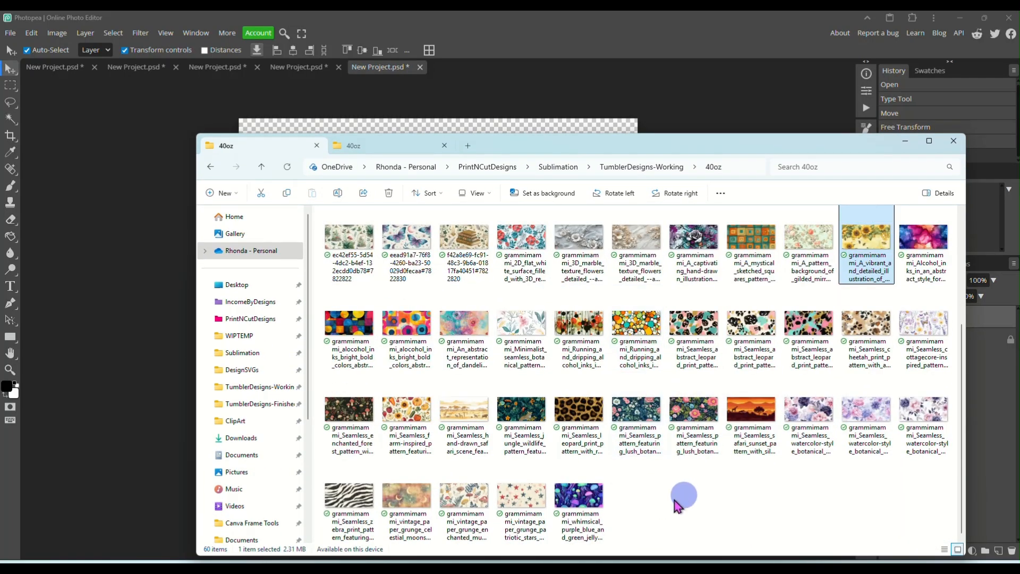
mouse_move(715, 485)
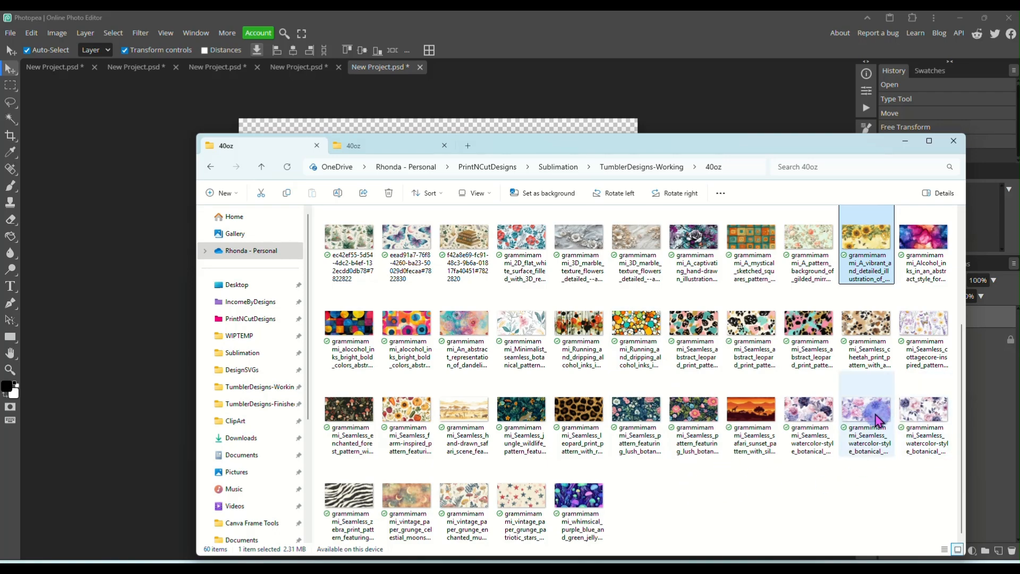
mouse_move(880, 420)
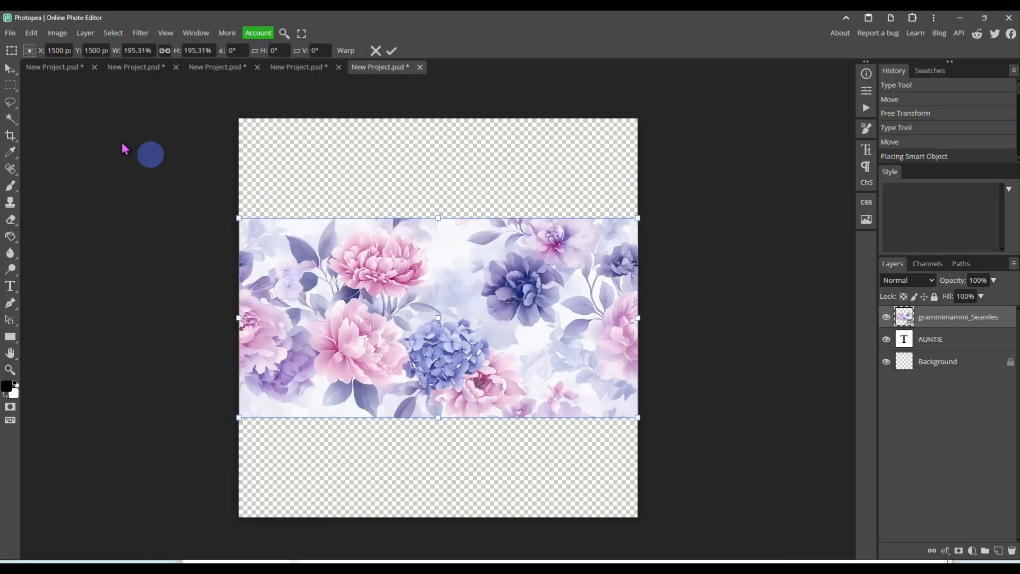
Clip the floral pattern to AUNTIE, shift it down inside the letters, and merge down.
left_click(18, 33)
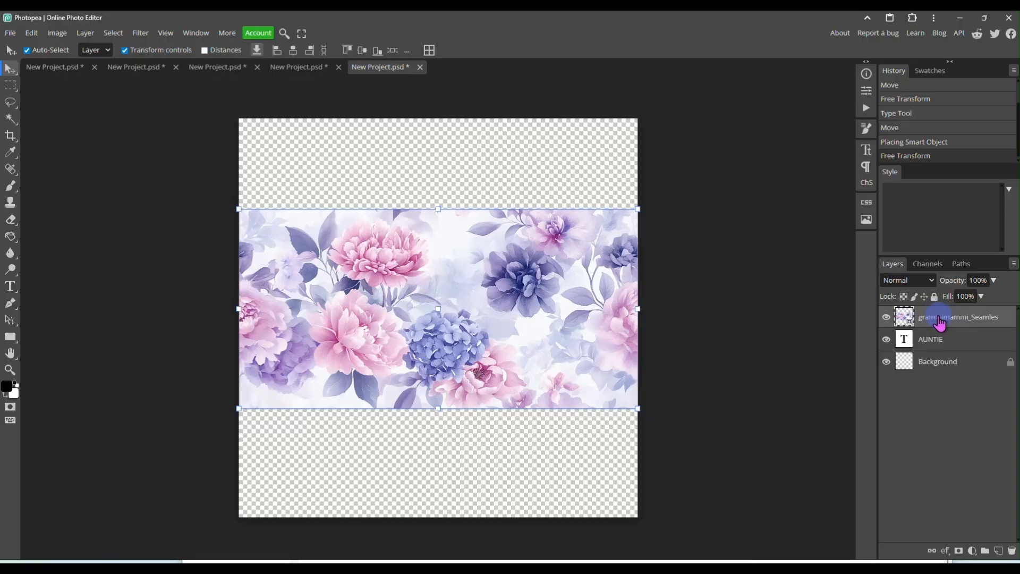
right_click(941, 317)
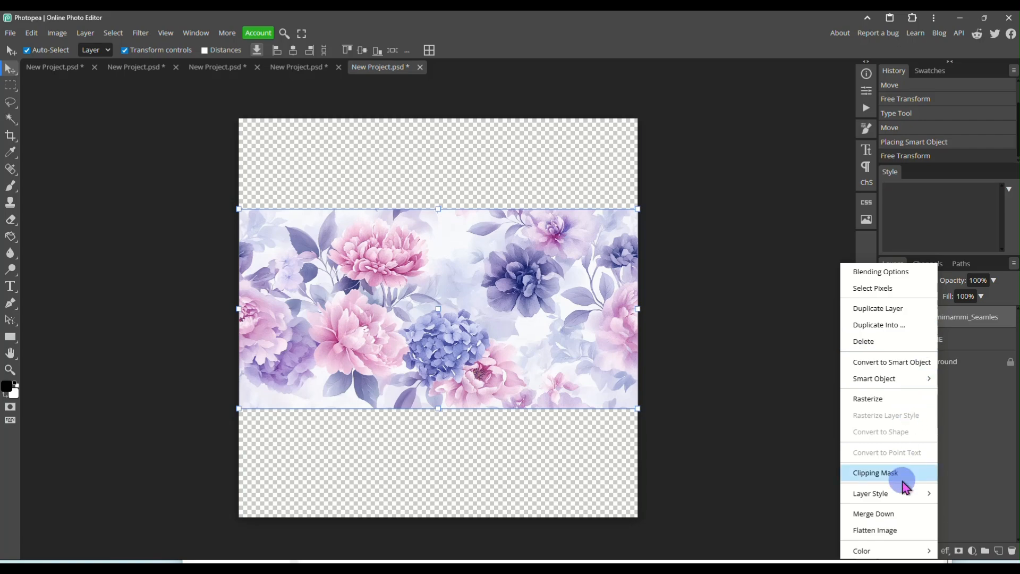
left_click(875, 472)
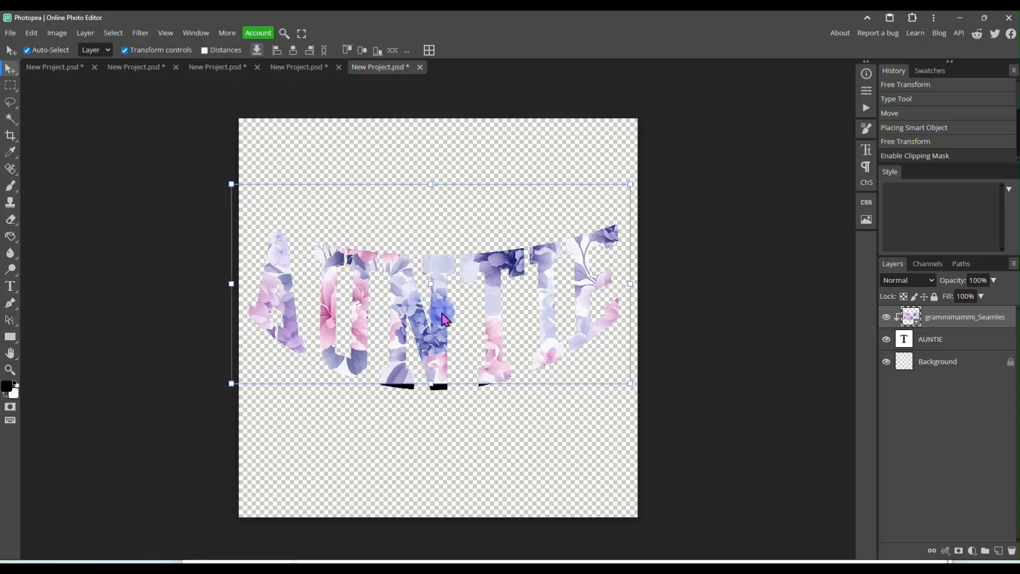
left_click_drag(442, 319, 443, 348)
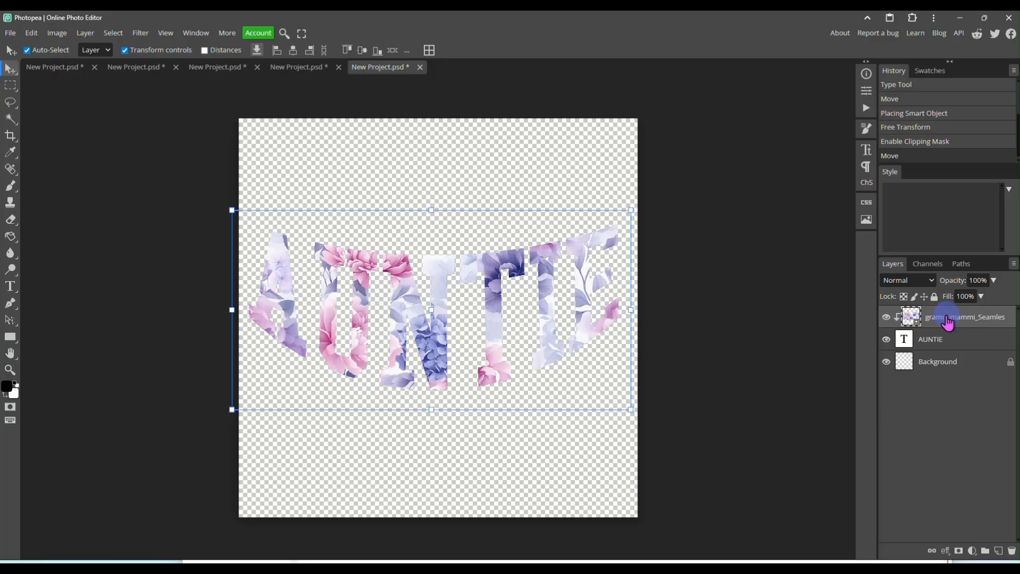
right_click(947, 317)
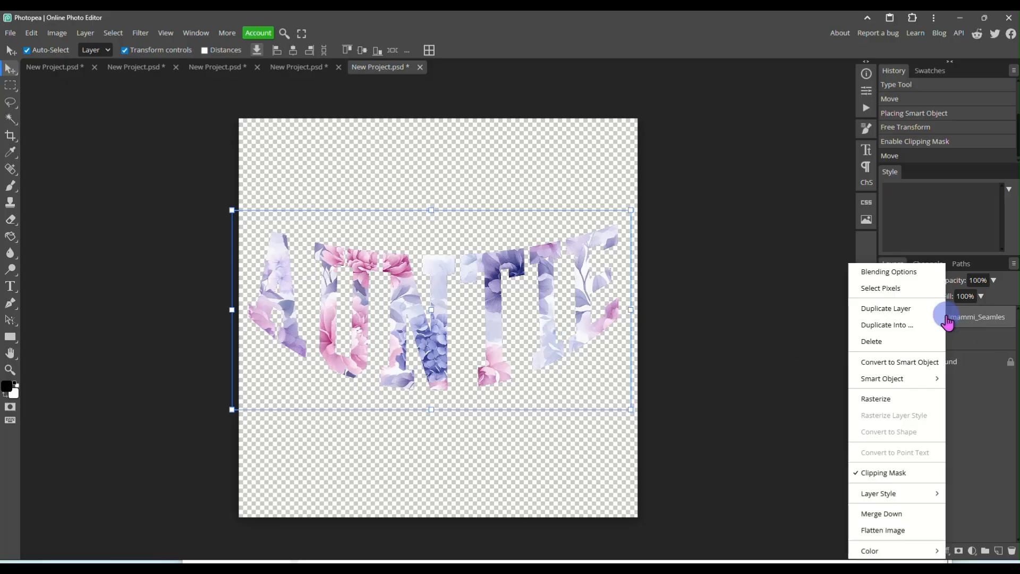
mouse_move(900, 521)
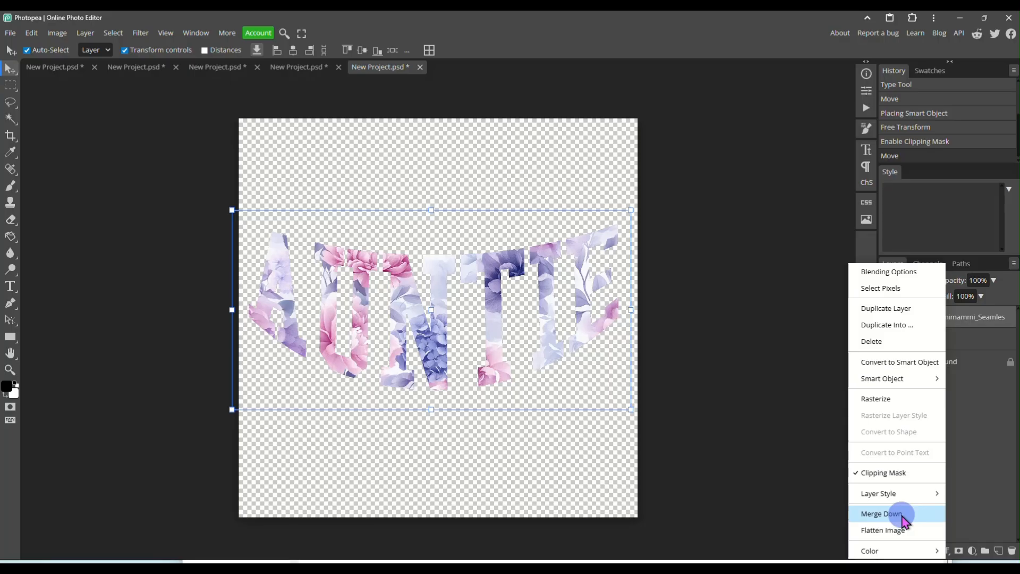
left_click(880, 513)
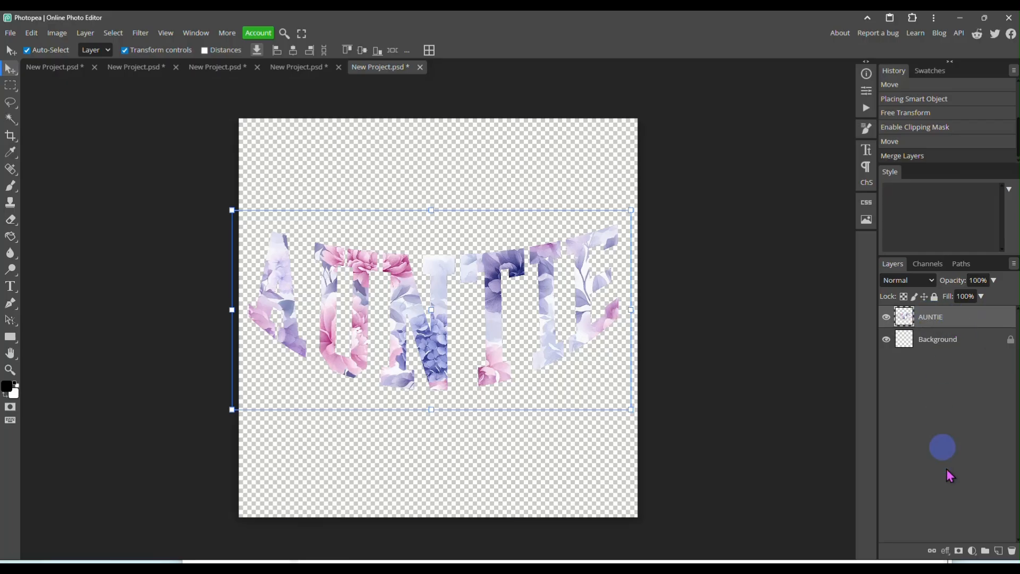
Add a 21 px dark navy Stroke effect to the floral AUNTIE letters.
left_click(947, 551)
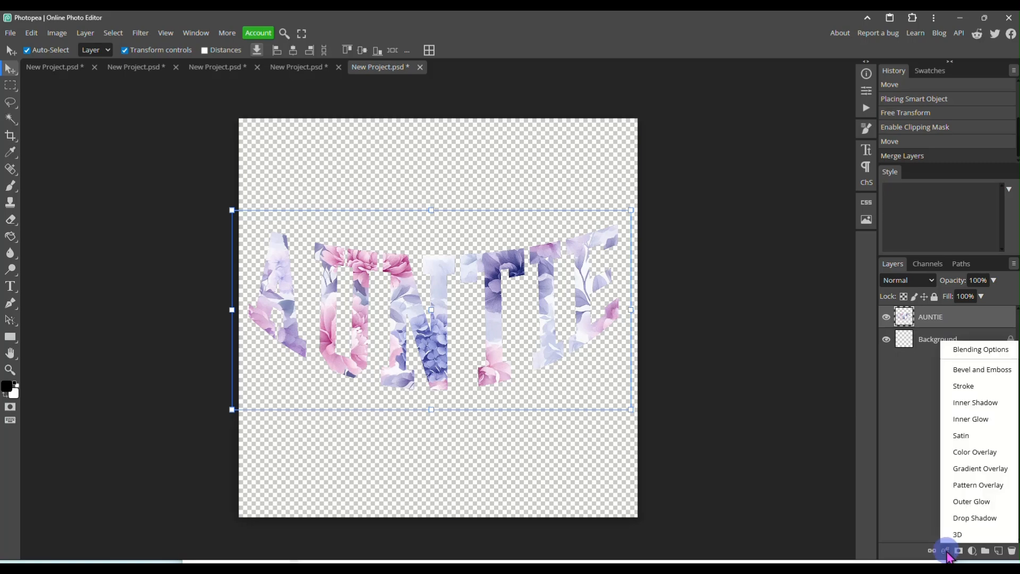
mouse_move(963, 387)
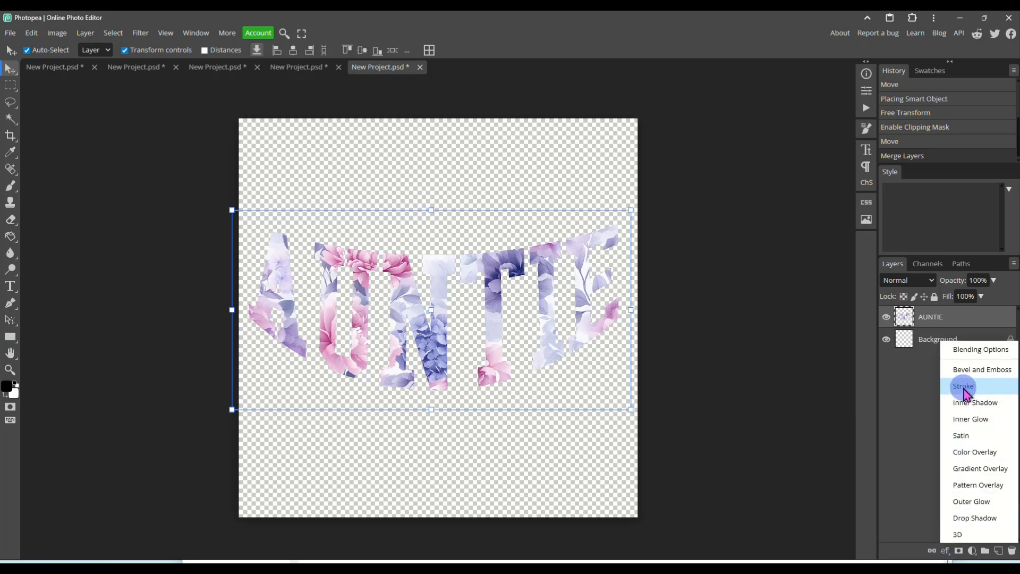
left_click(962, 386)
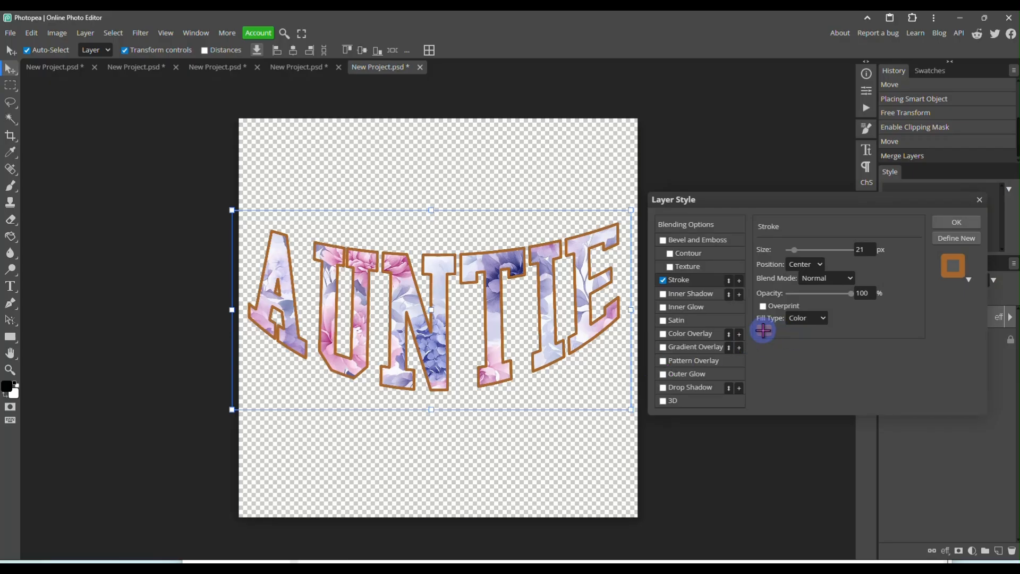
left_click(763, 331)
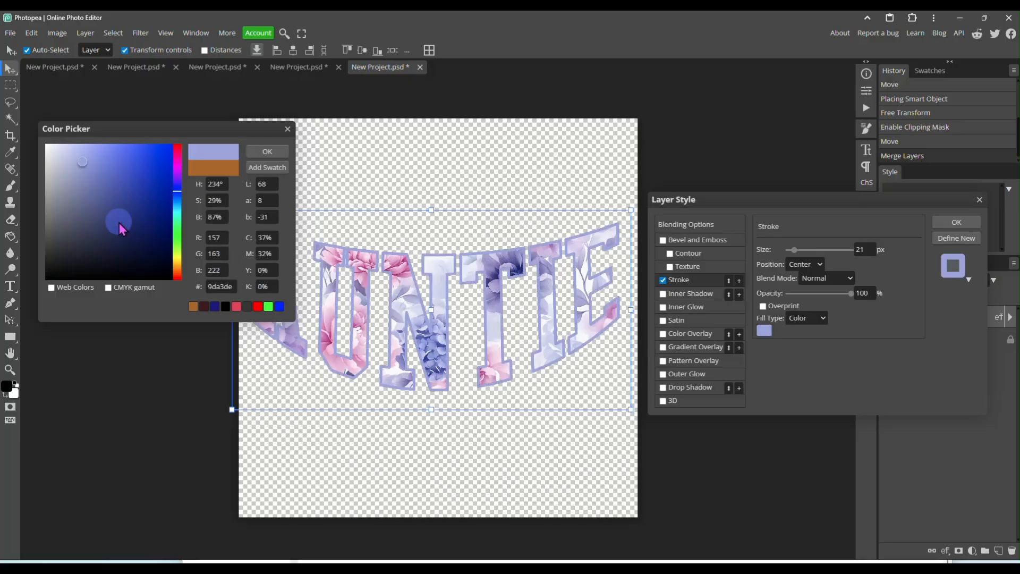
left_click(133, 221)
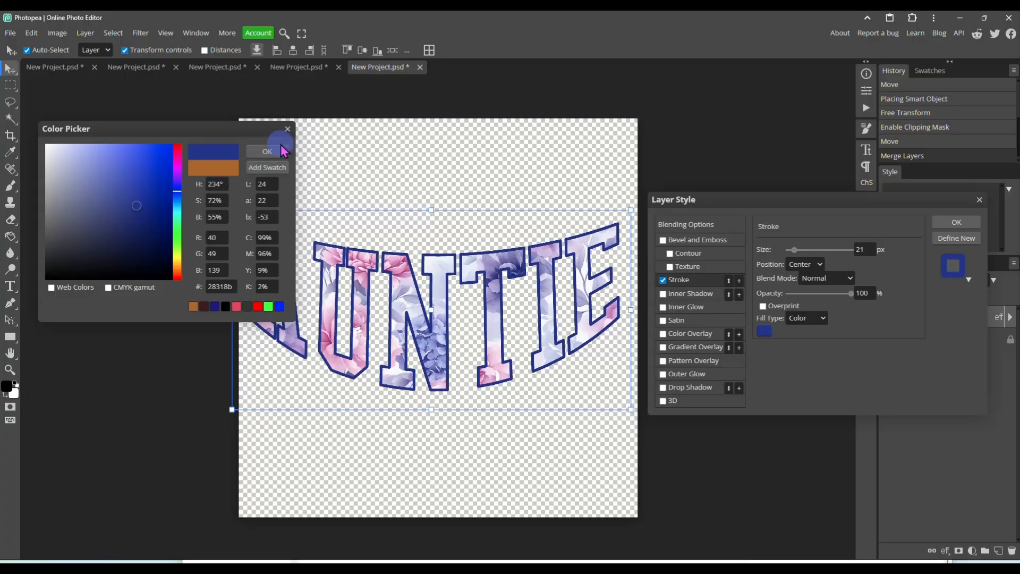
left_click(267, 151)
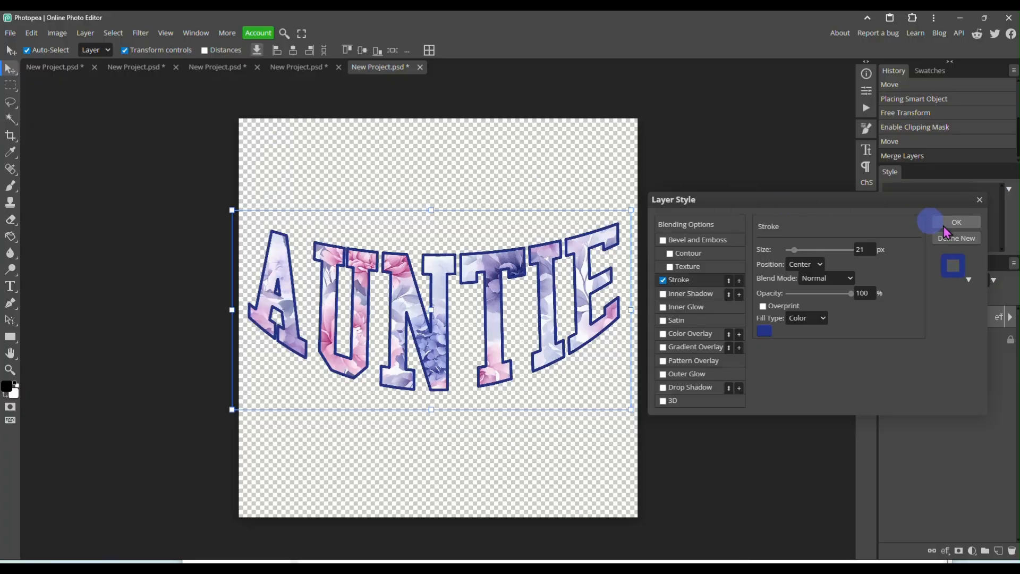
left_click(956, 222)
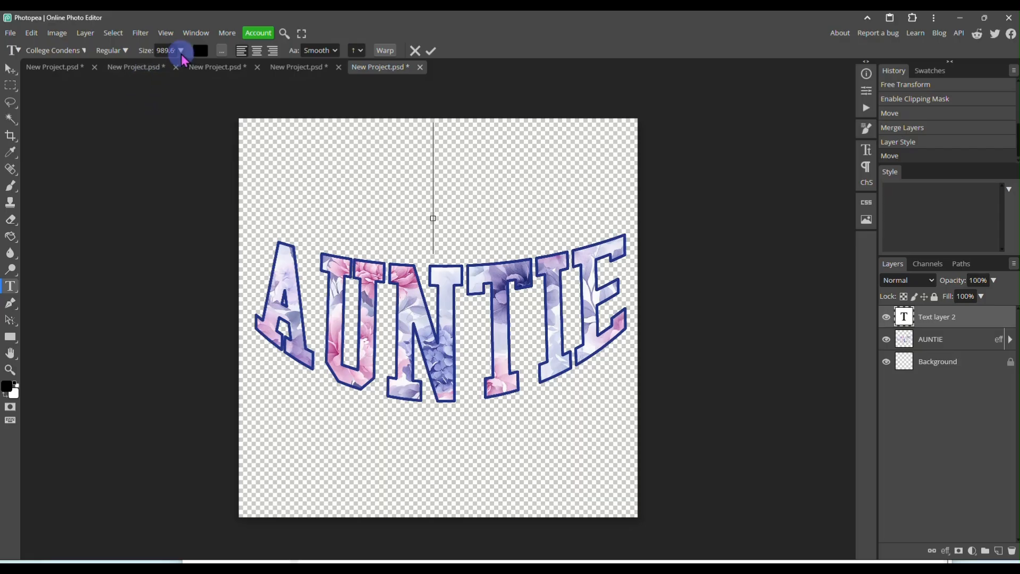
Set 96 px Allison type for 'favorite', then enlarge it above AUNTIE.
left_click_drag(180, 51, 147, 67)
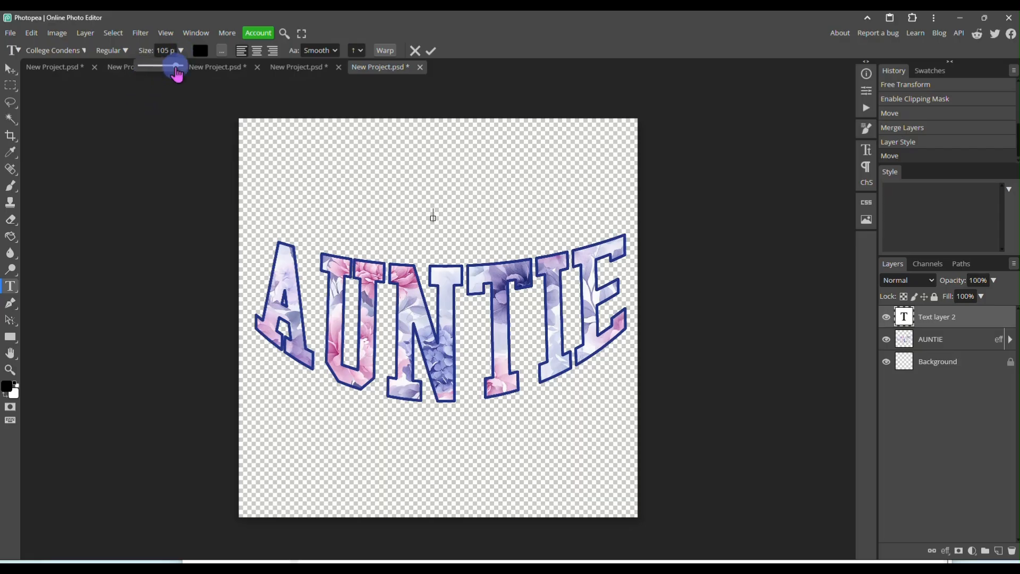
left_click_drag(179, 69, 175, 68)
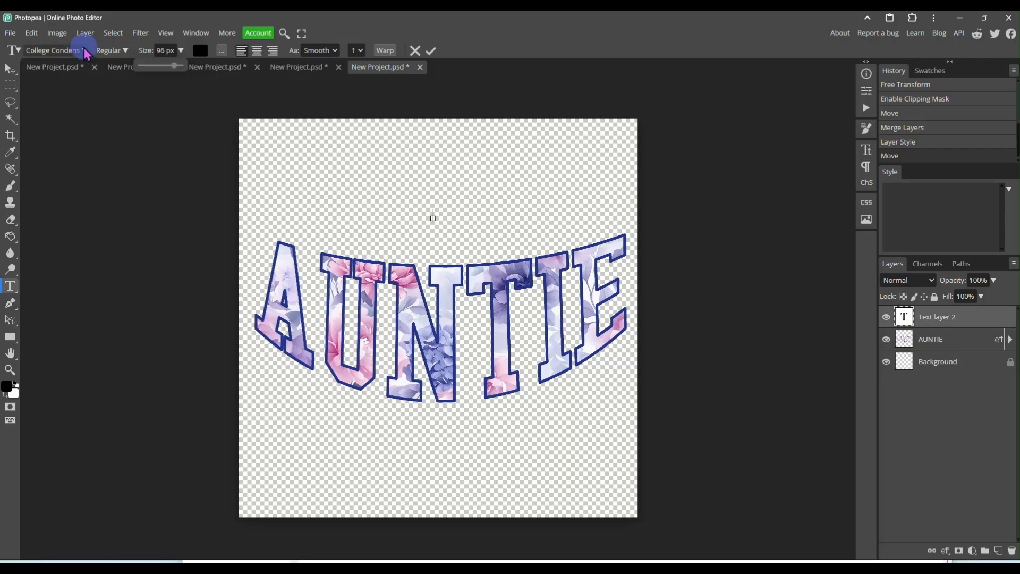
left_click(54, 51)
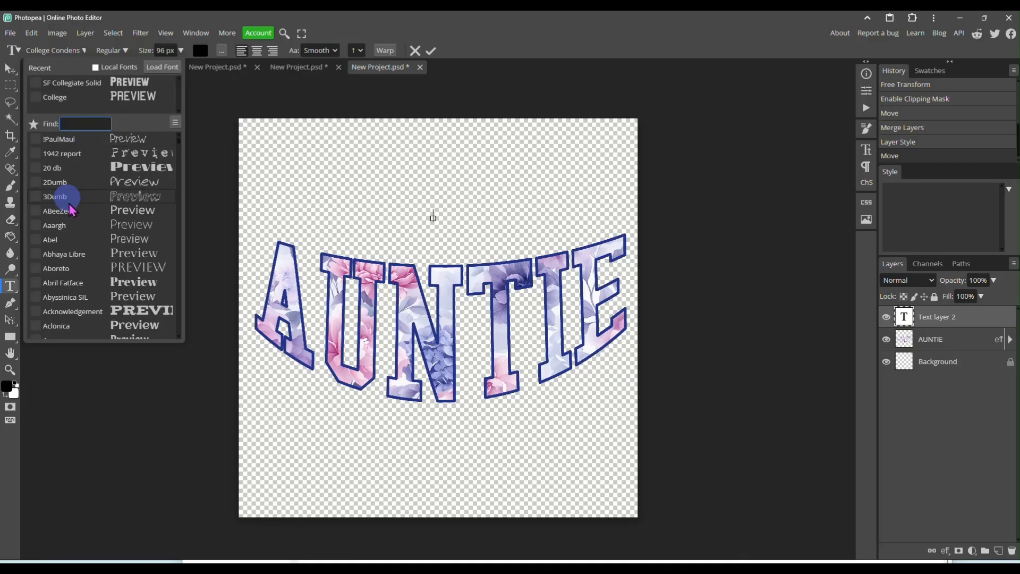
scroll("down", 3)
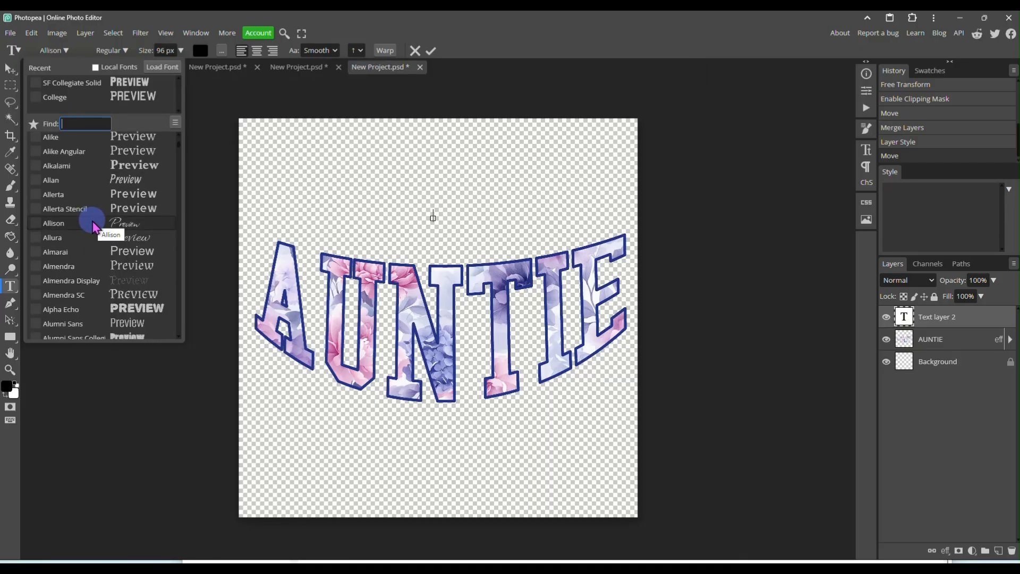
scroll("down", 3)
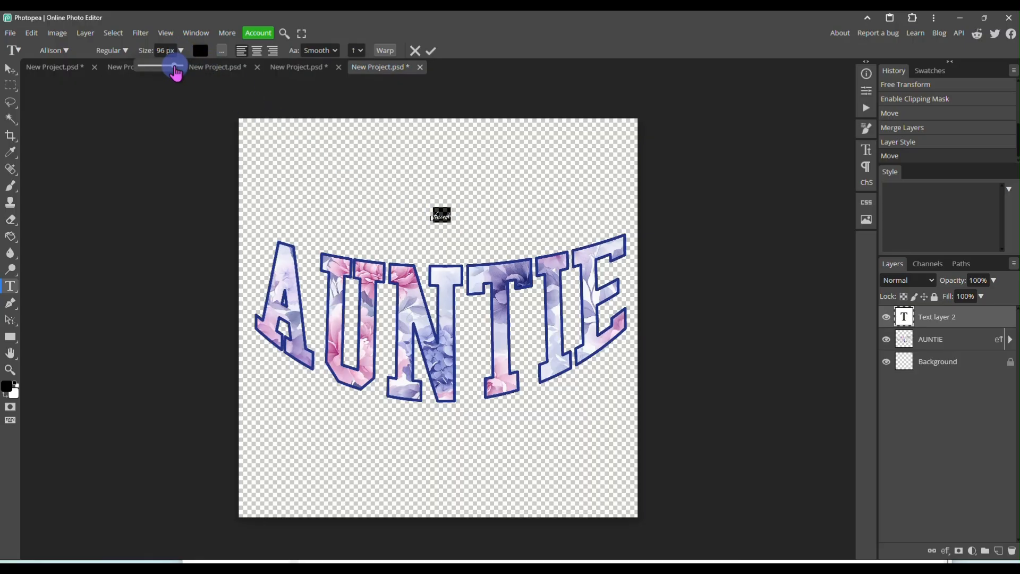
left_click_drag(175, 64, 196, 73)
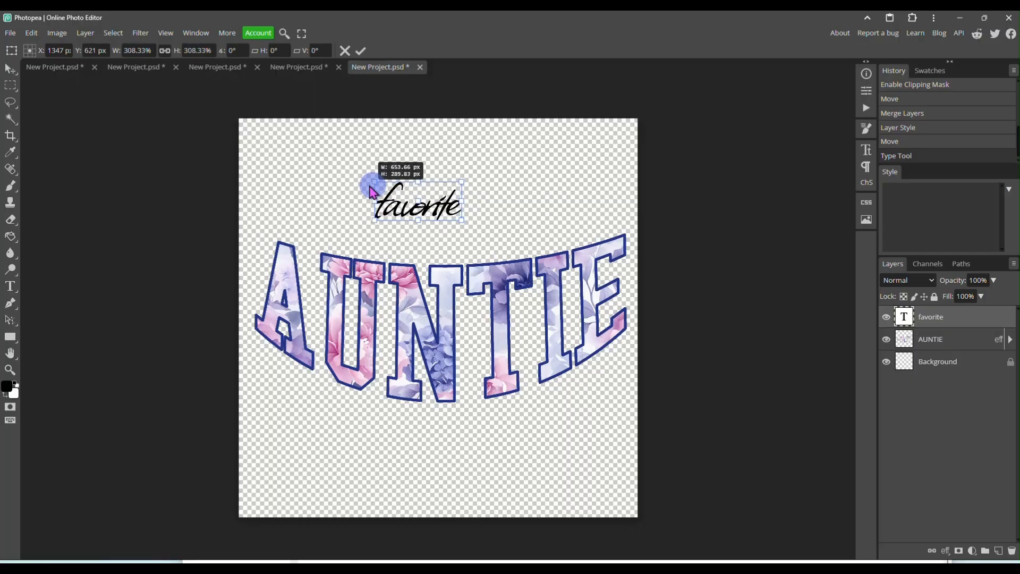
left_click_drag(365, 189, 455, 234)
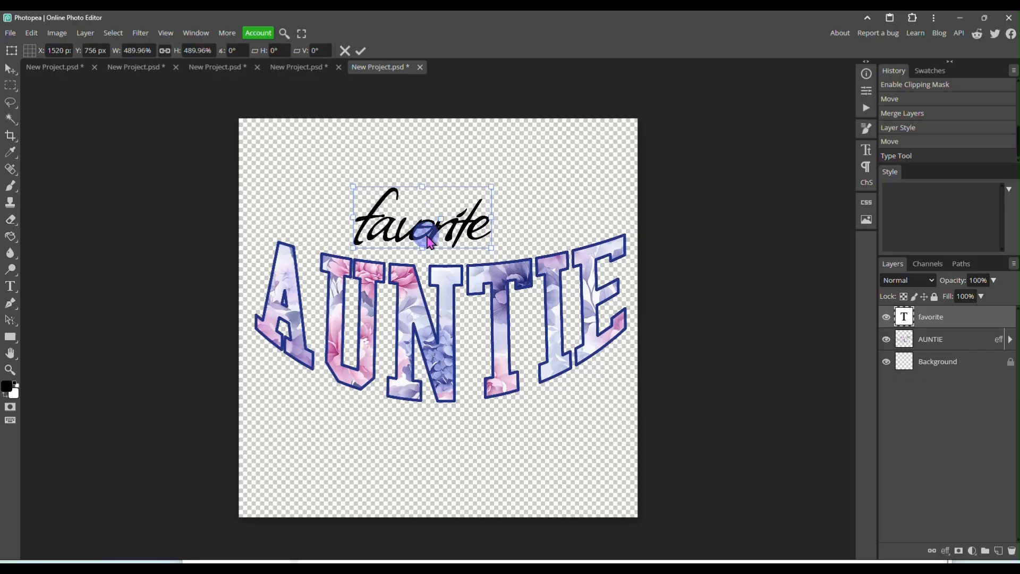
left_click_drag(423, 225, 442, 224)
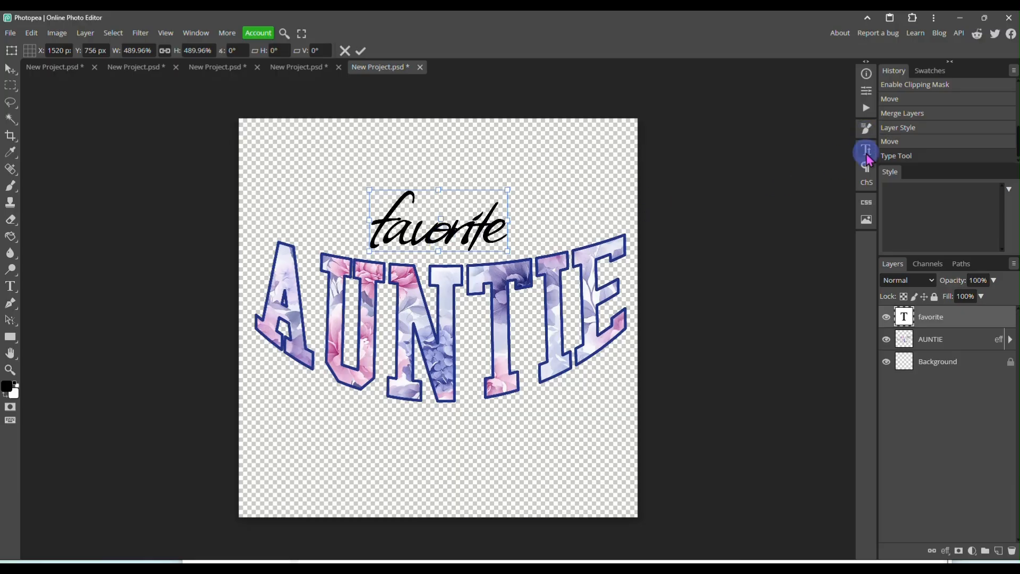
Adjust the Tracking slider in the Character panel to open favorite's letter spacing to 12%.
left_click(866, 154)
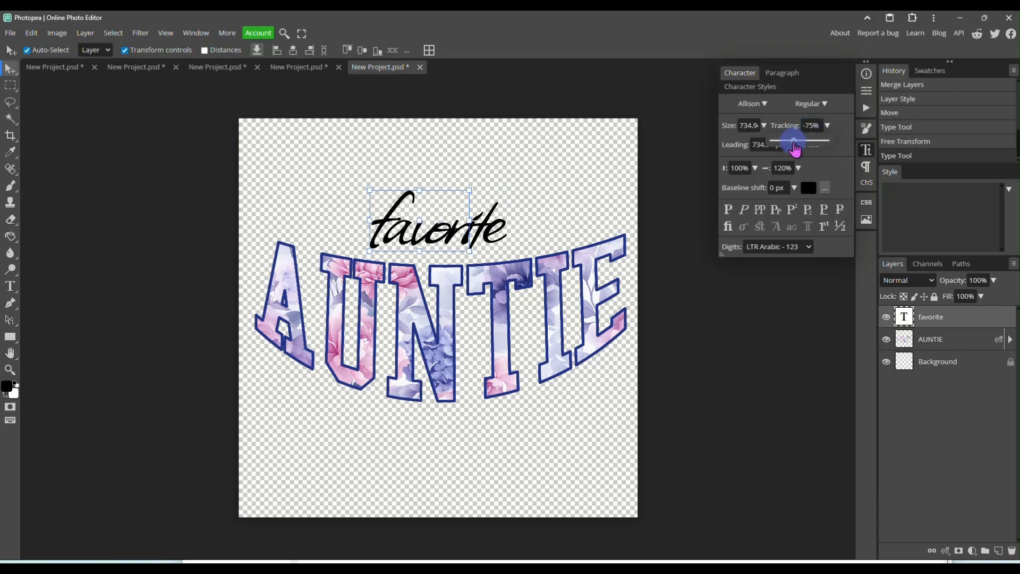
left_click_drag(777, 141, 810, 142)
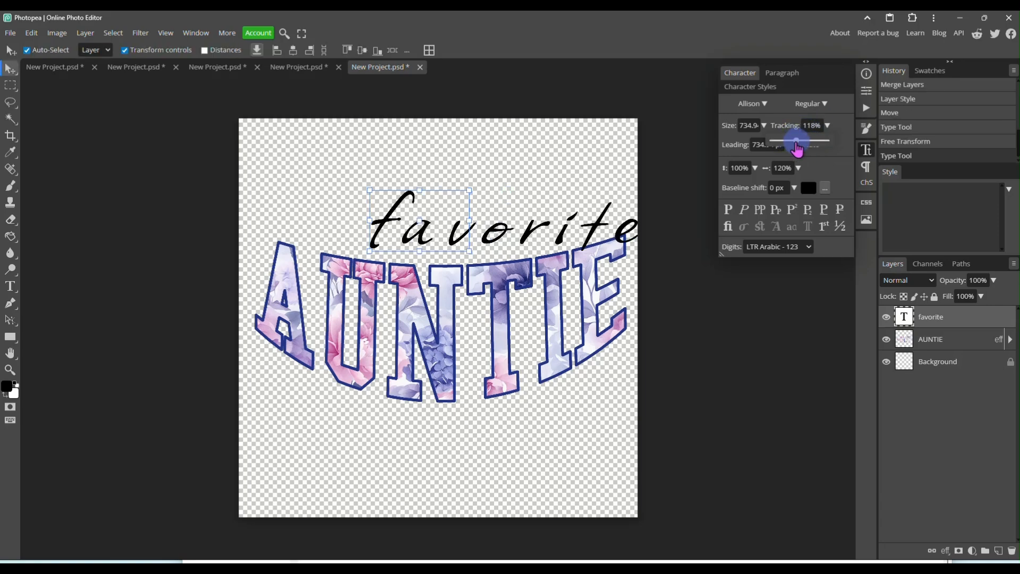
left_click_drag(796, 141, 767, 141)
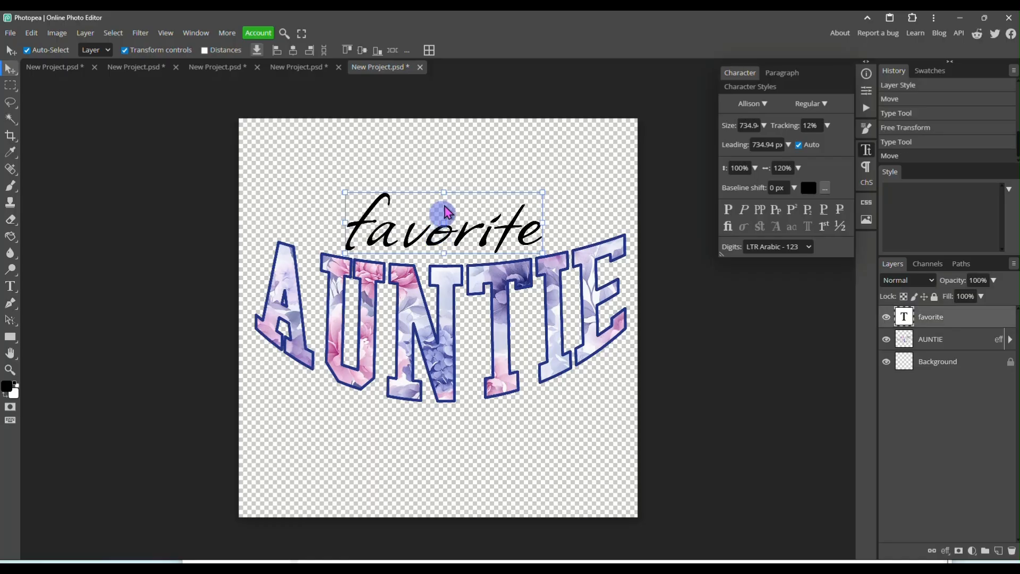
mouse_move(866, 149)
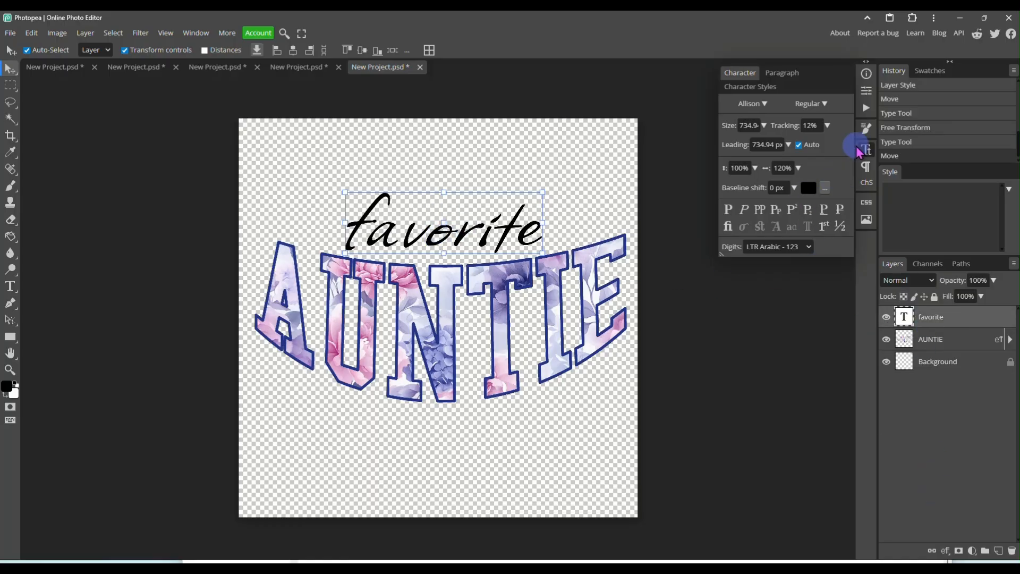